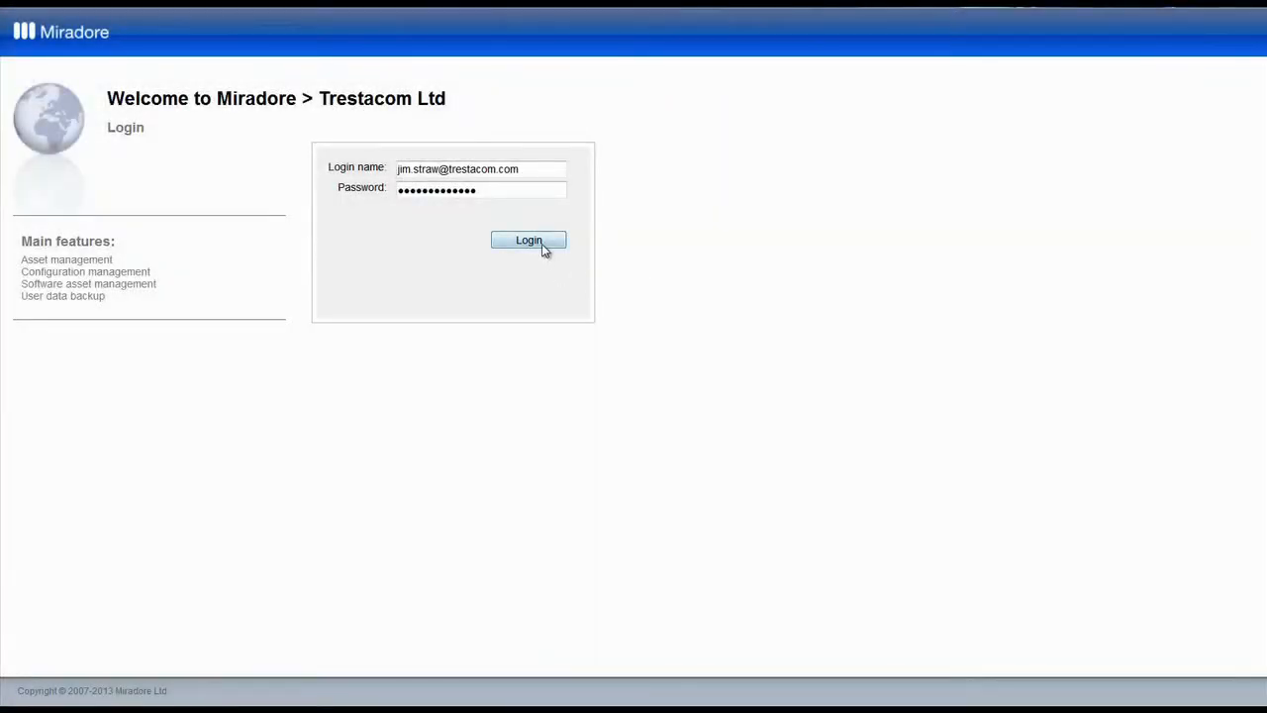
Log in to Miradore and list all 5047 assets by name.
click(529, 240)
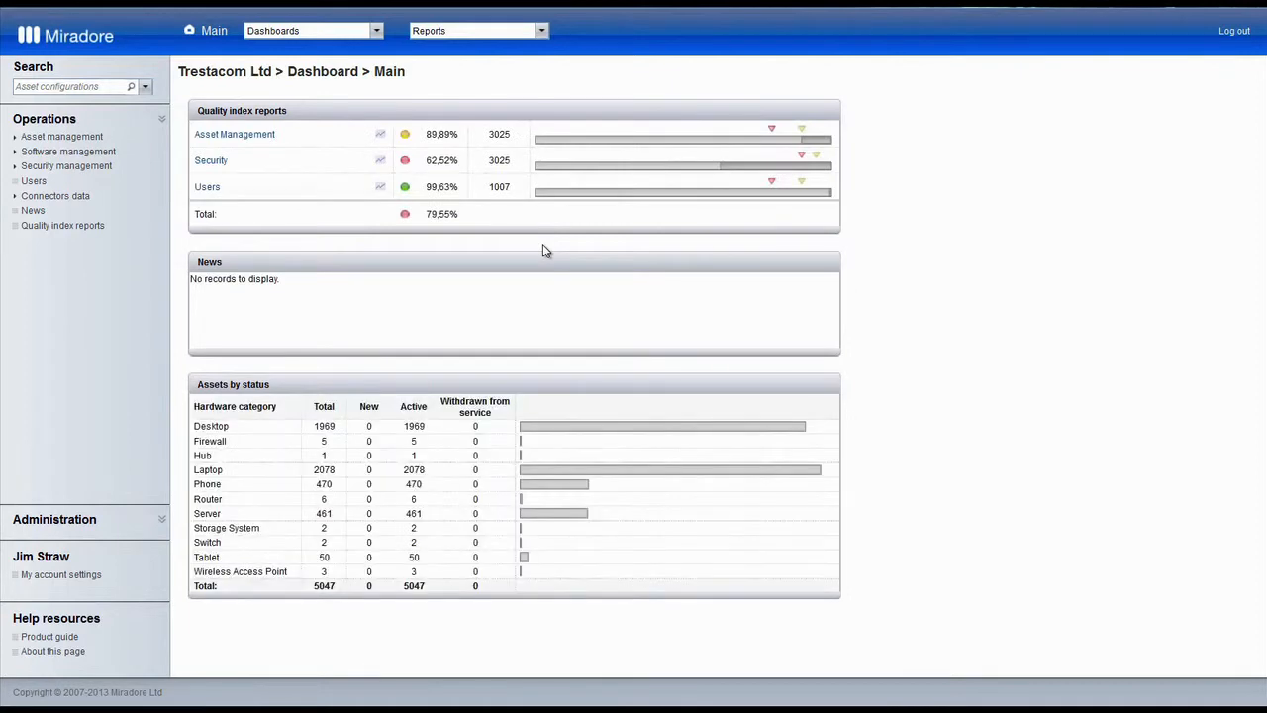
click(61, 135)
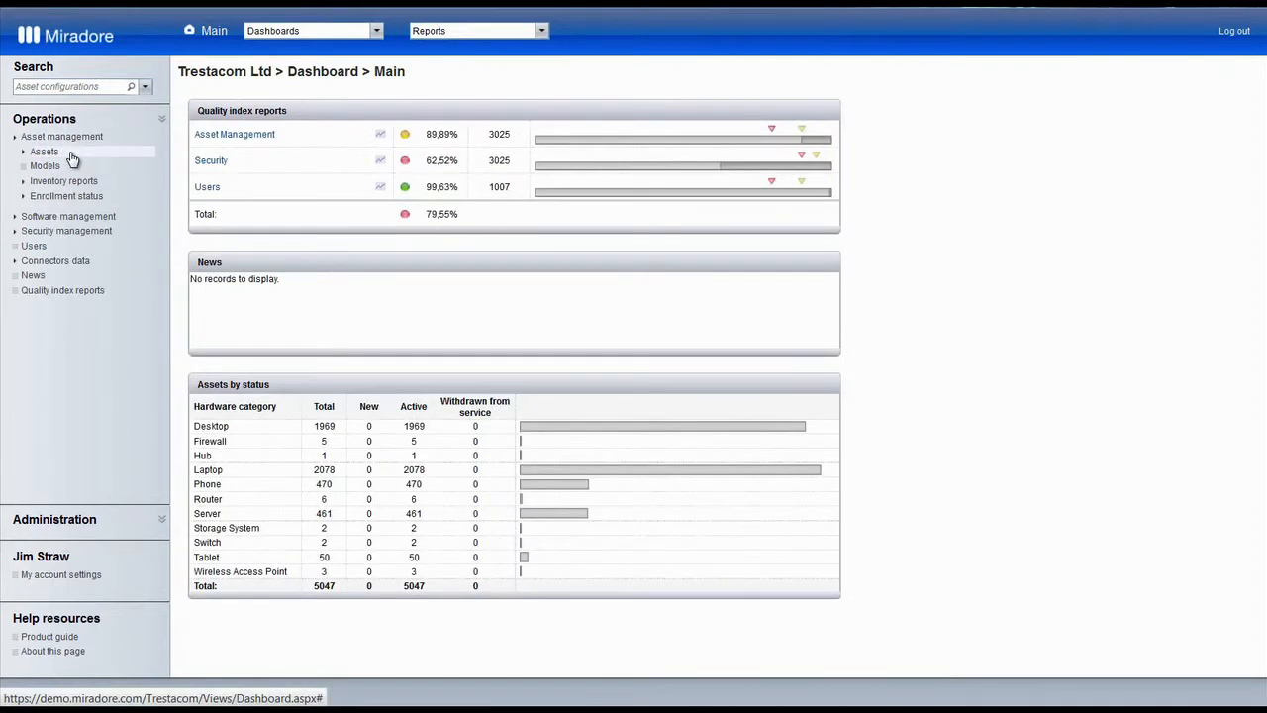
click(44, 152)
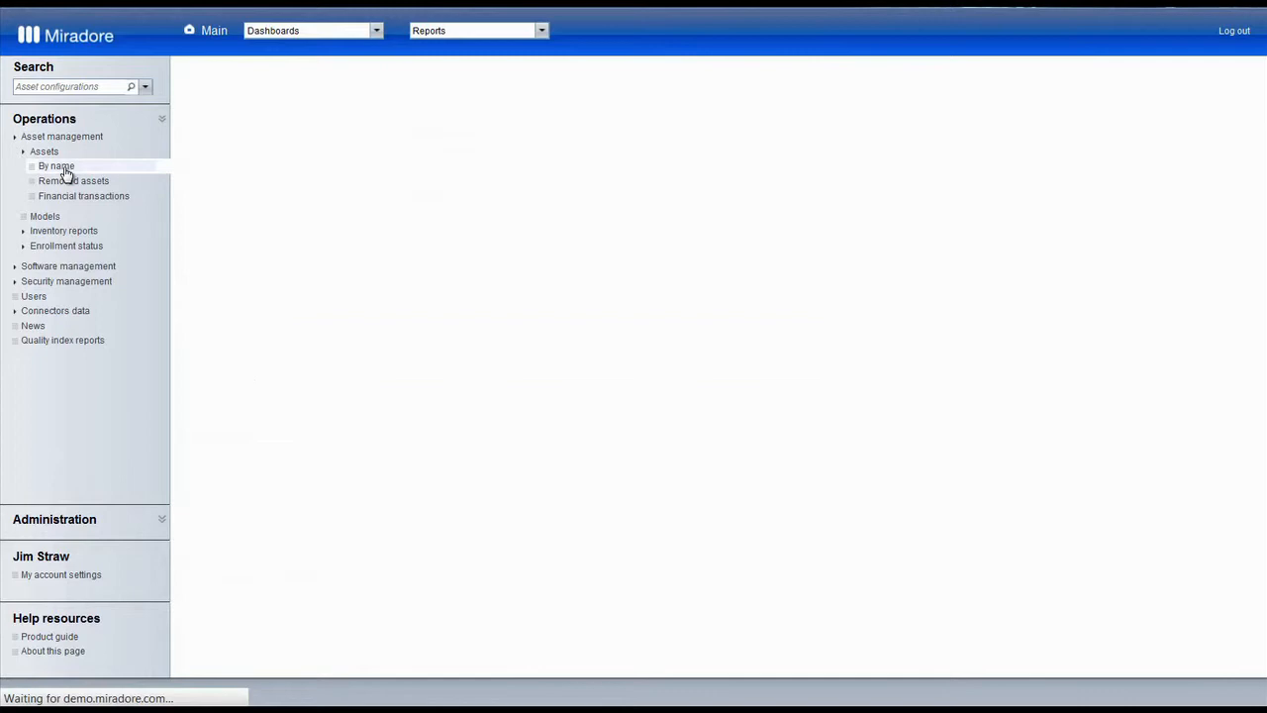
click(55, 165)
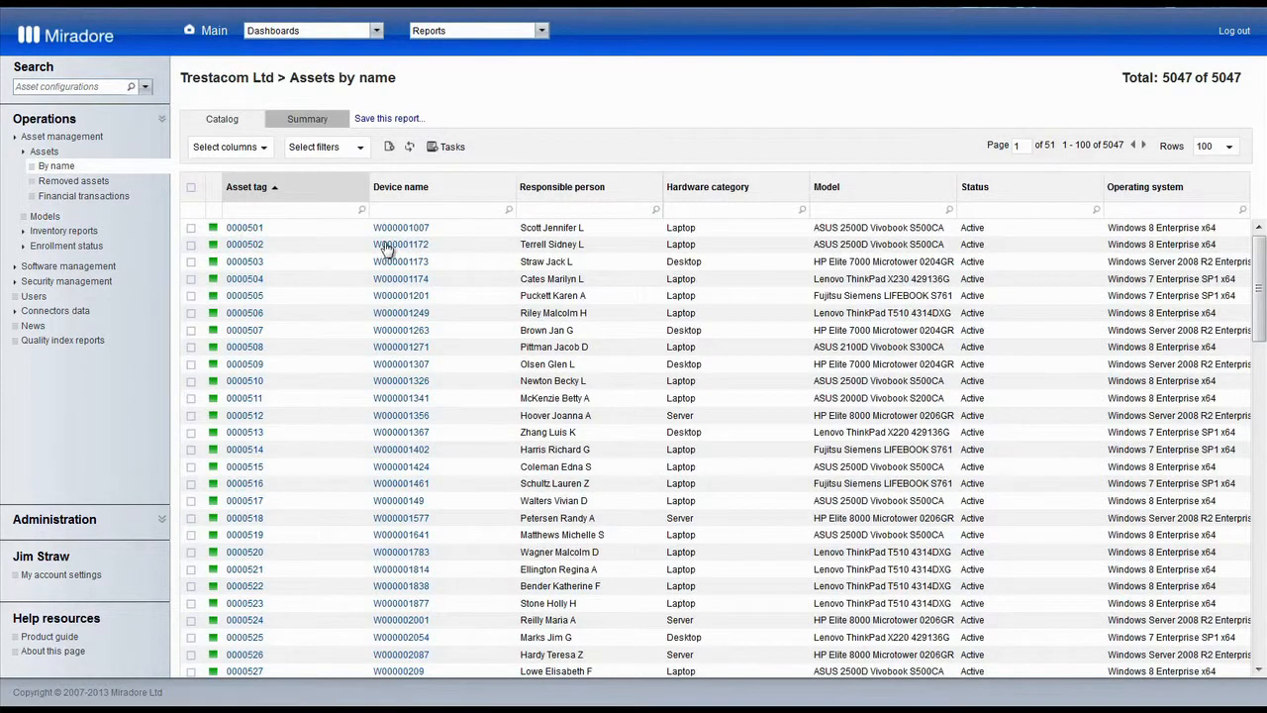
Filter the asset list to the two virtual machines T0000005 and T0000006.
click(440, 209)
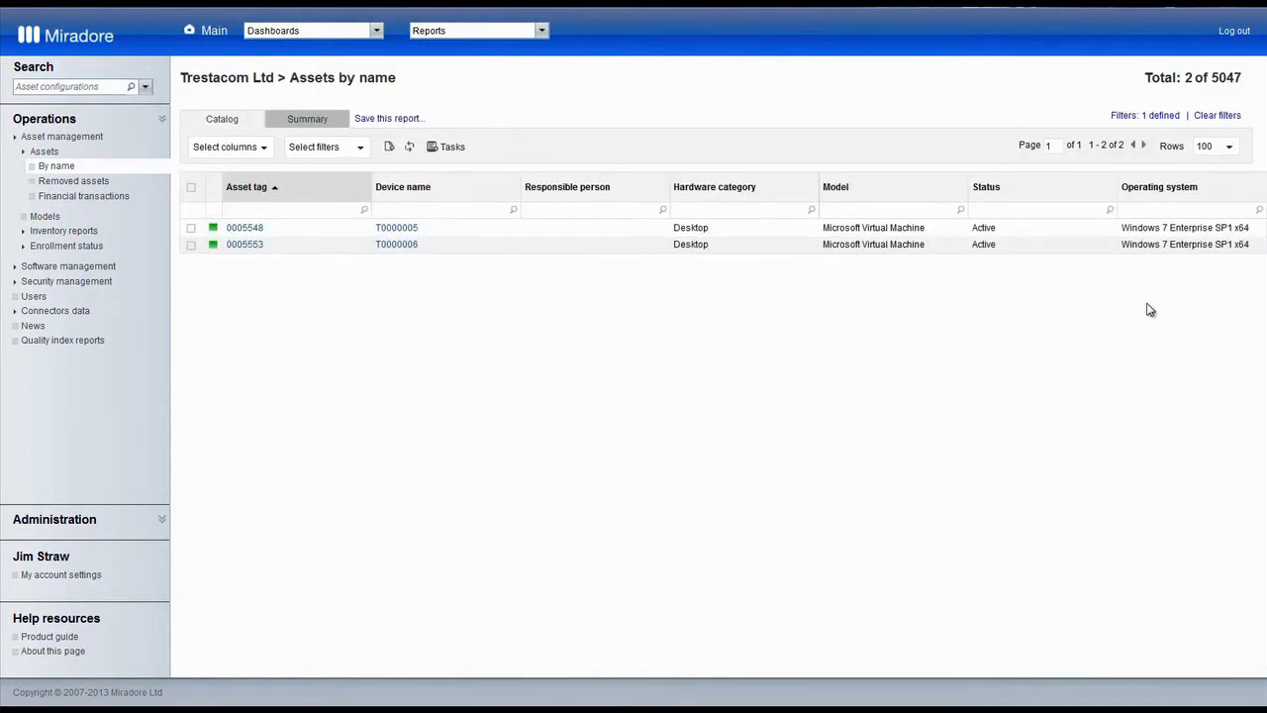
mouse_move(858, 315)
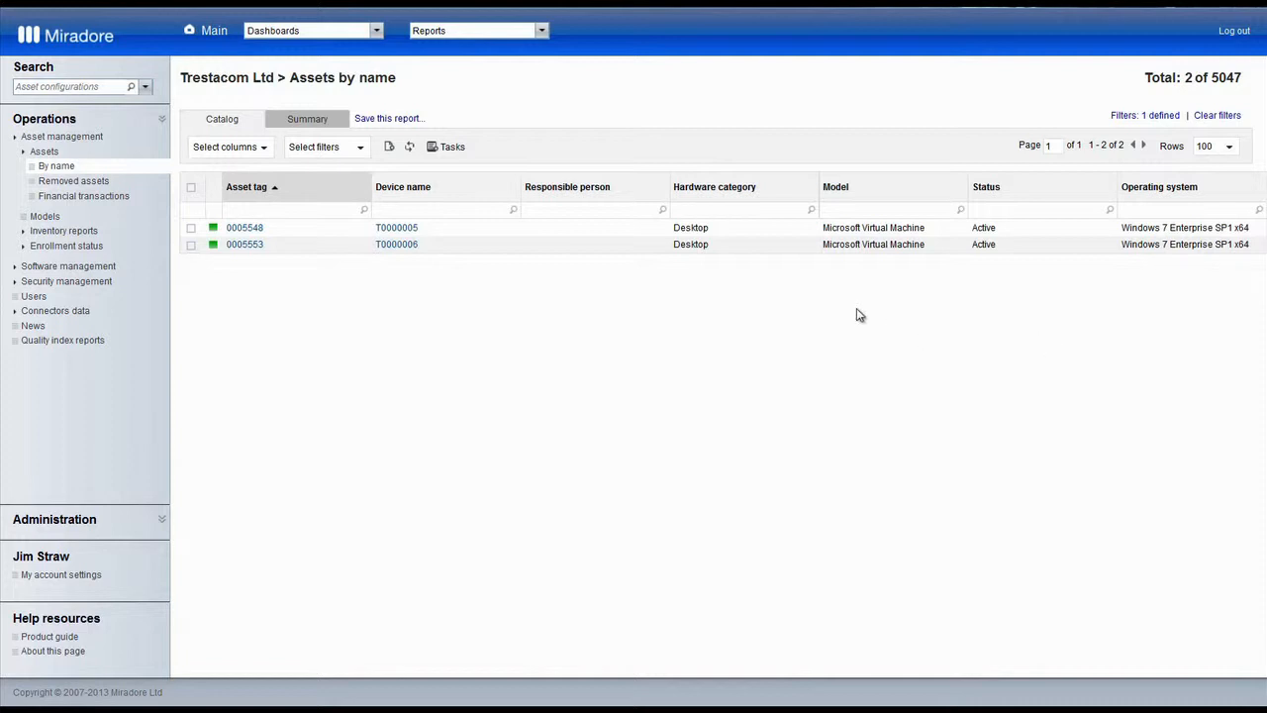
mouse_move(593, 288)
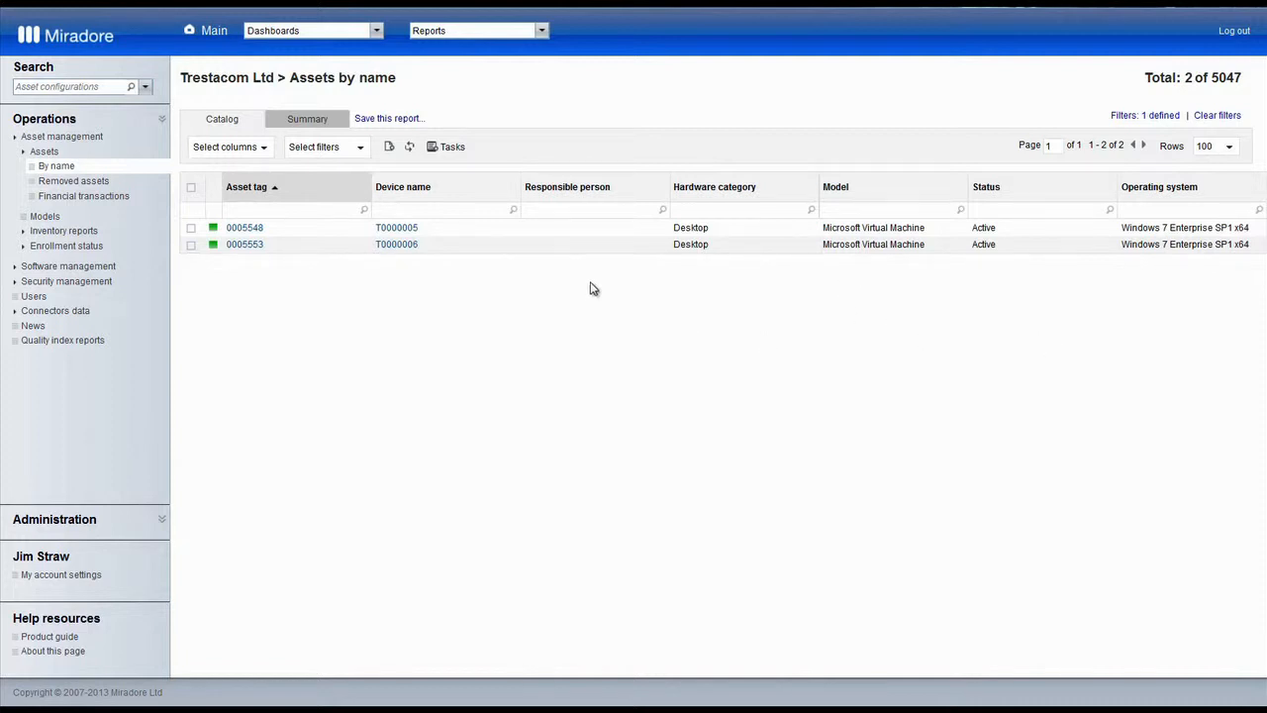
mouse_move(397, 244)
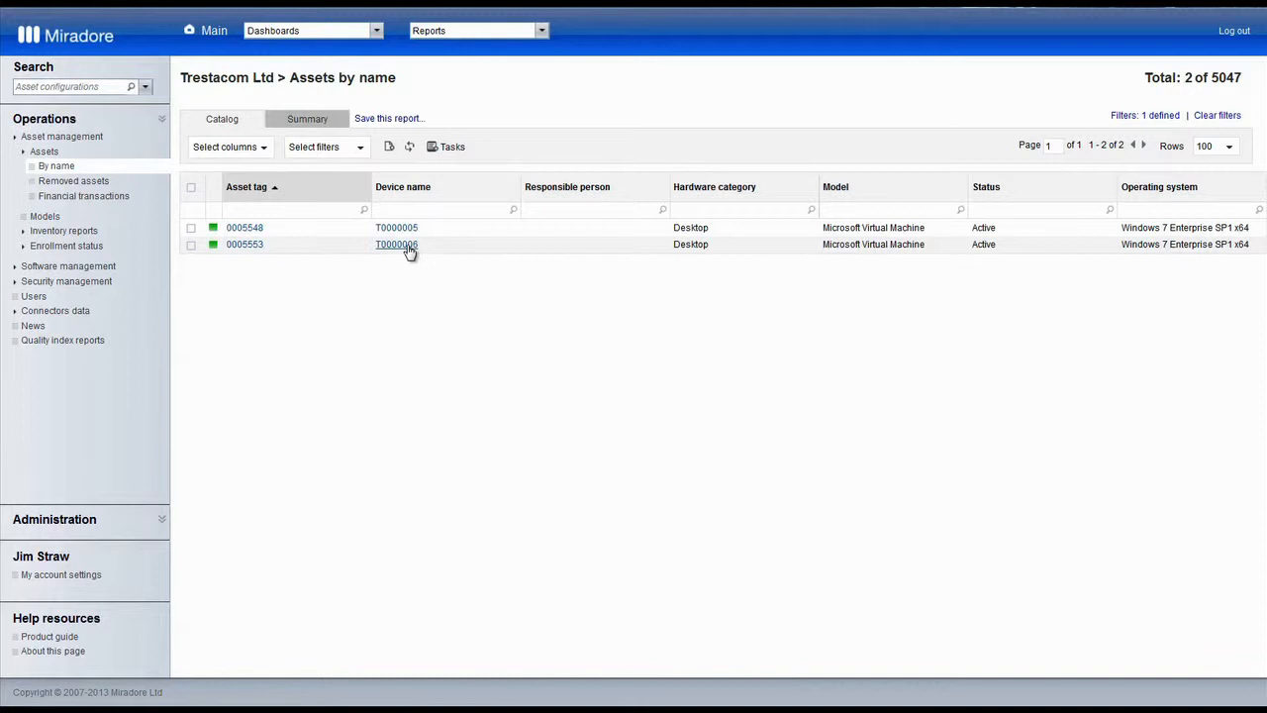
Open T0000006, review its initial installation settings, and return to Main details.
click(396, 244)
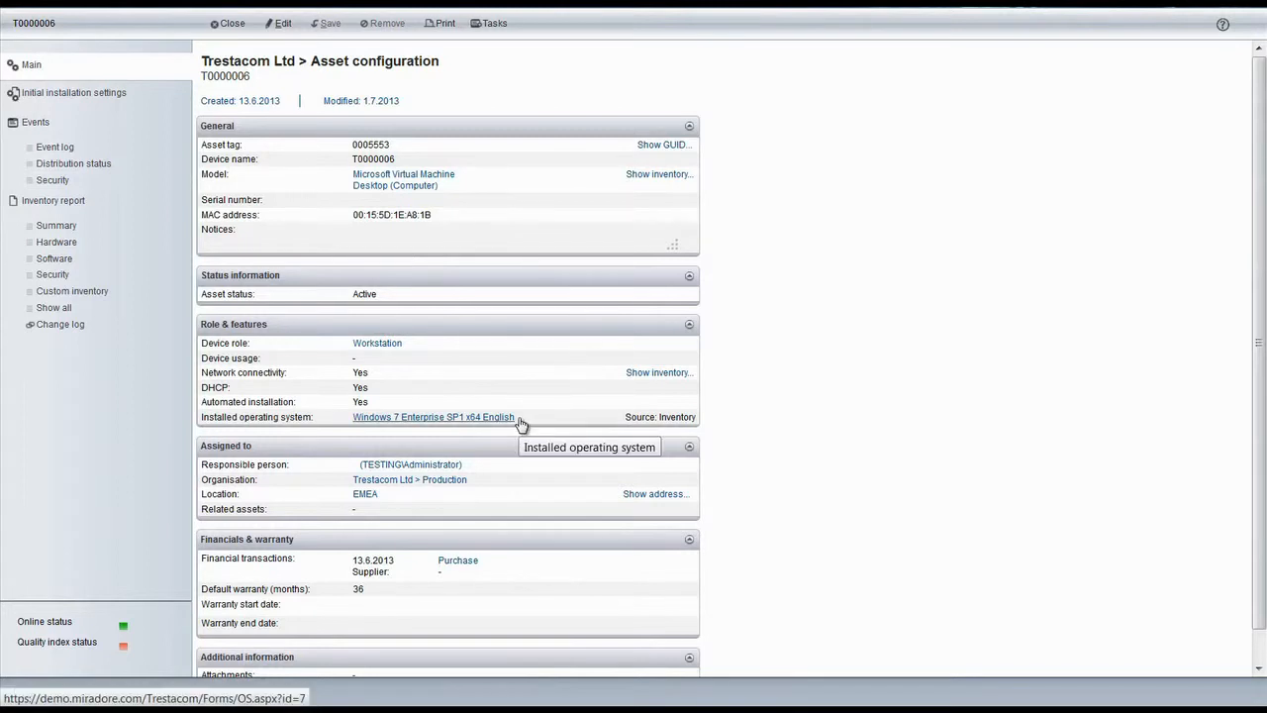
mouse_move(525, 472)
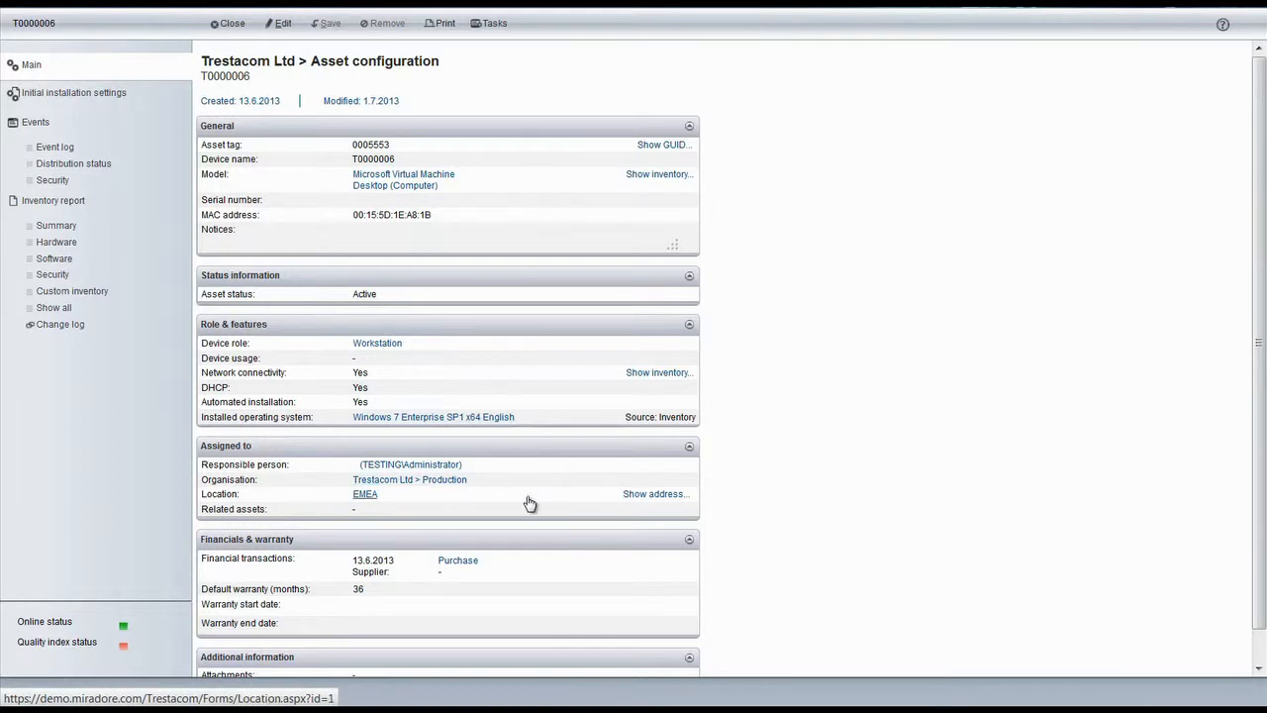
mouse_move(473, 159)
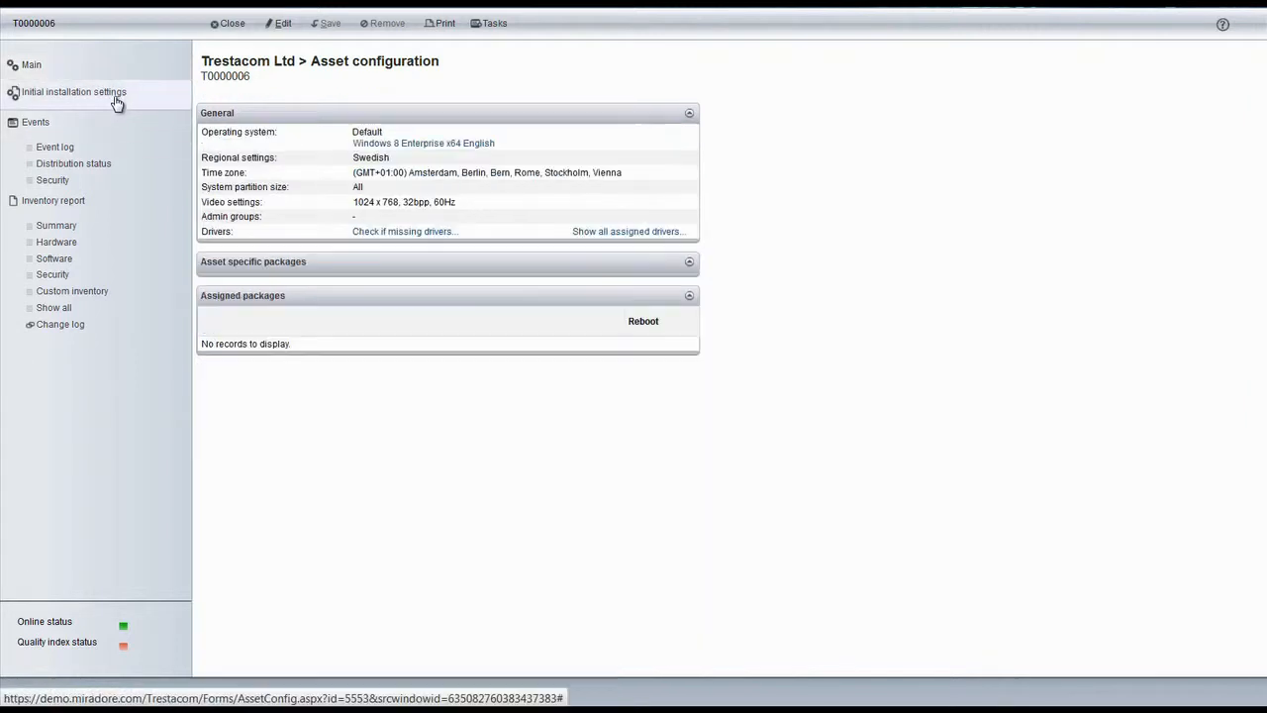
mouse_move(402, 340)
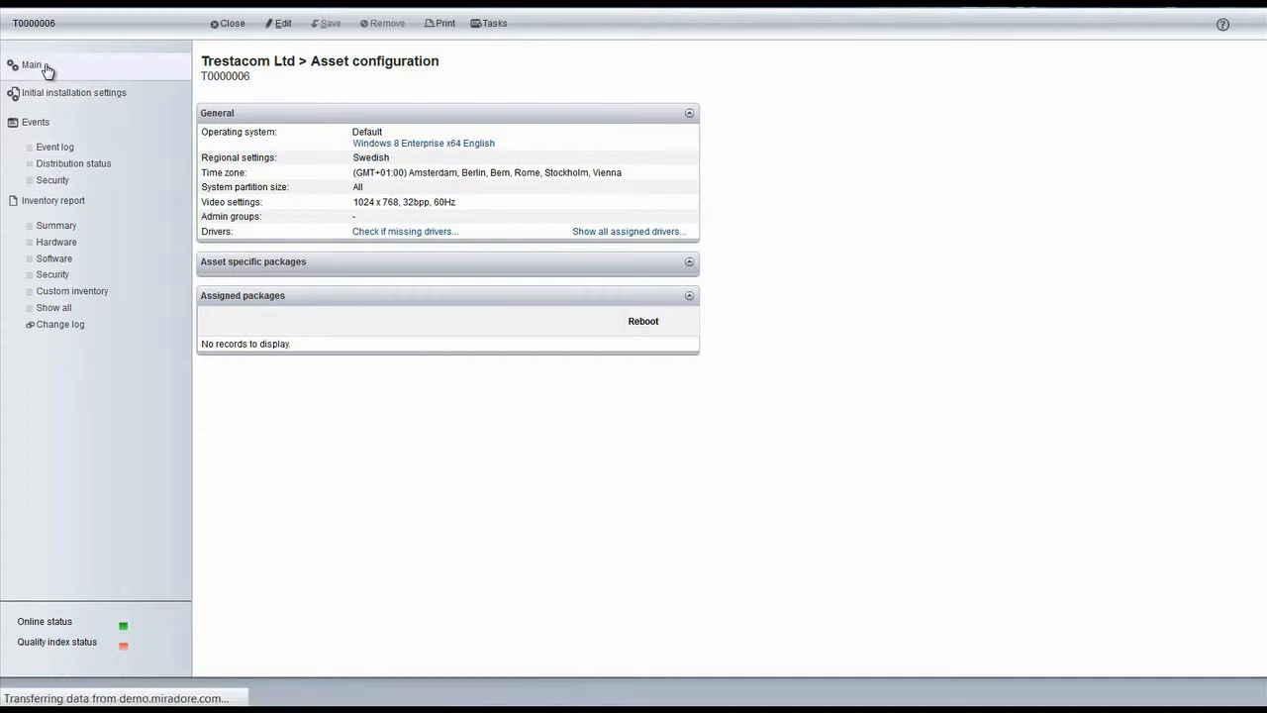
click(32, 65)
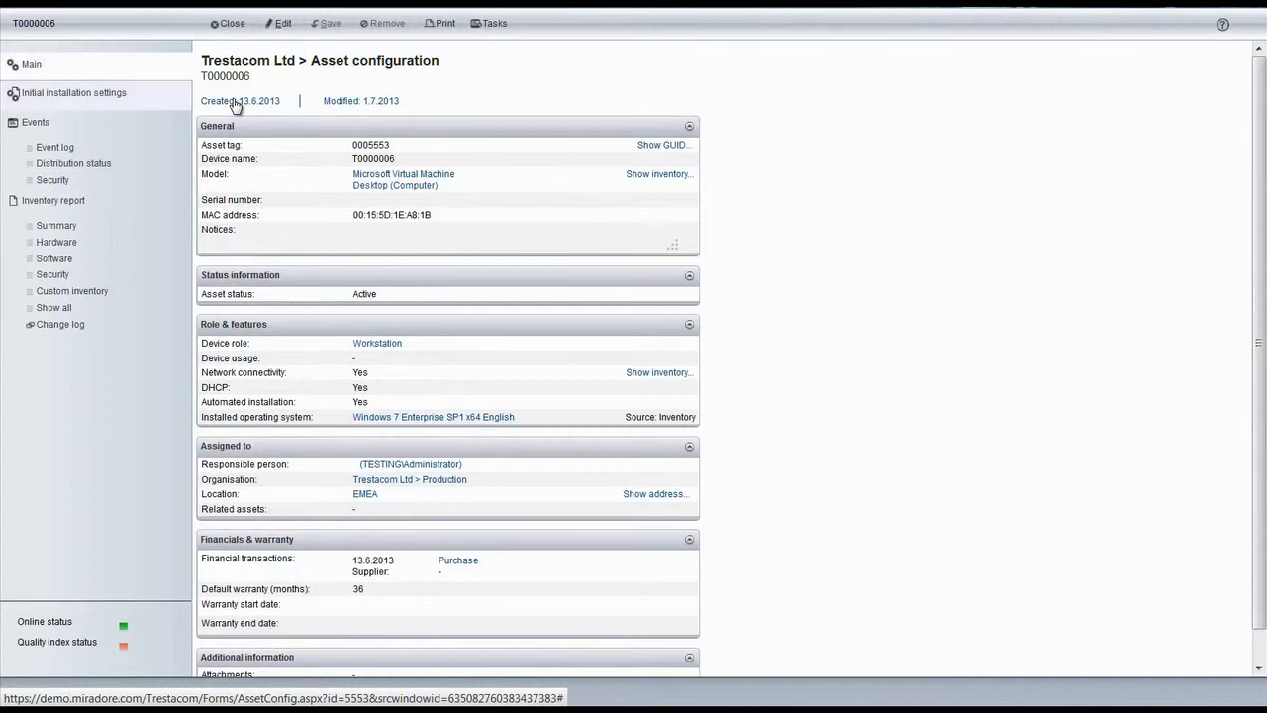
mouse_move(283, 22)
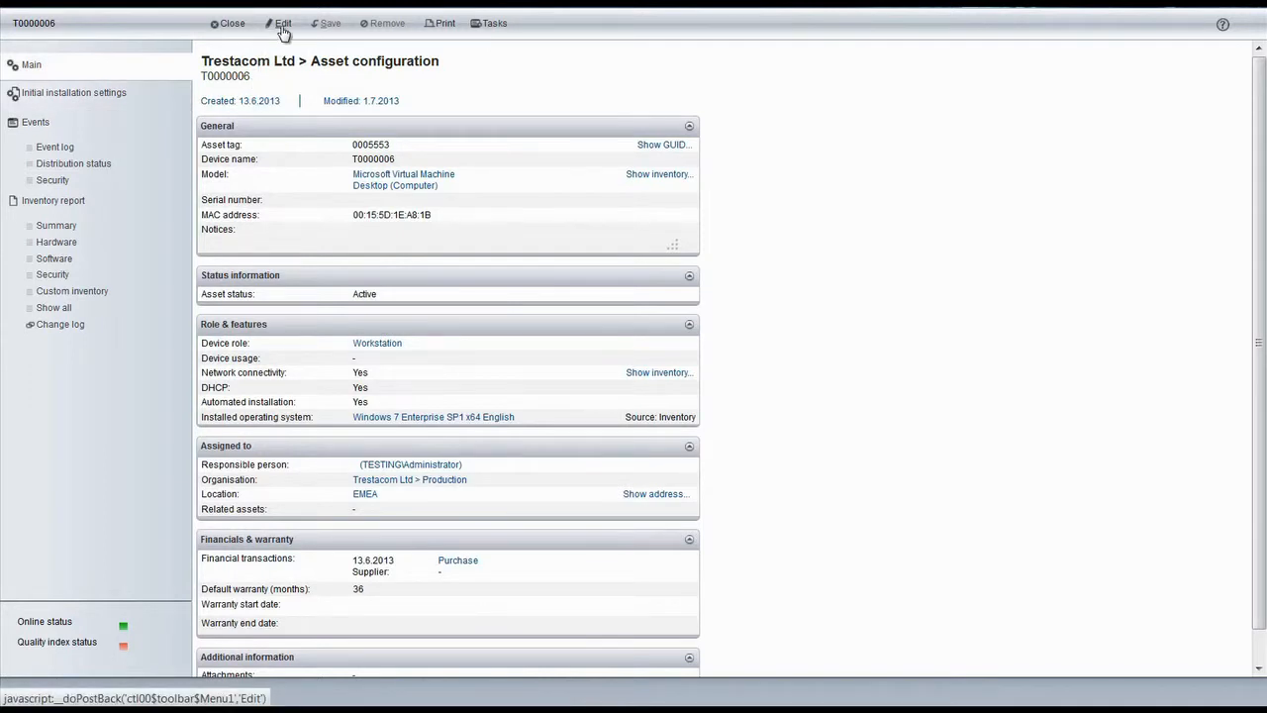
click(283, 22)
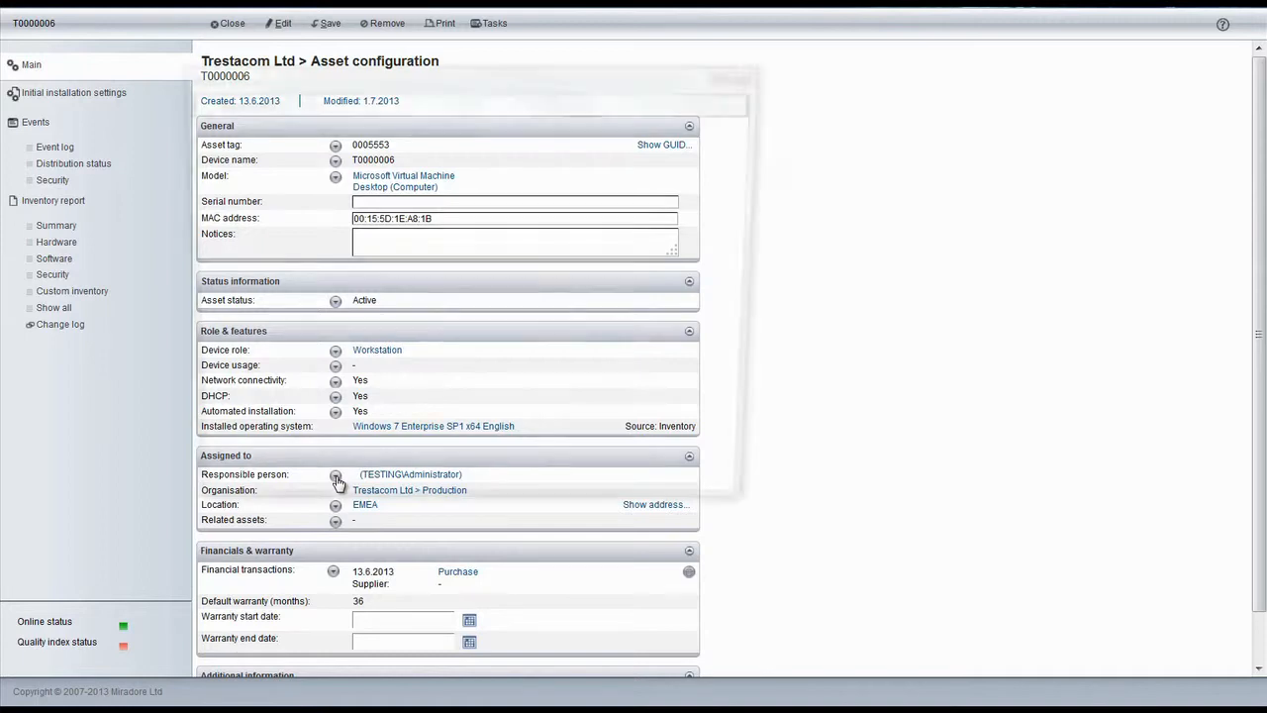
click(335, 474)
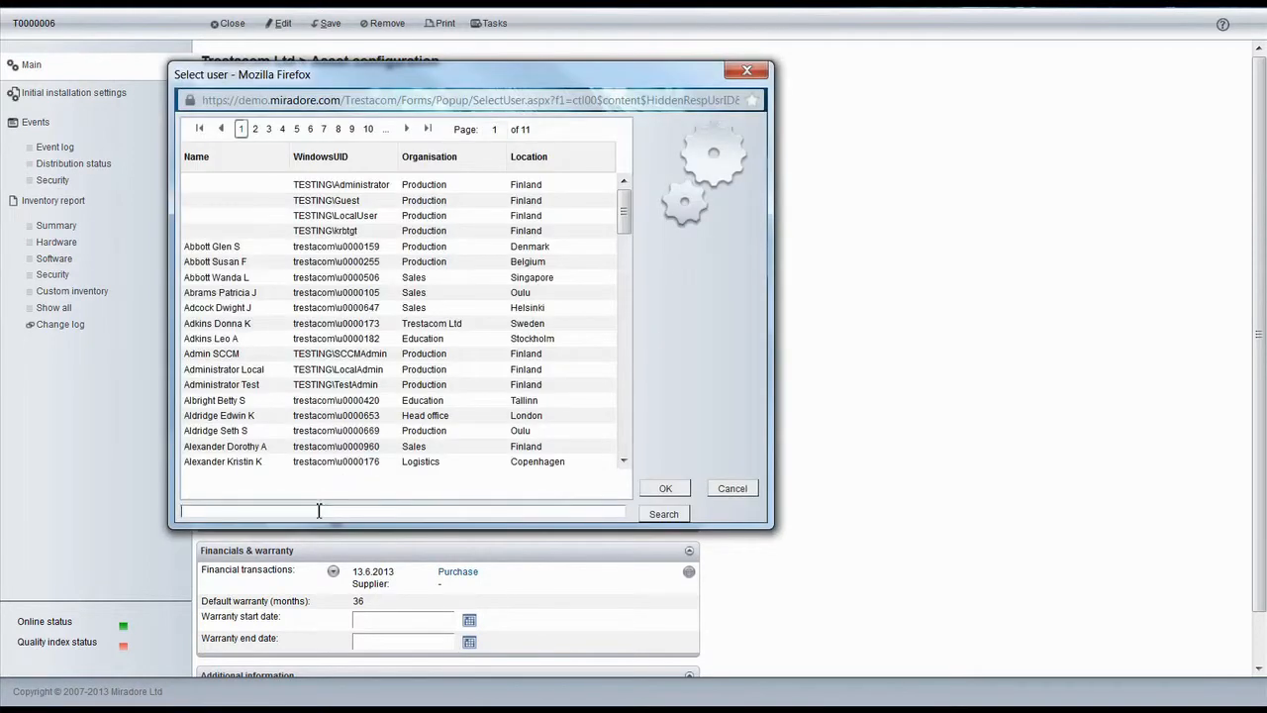
text(scott)
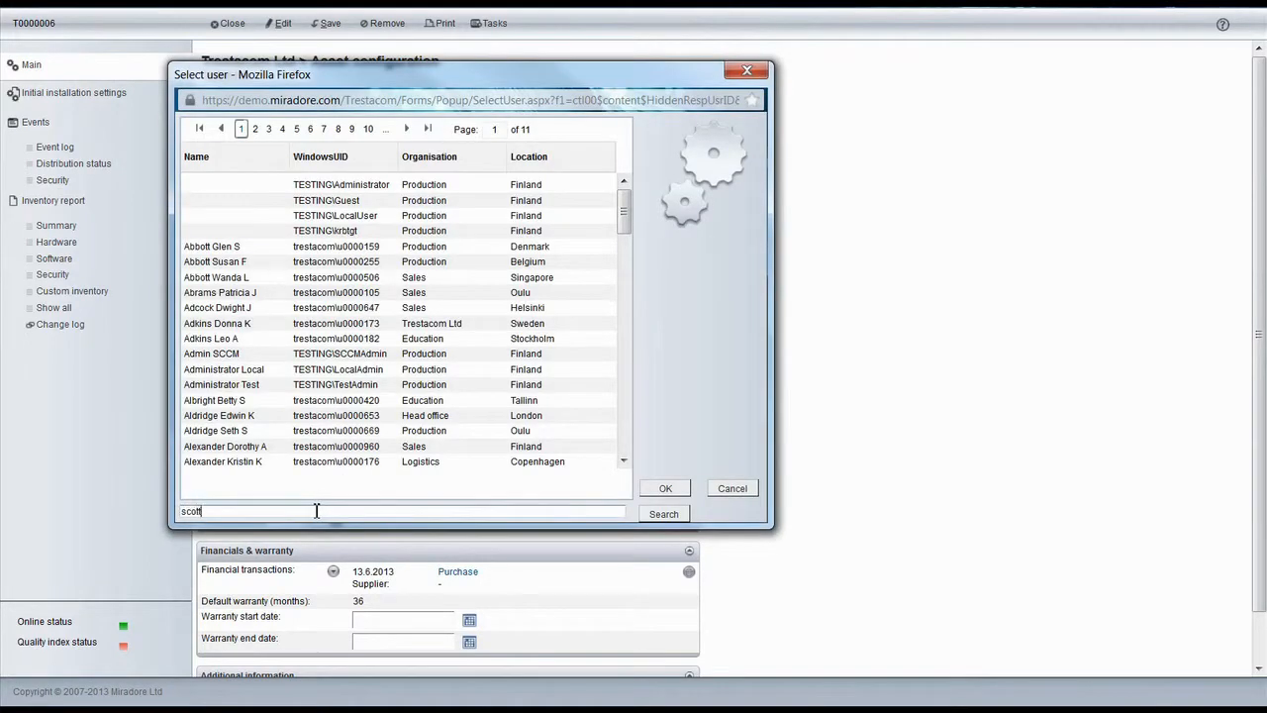
click(663, 513)
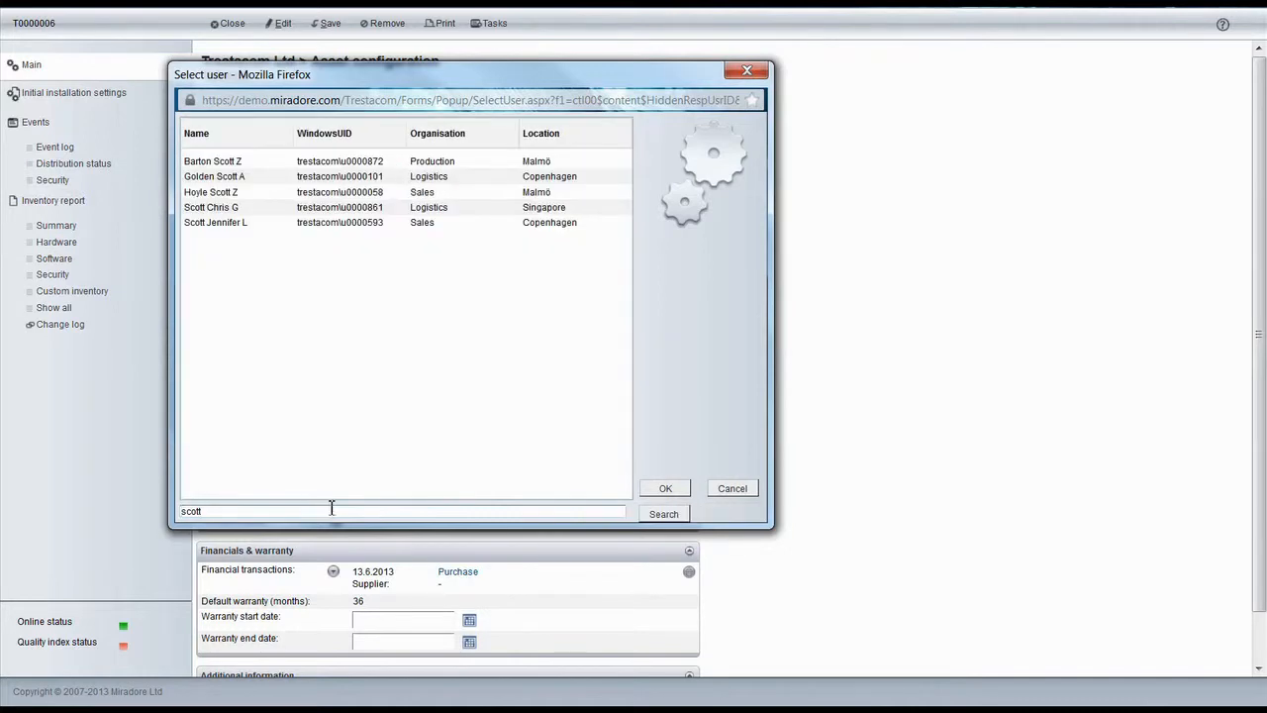
click(210, 192)
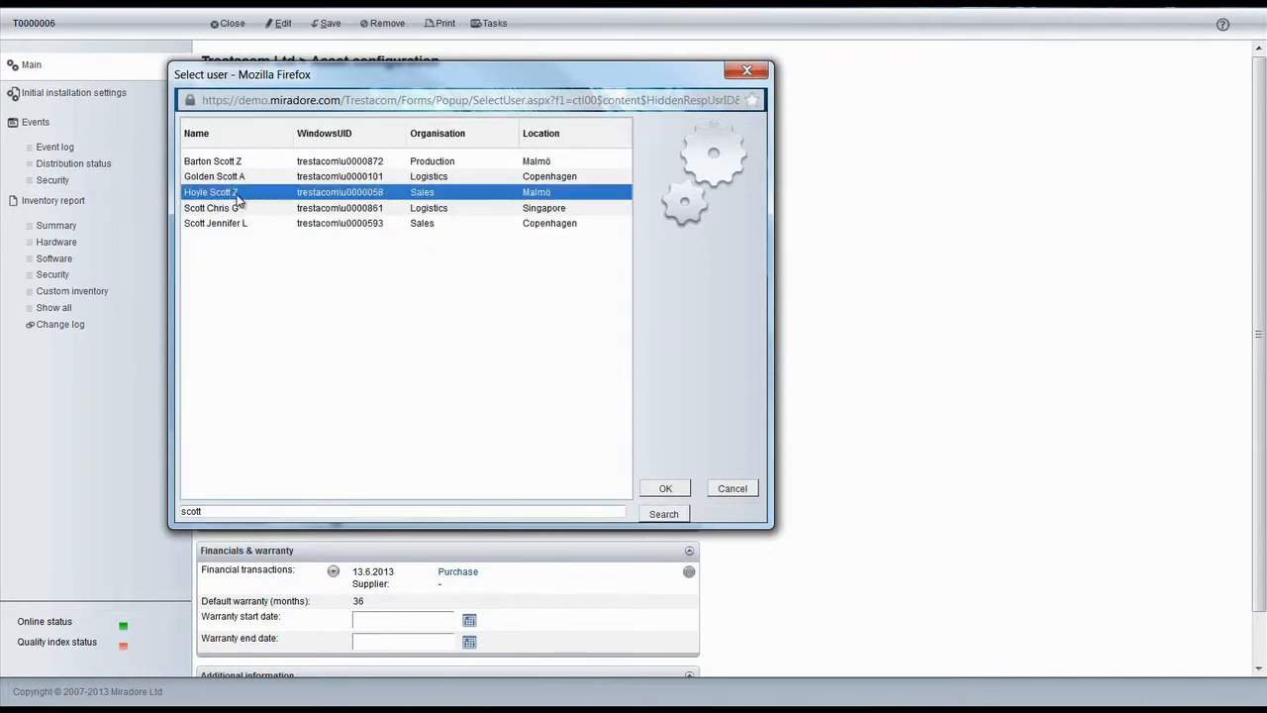
click(665, 487)
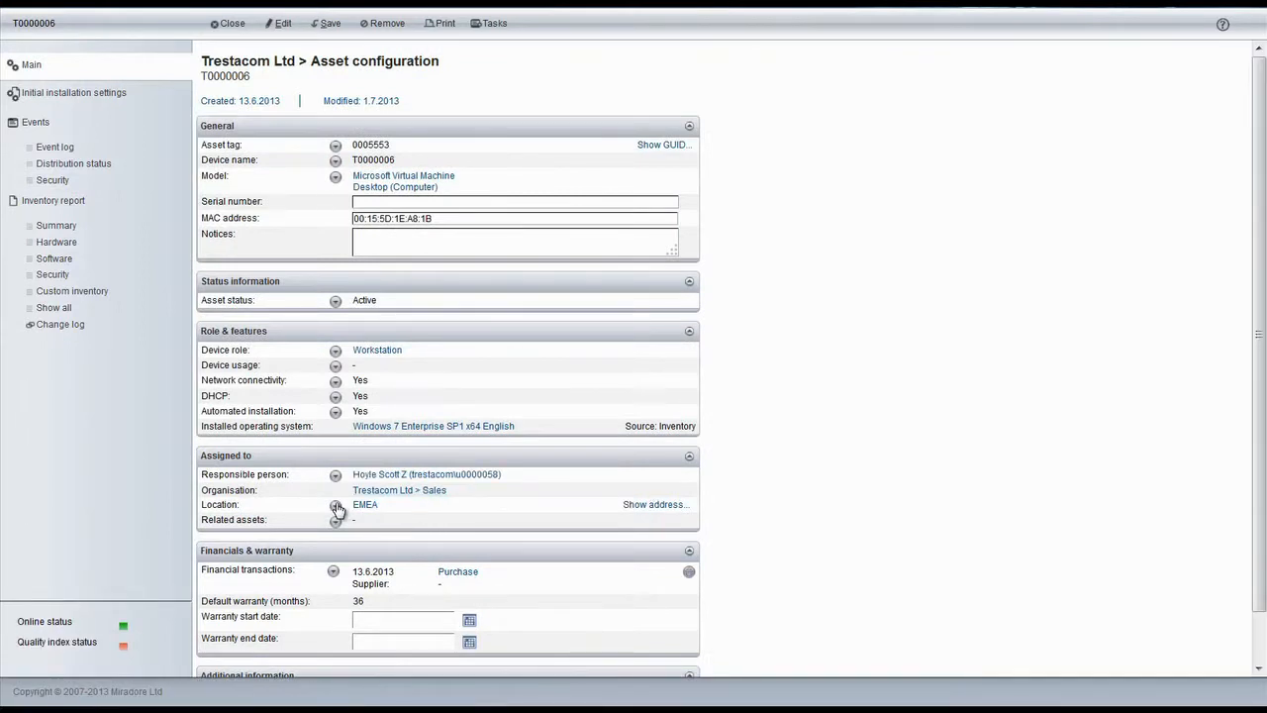
Choose Malmo under EMEA > Sweden as T0000006's location.
click(336, 506)
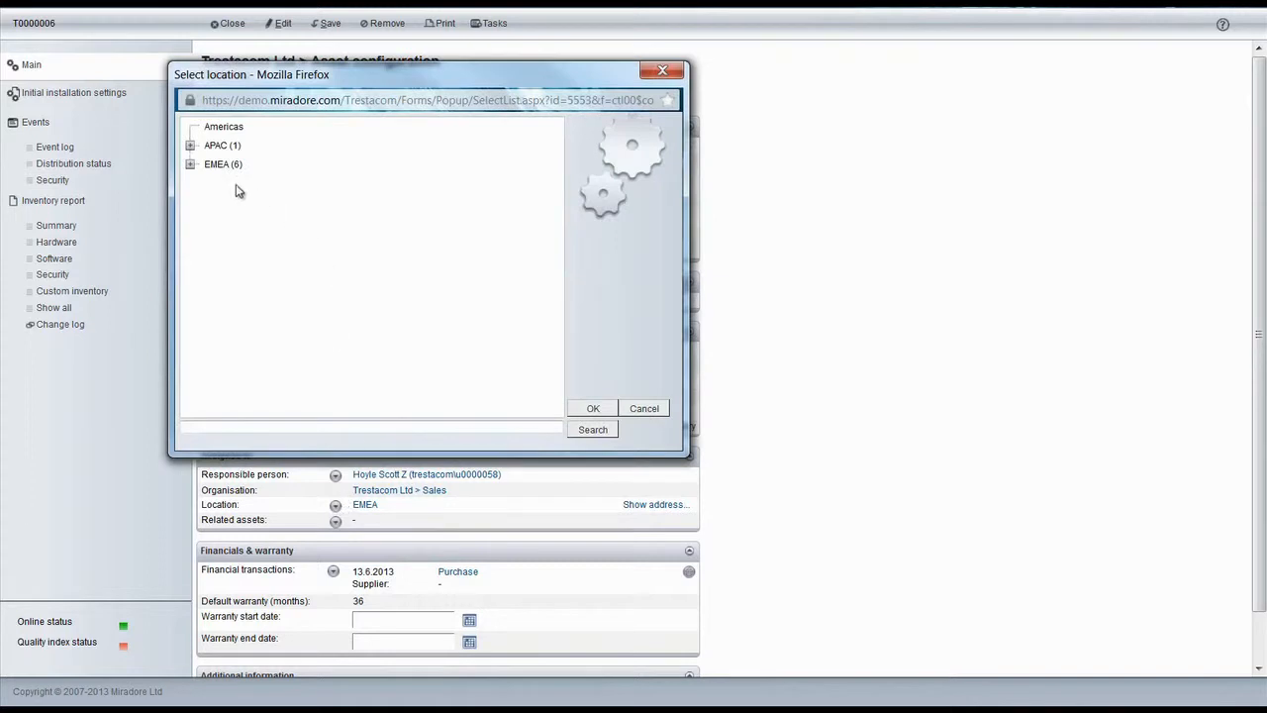
click(190, 164)
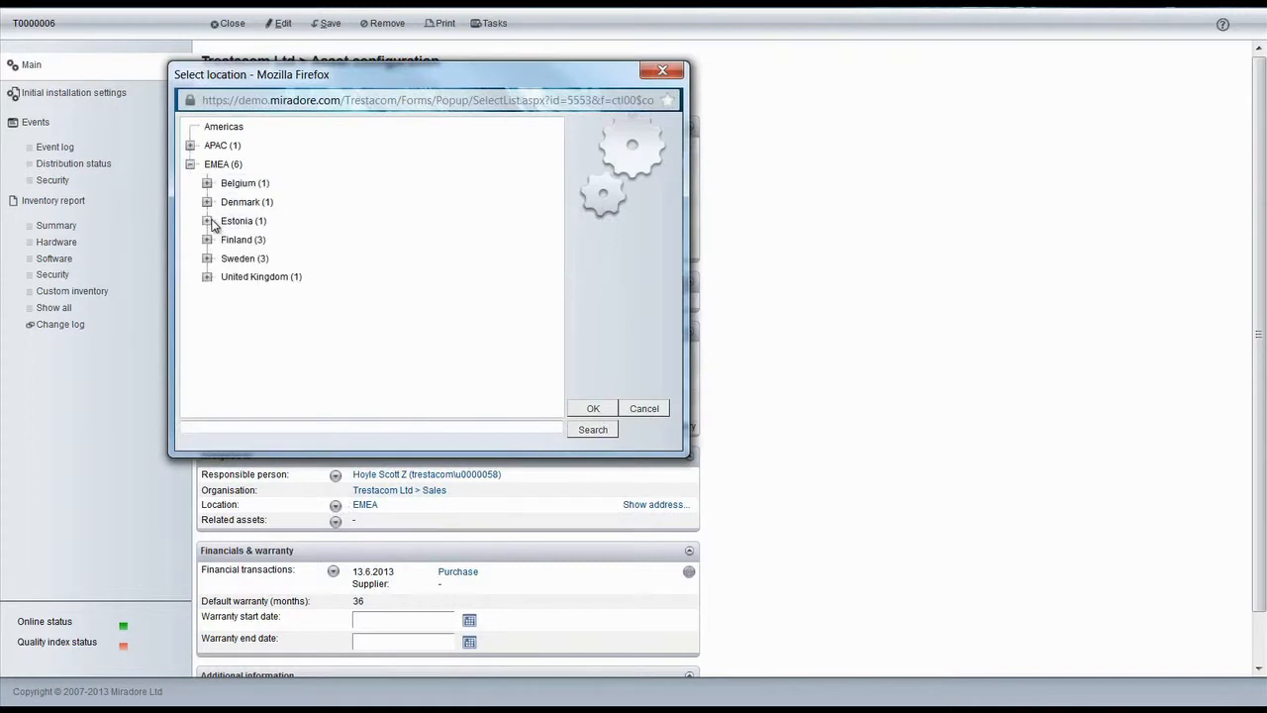
click(208, 258)
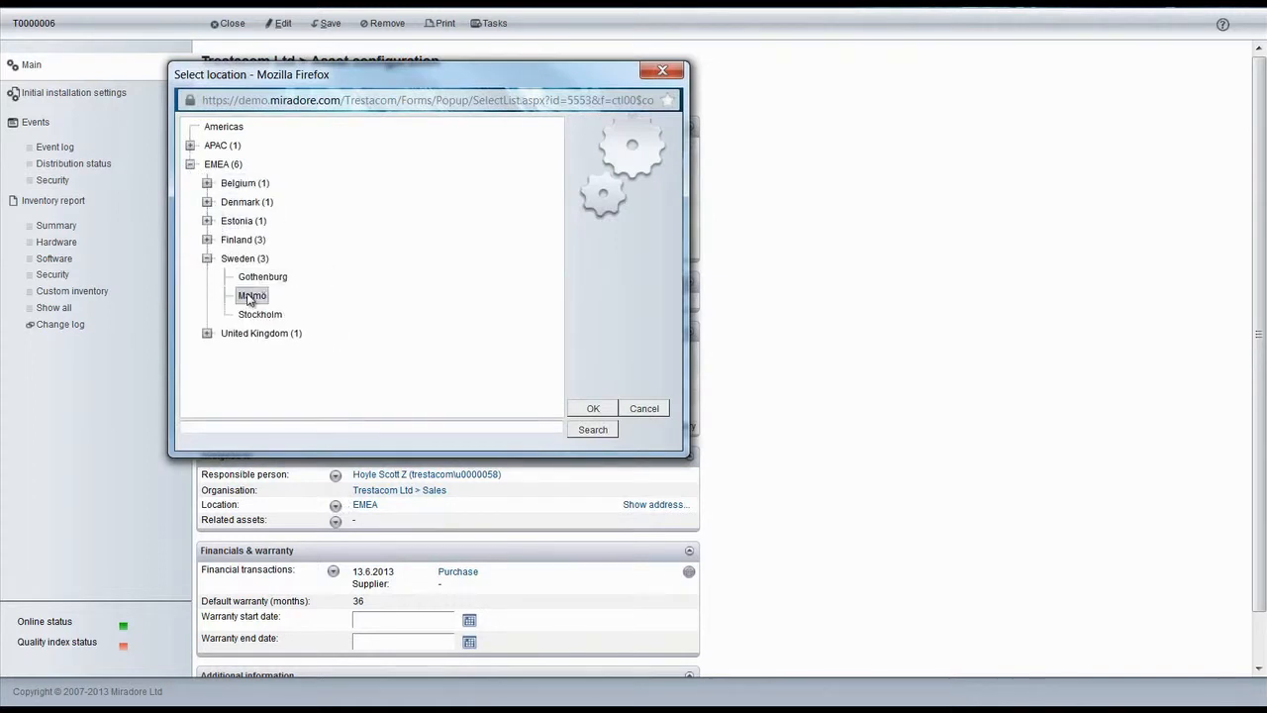
click(594, 408)
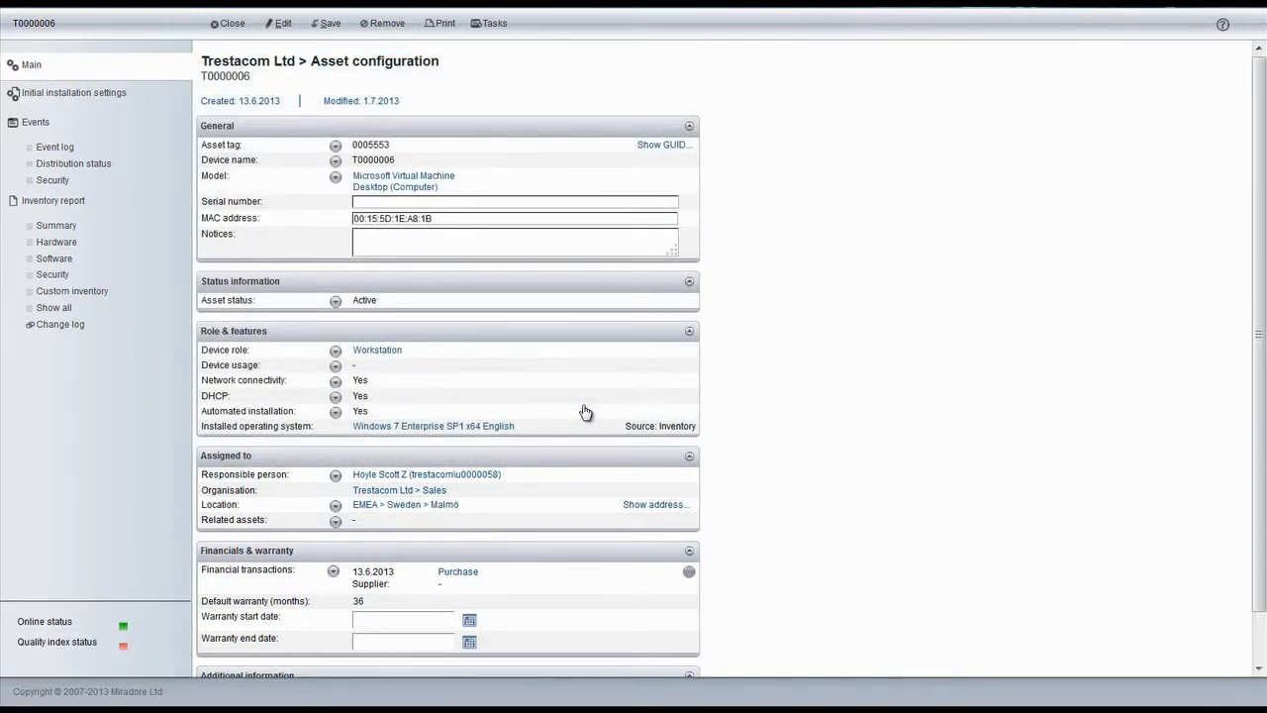
mouse_move(582, 412)
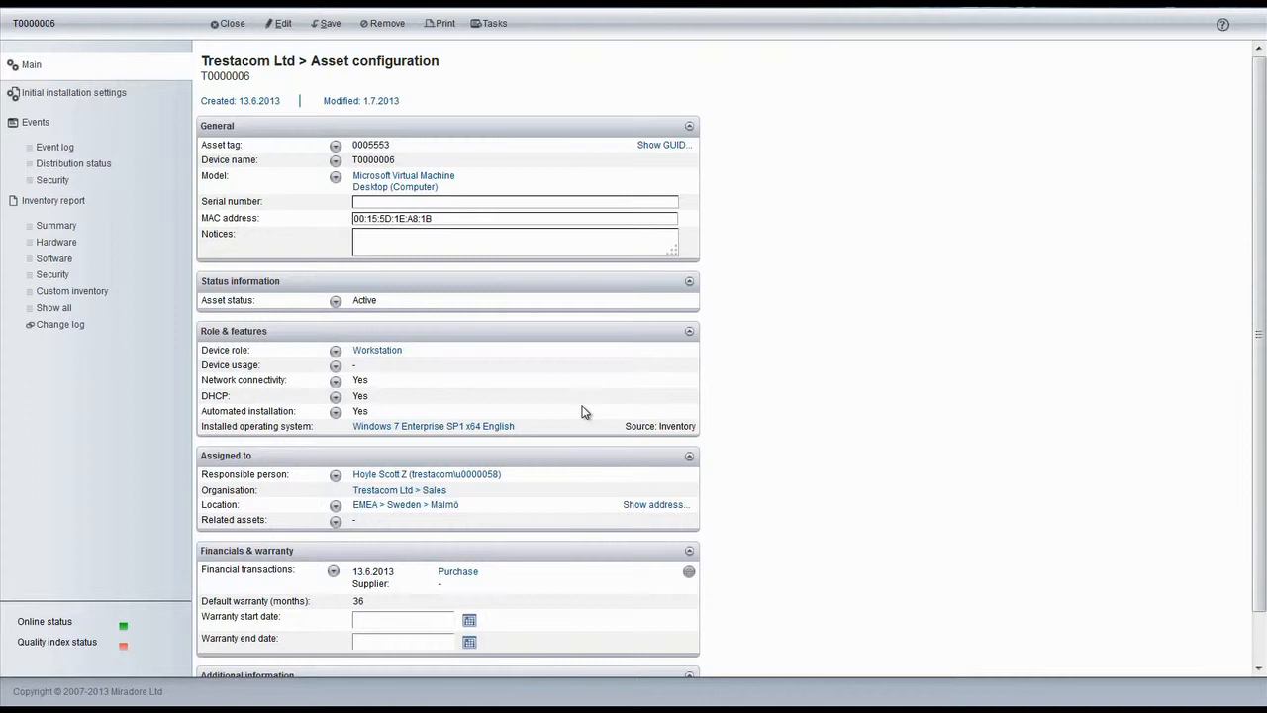
mouse_move(388, 383)
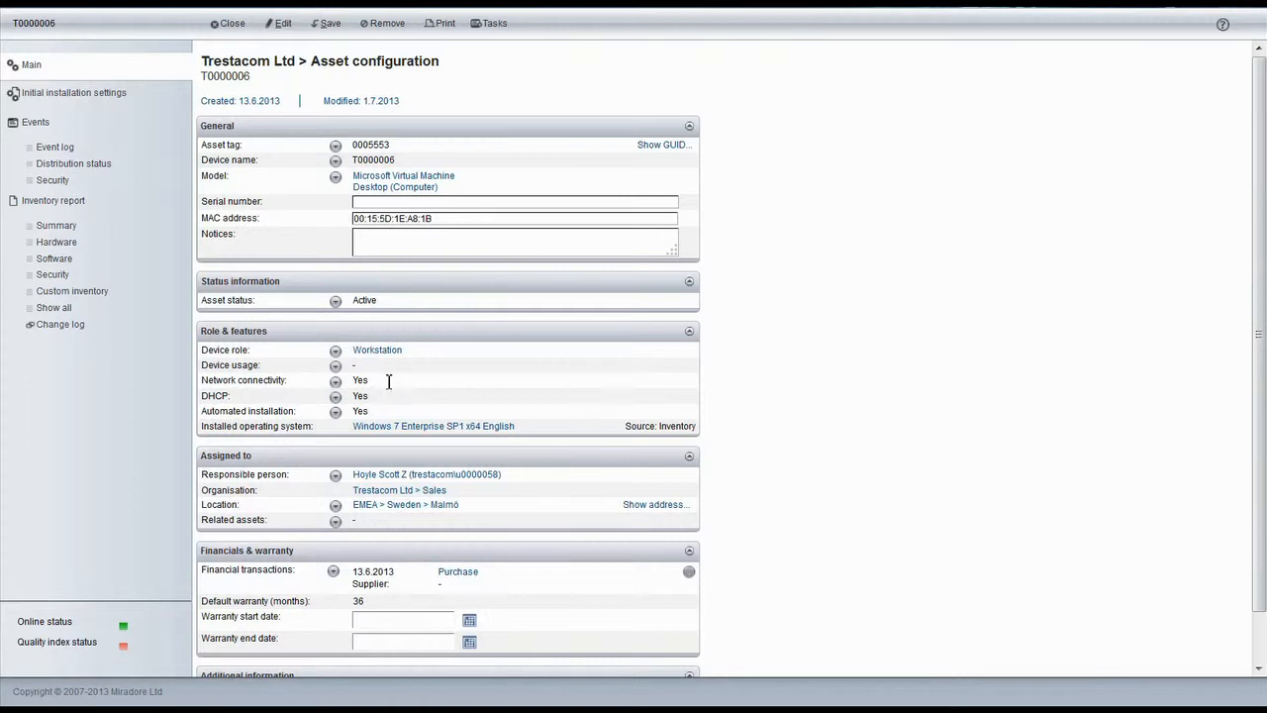
Set T0000006's device role to Office PC and save the asset.
click(334, 349)
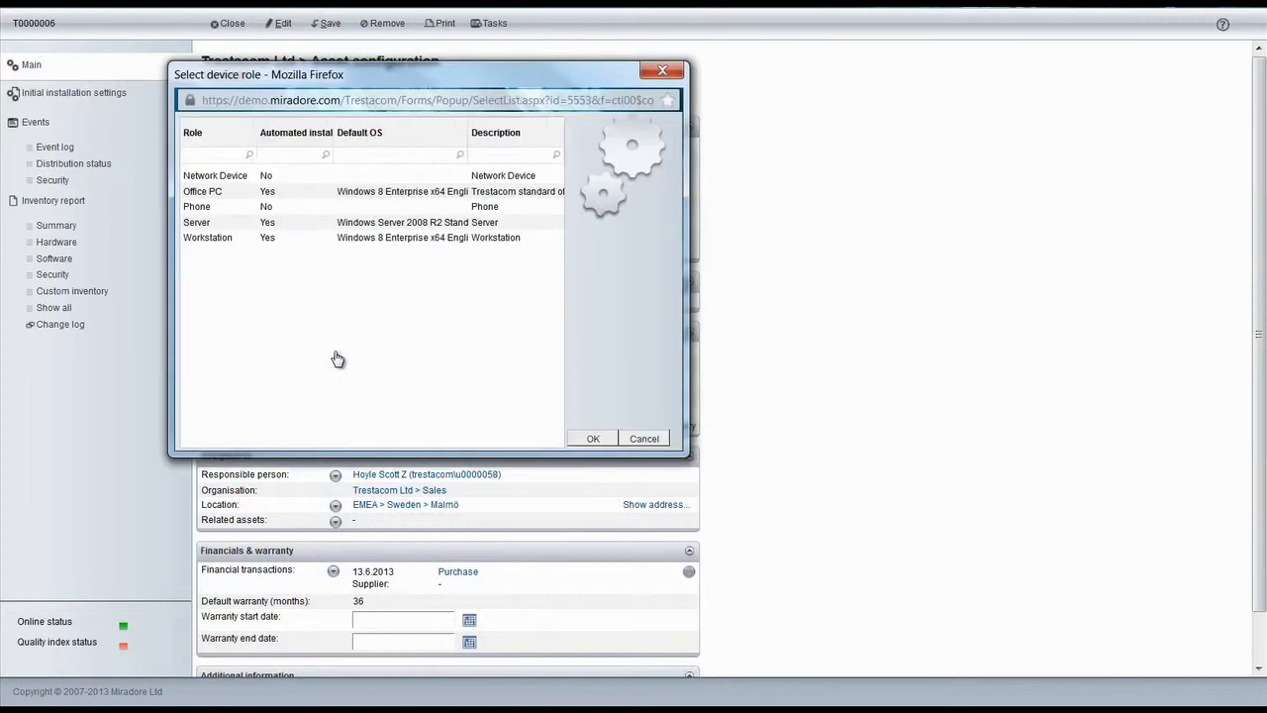
click(202, 191)
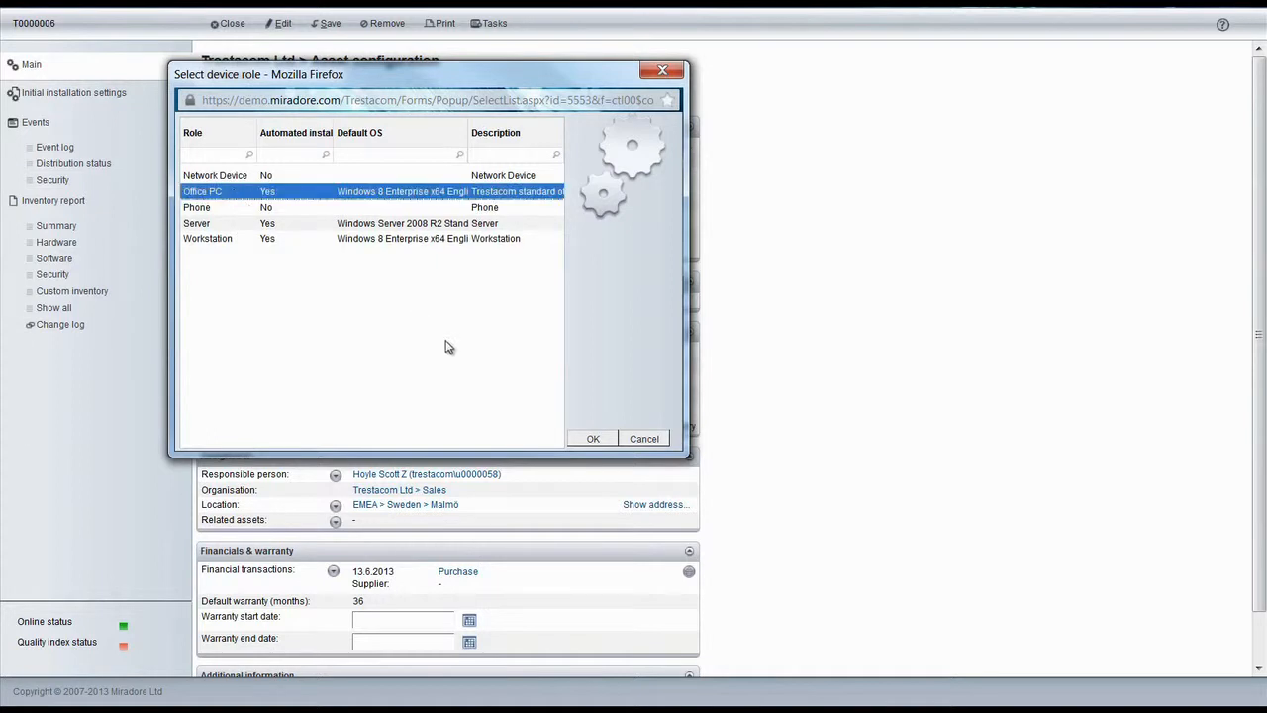
click(593, 439)
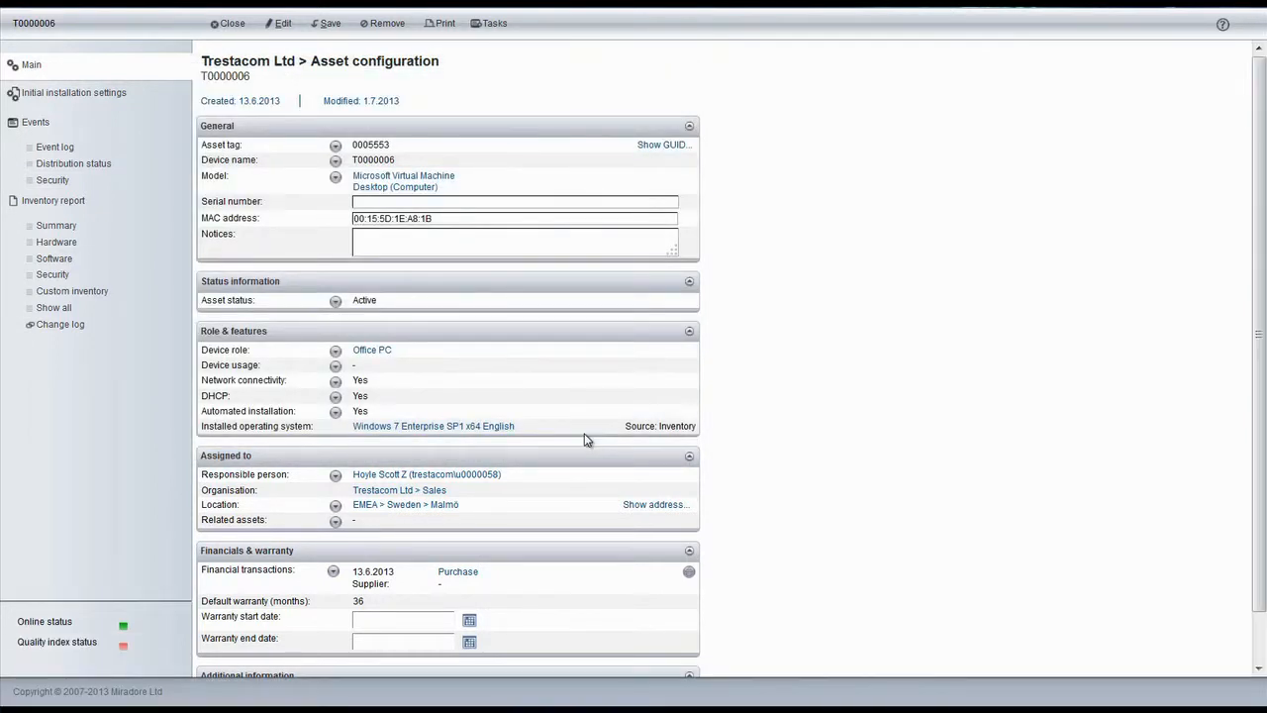
mouse_move(310, 82)
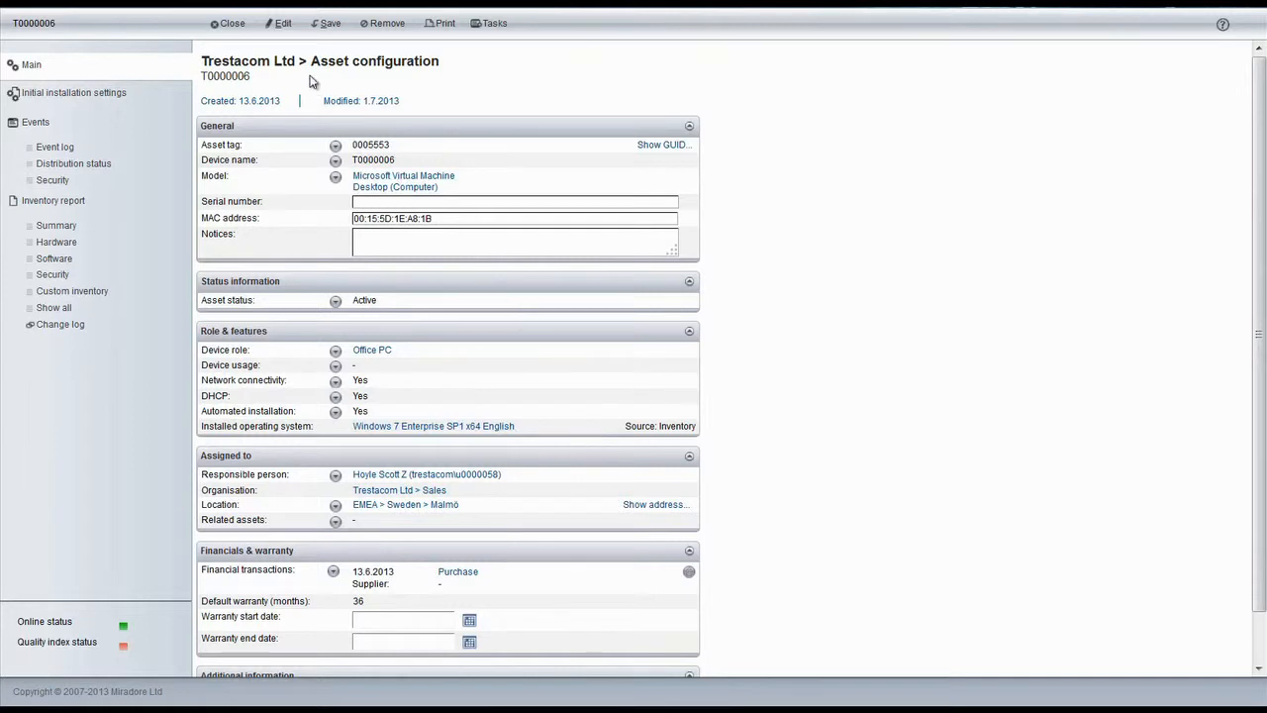
mouse_move(329, 23)
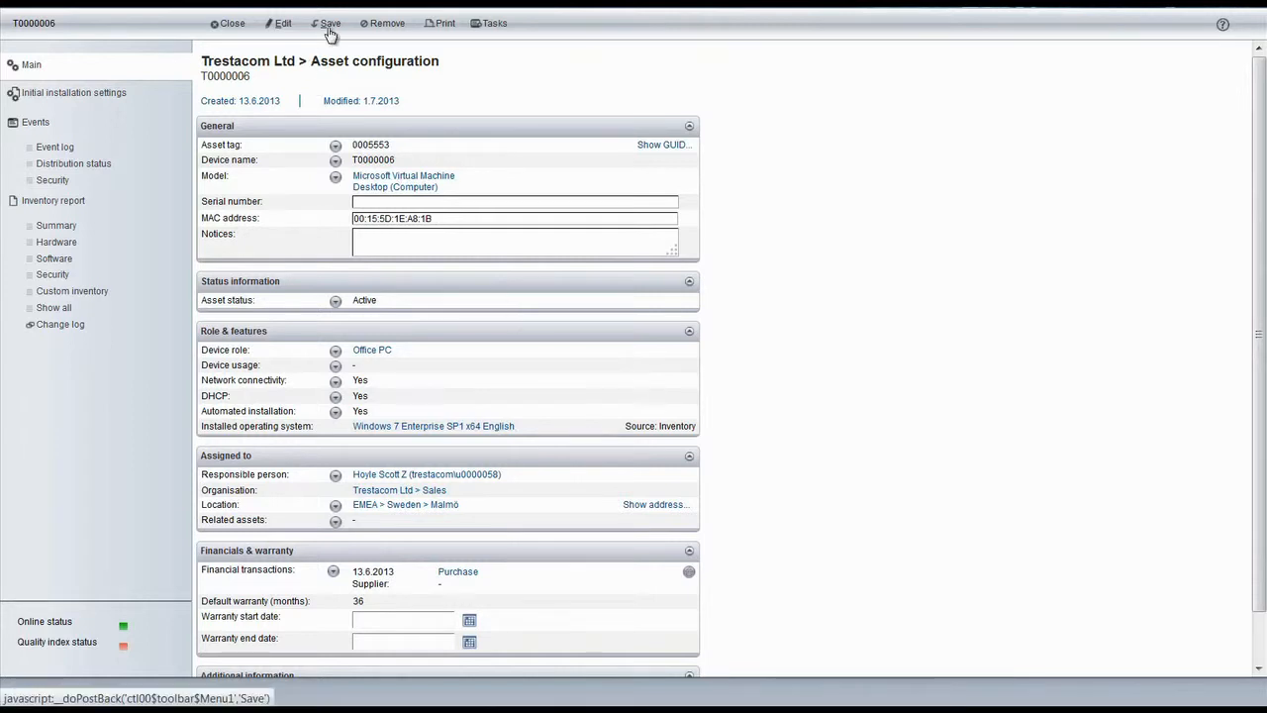
click(330, 23)
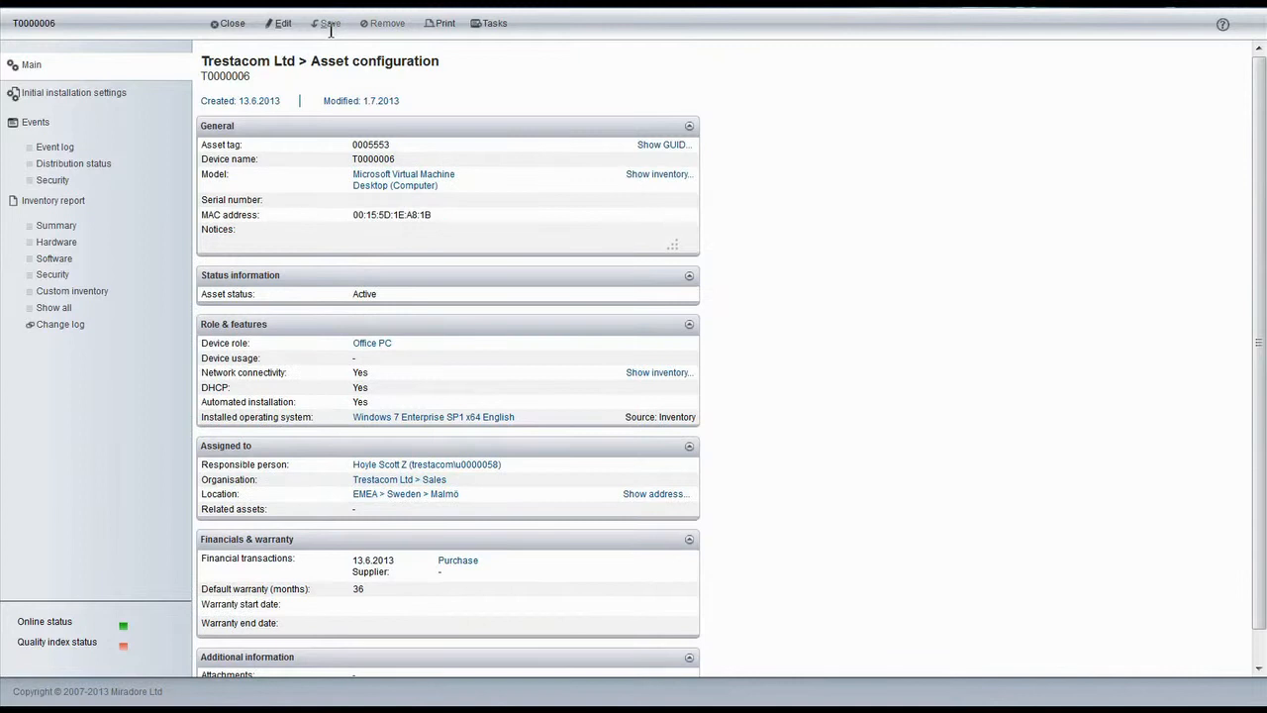
mouse_move(146, 99)
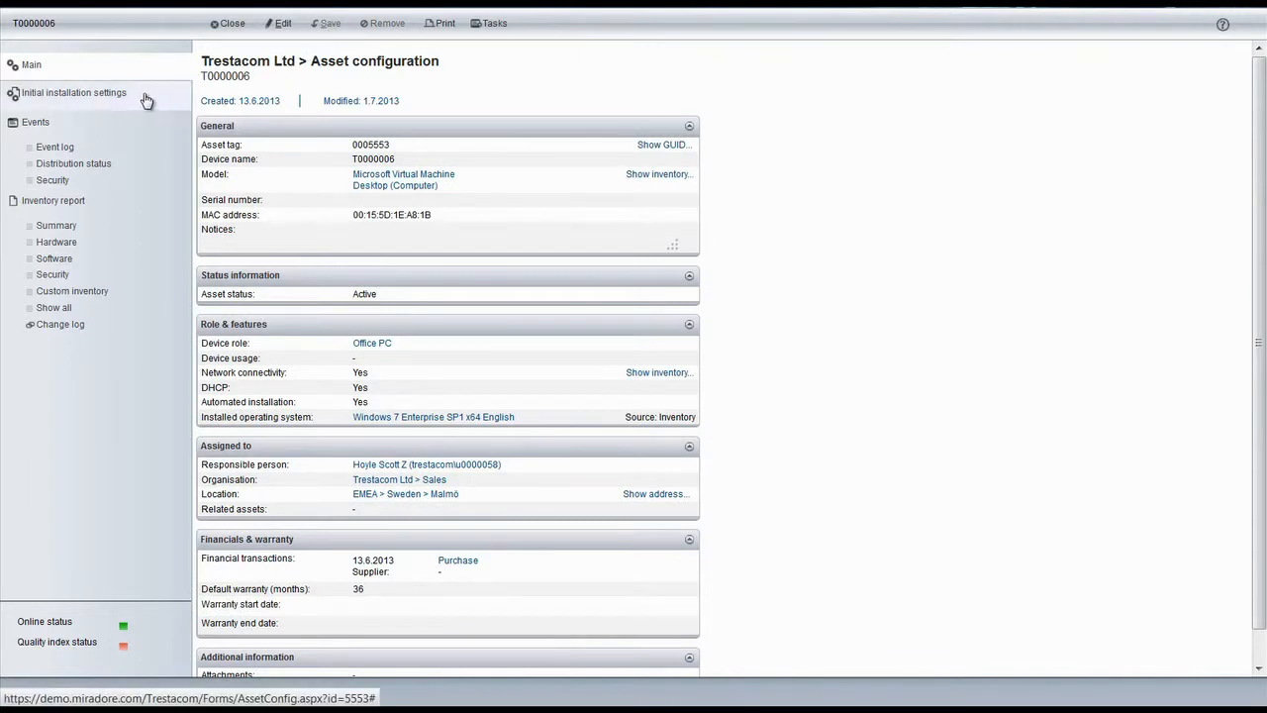
Show T0000006's initial installation settings with its 13 assigned packages.
click(73, 92)
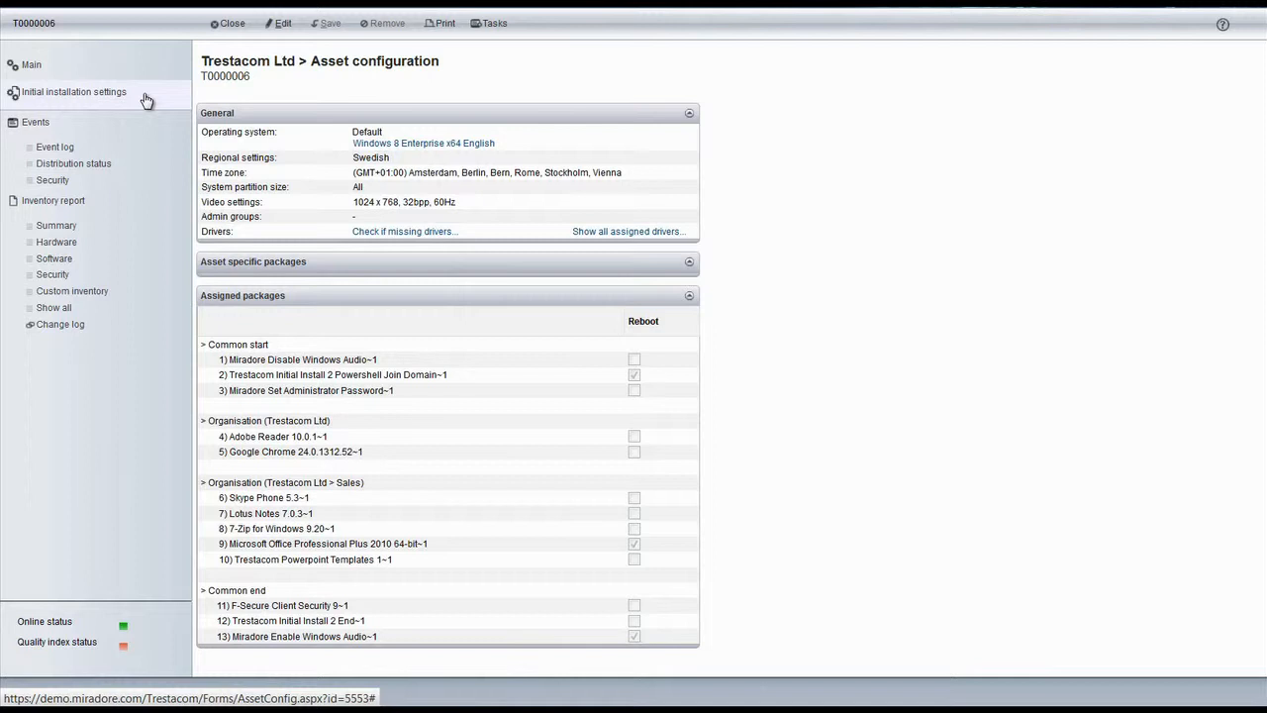
mouse_move(485, 473)
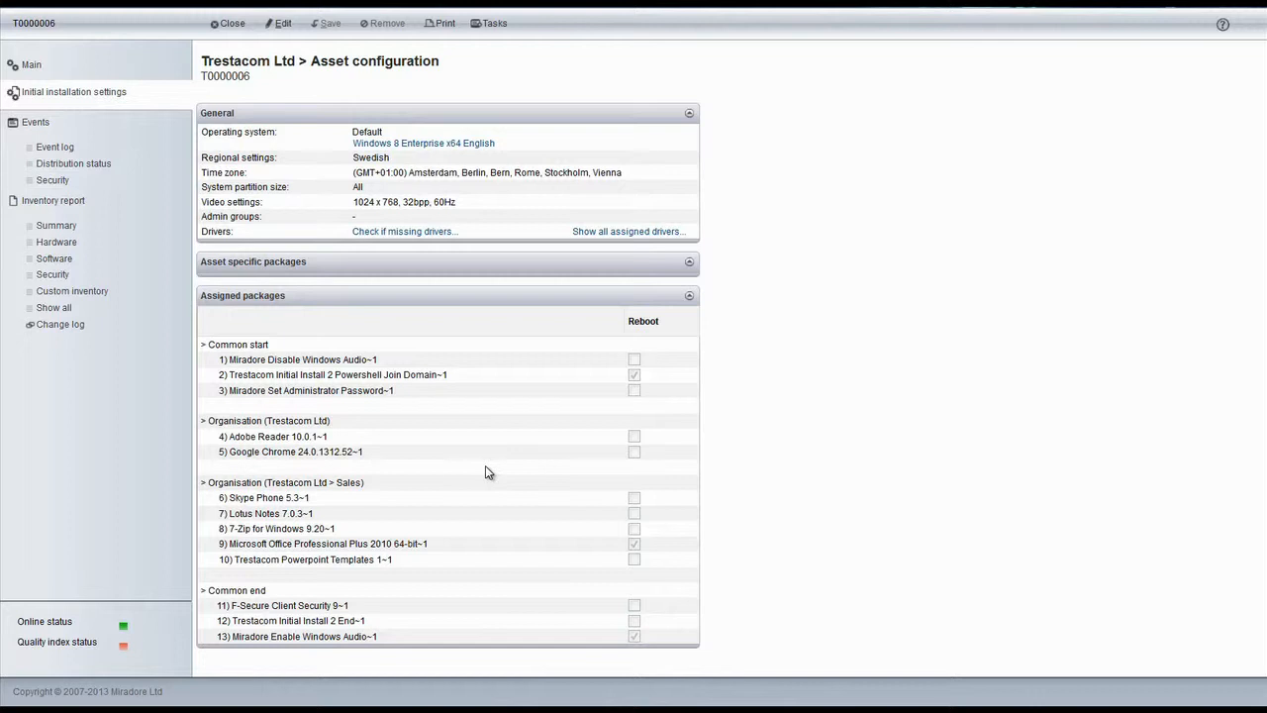
Activate T0000006's initial installation with no email notifications and dismiss the confirmation.
click(495, 23)
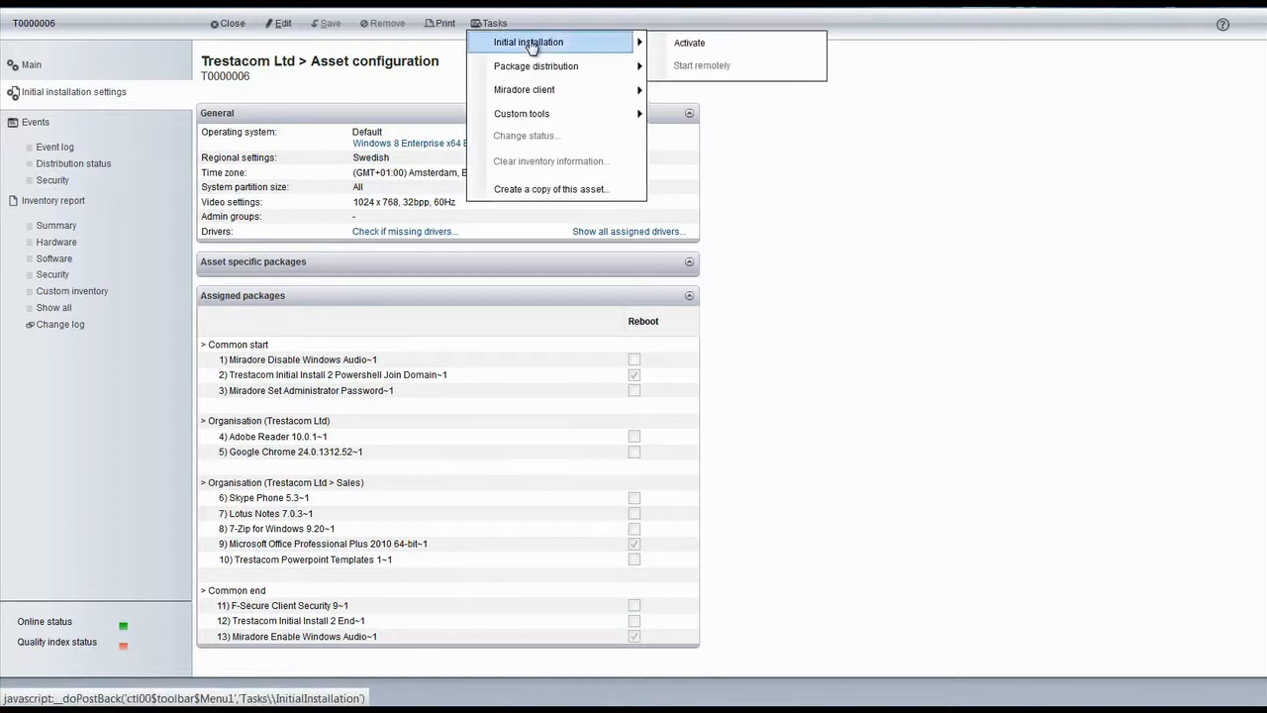
click(689, 43)
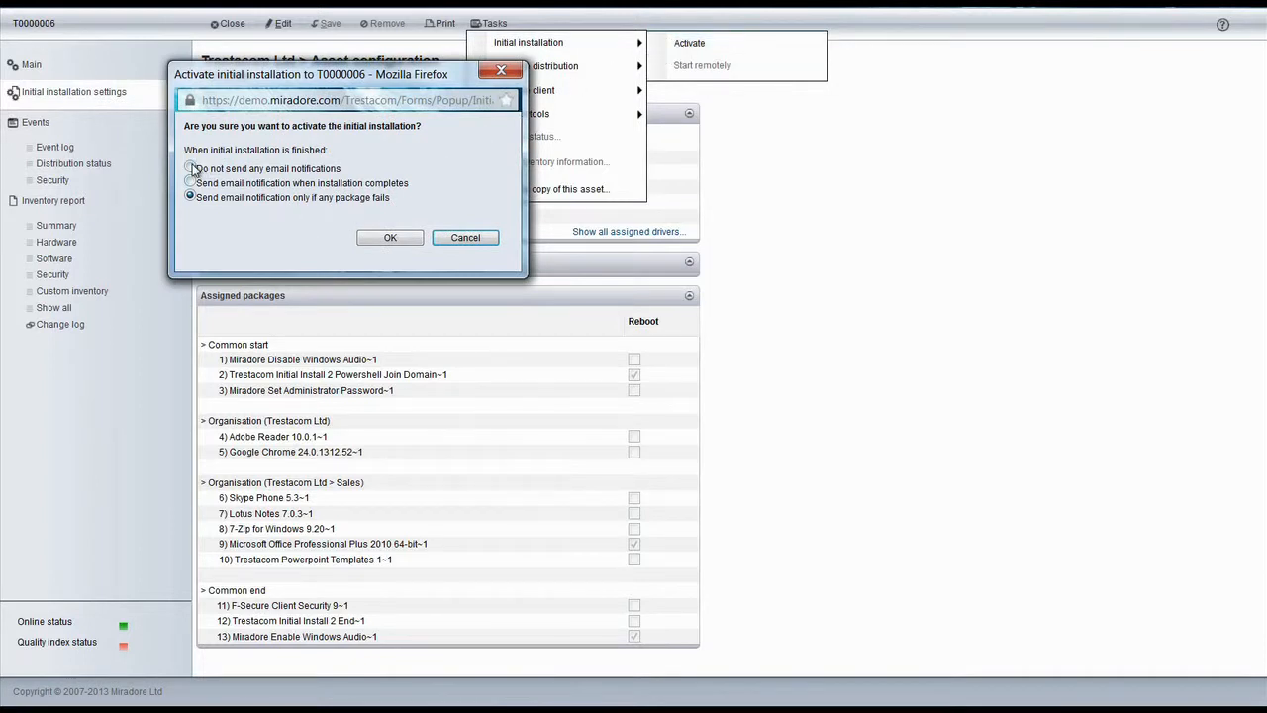
click(190, 168)
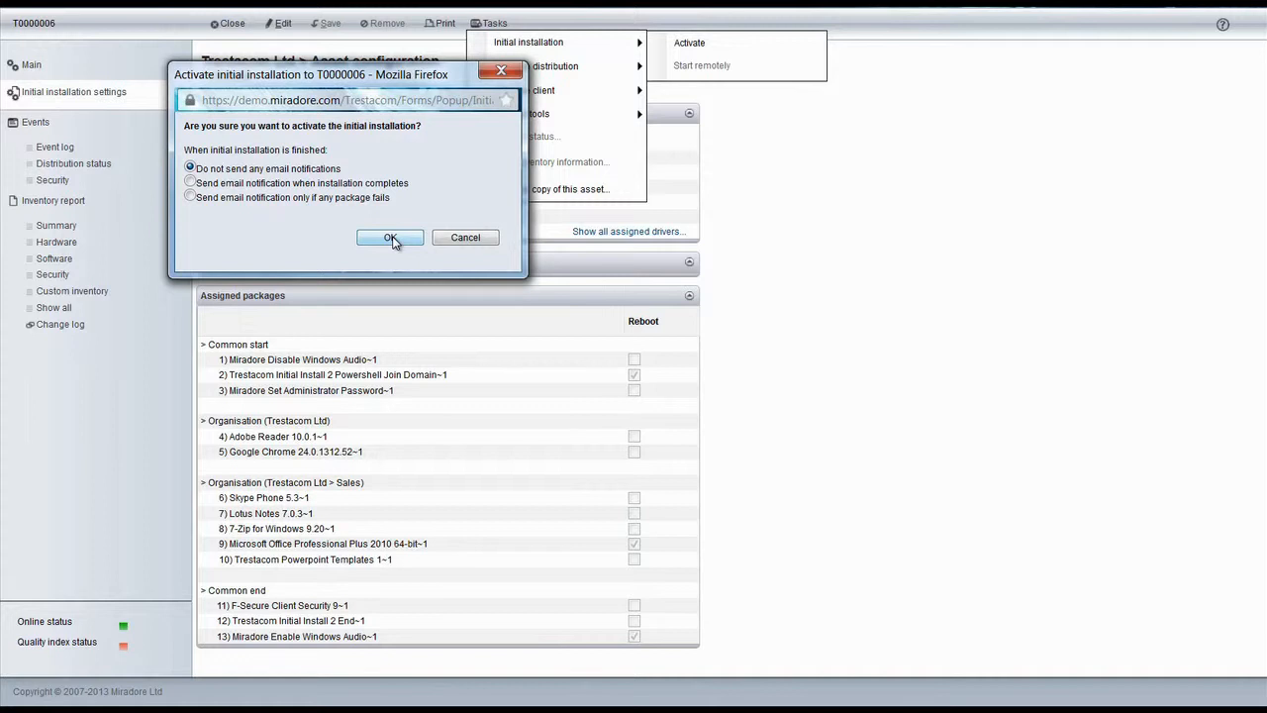
click(389, 238)
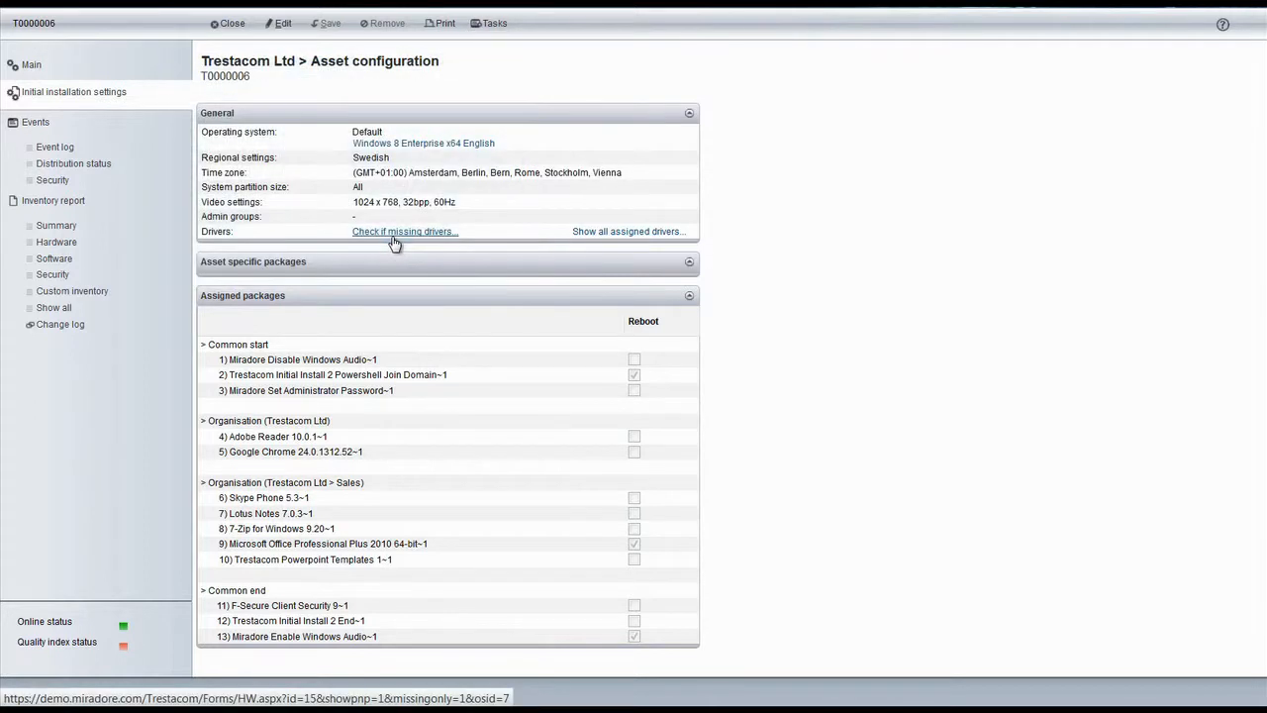
click(73, 92)
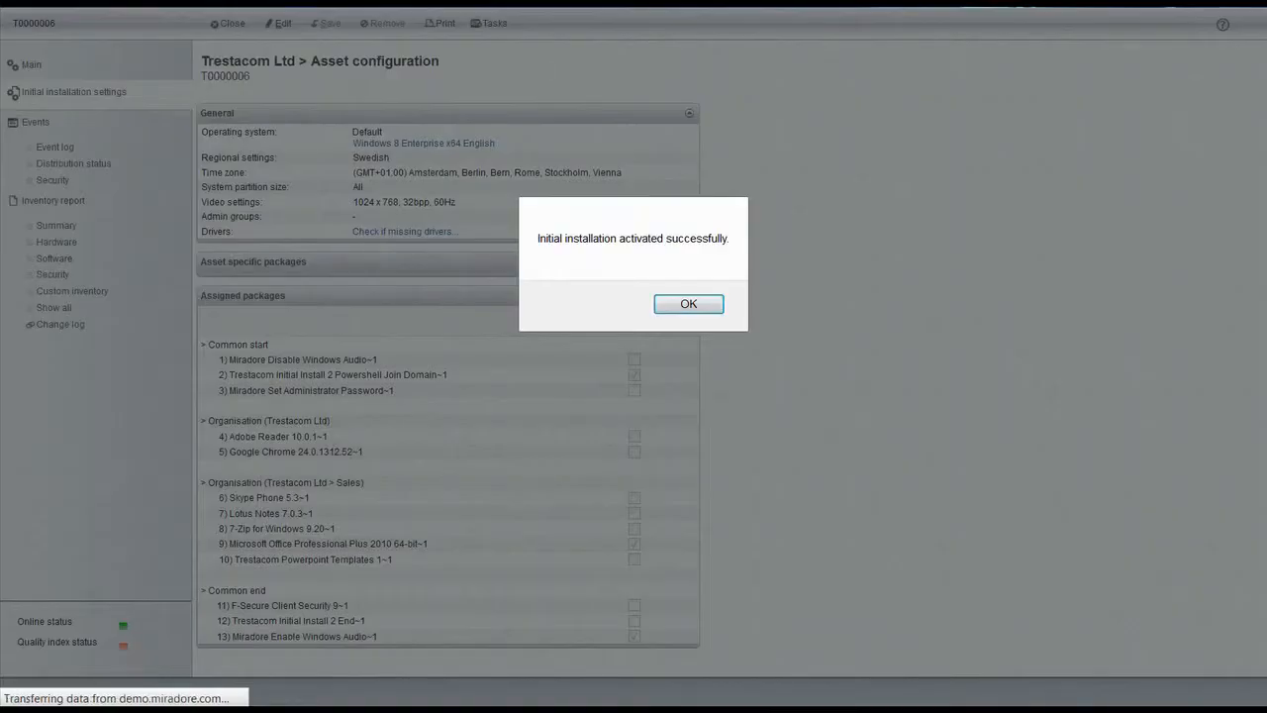
click(688, 303)
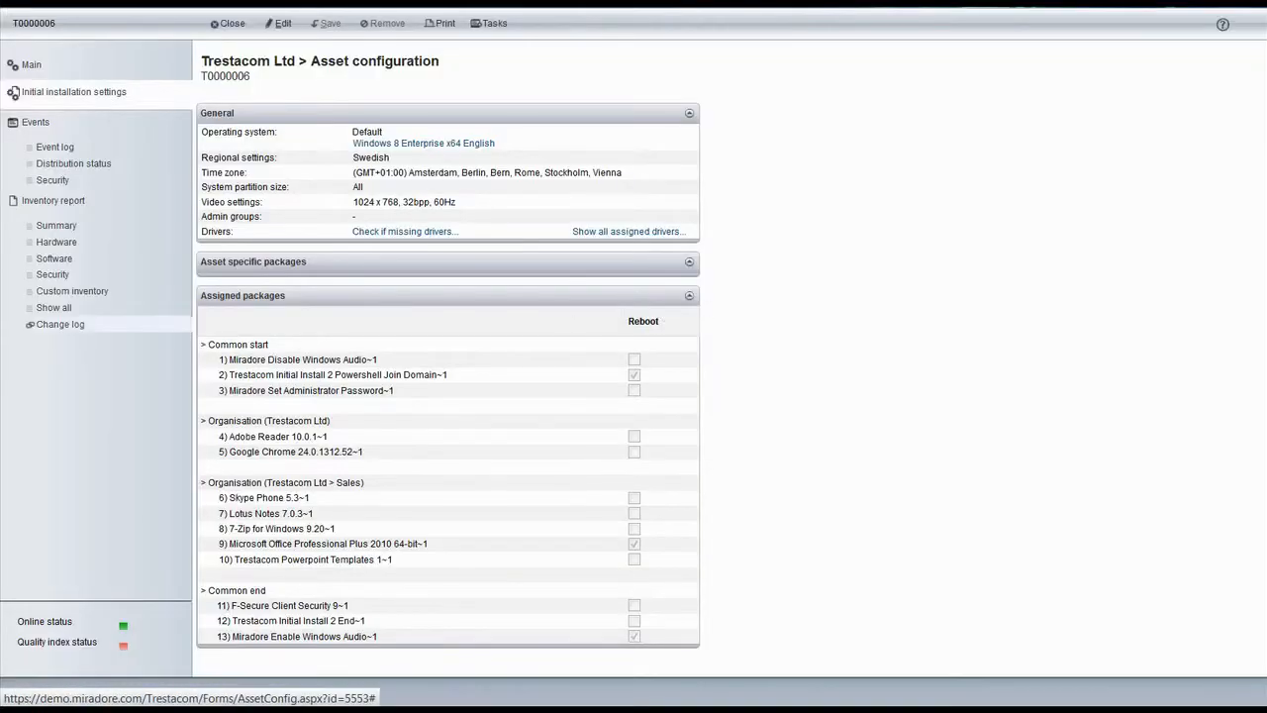
mouse_move(148, 297)
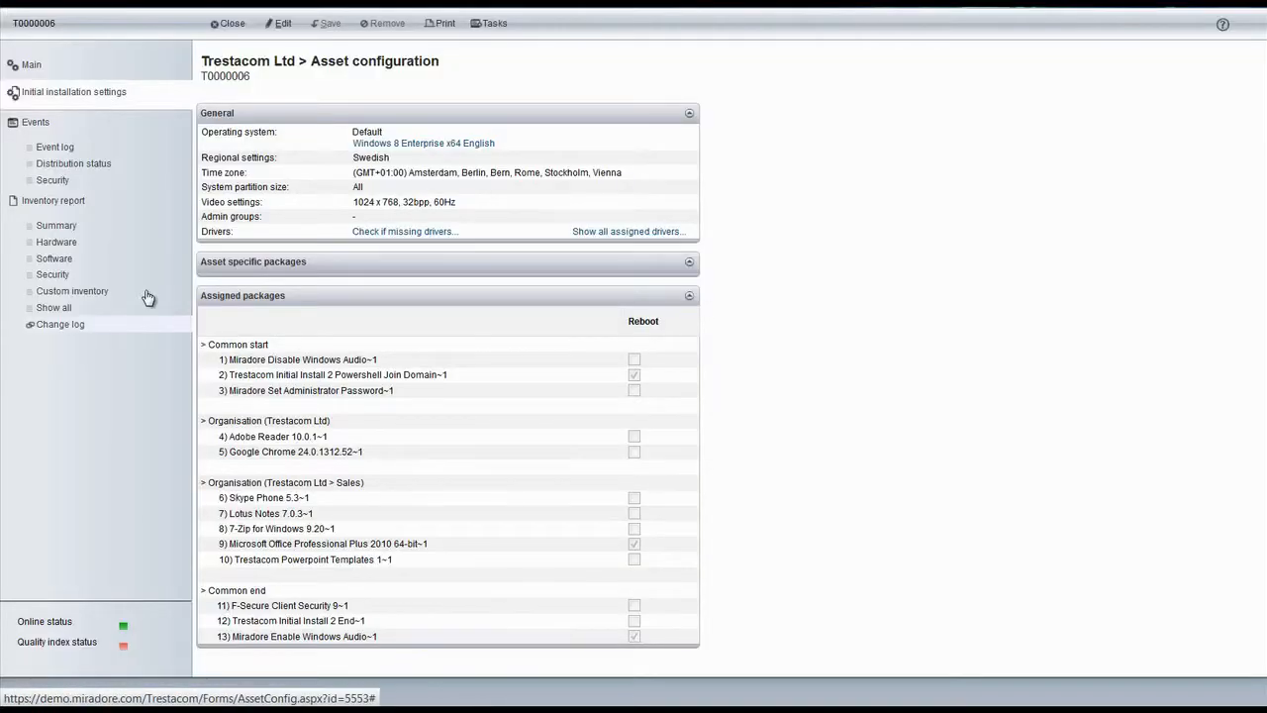
mouse_move(766, 322)
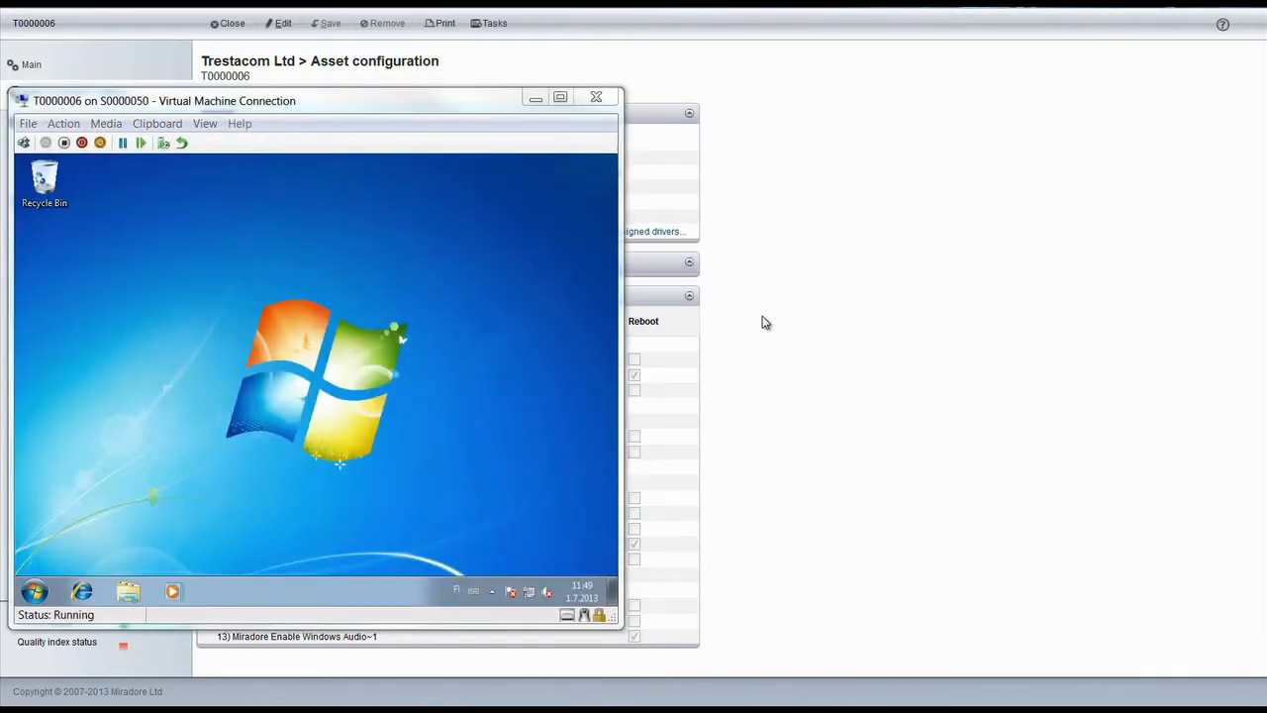
click(596, 96)
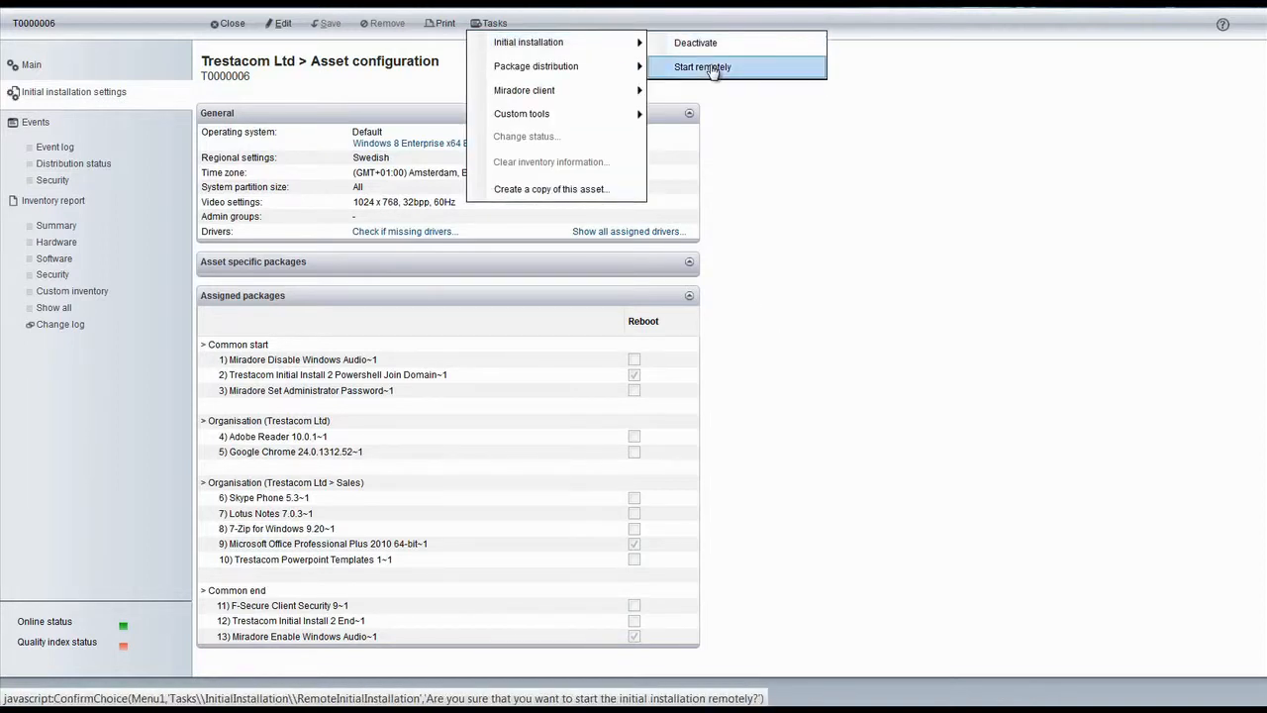
Start T0000006's initial installation remotely, then close the asset record.
click(702, 66)
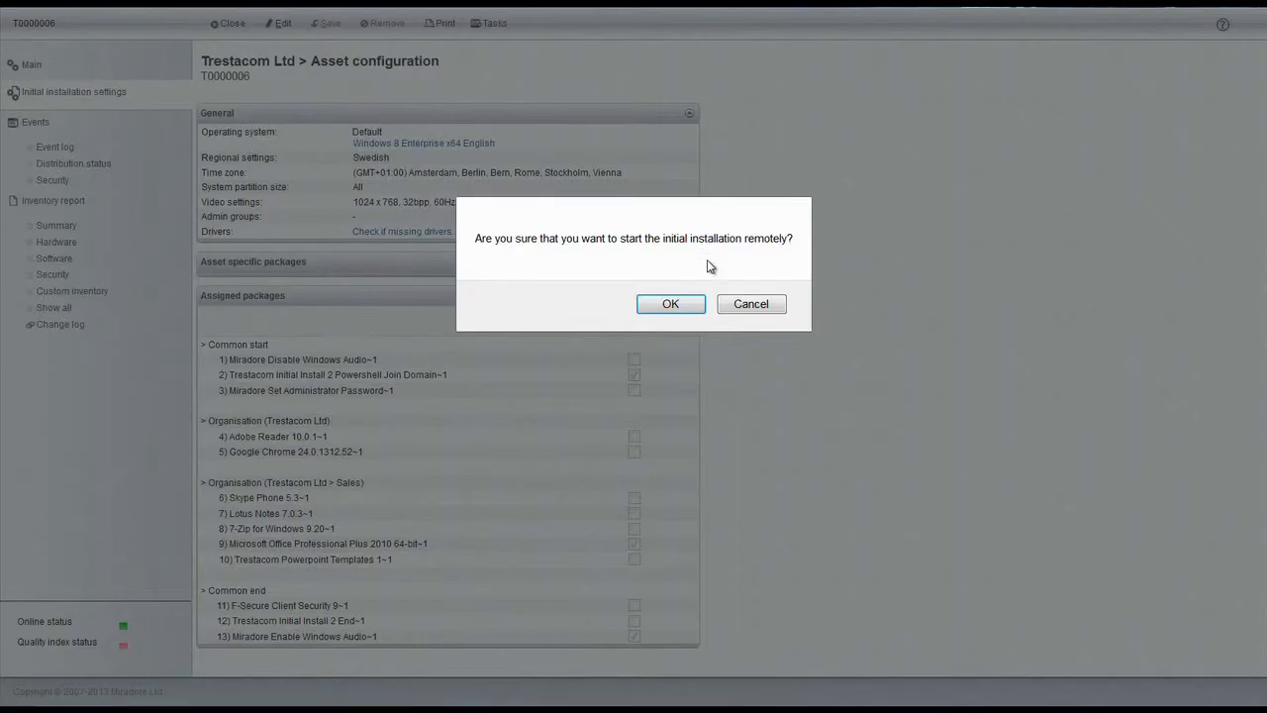
click(670, 304)
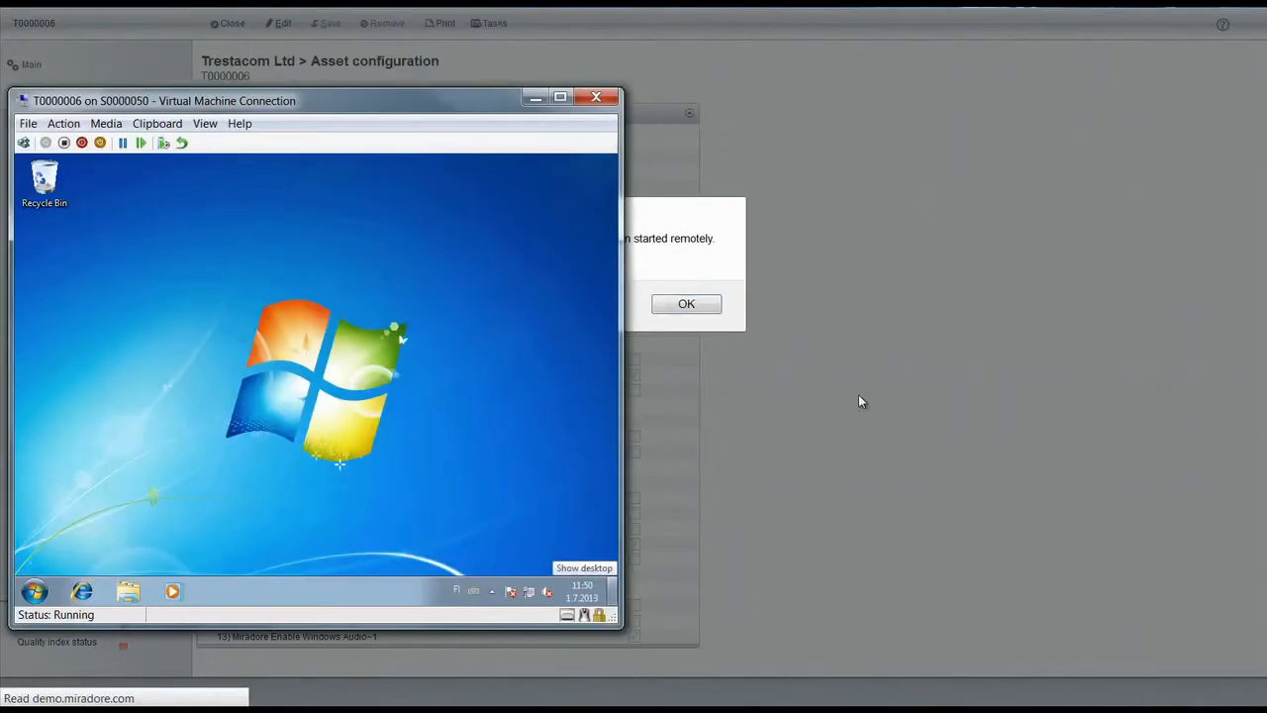
mouse_move(837, 369)
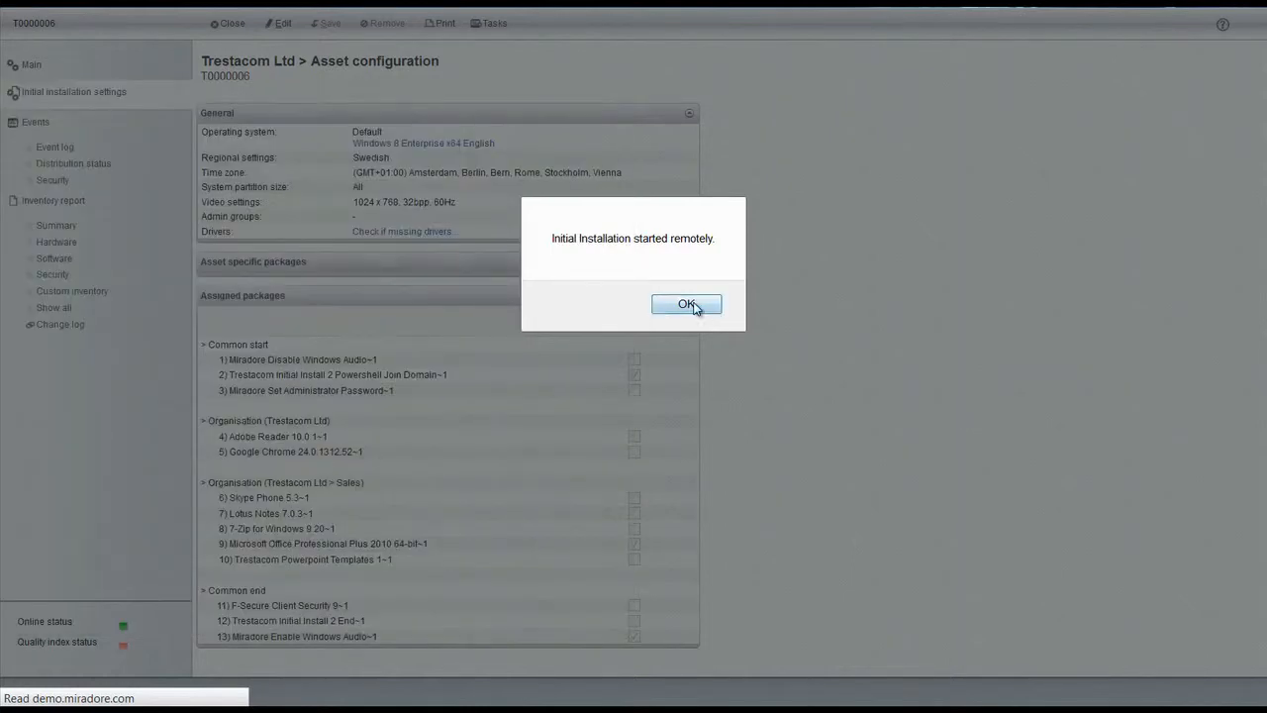
click(687, 304)
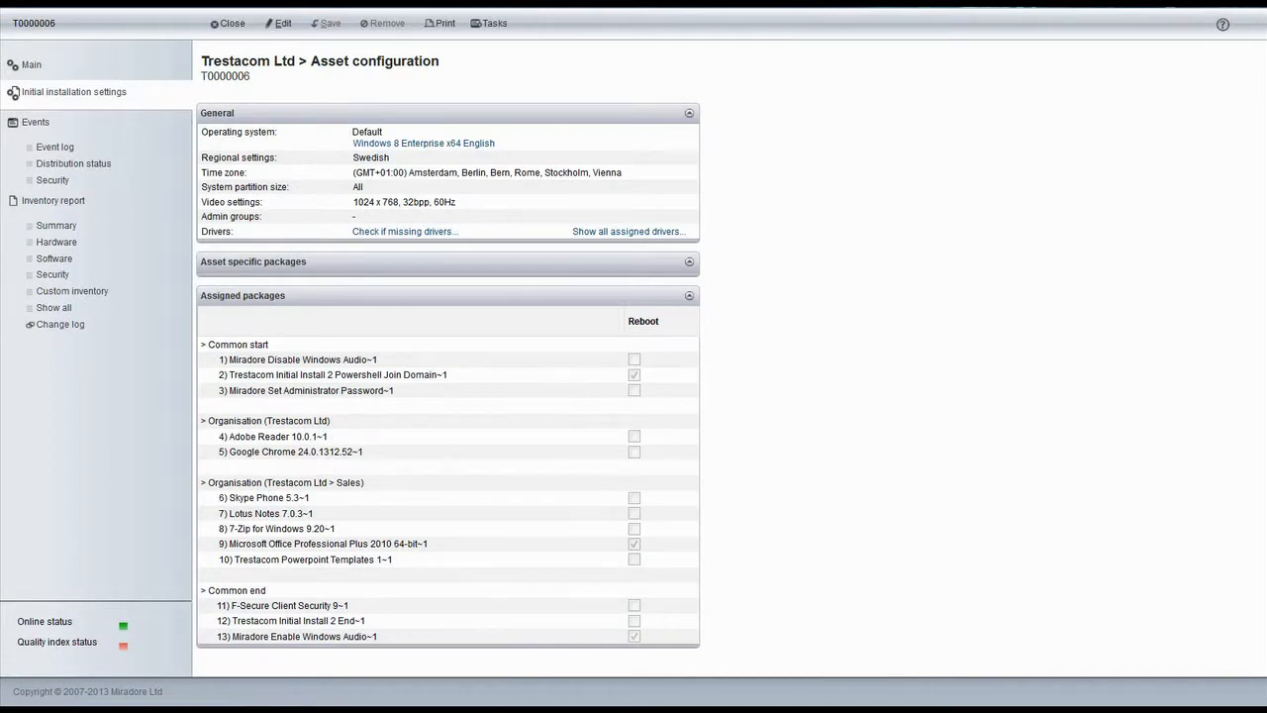
click(231, 22)
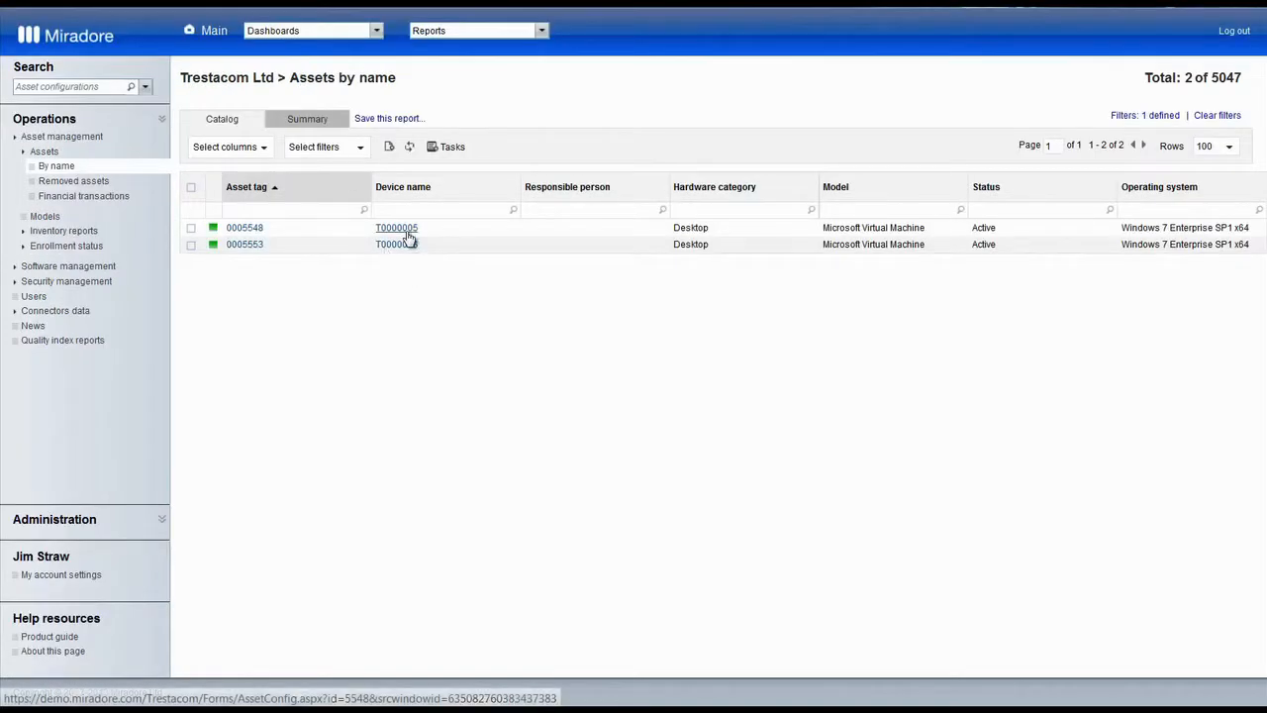
click(396, 227)
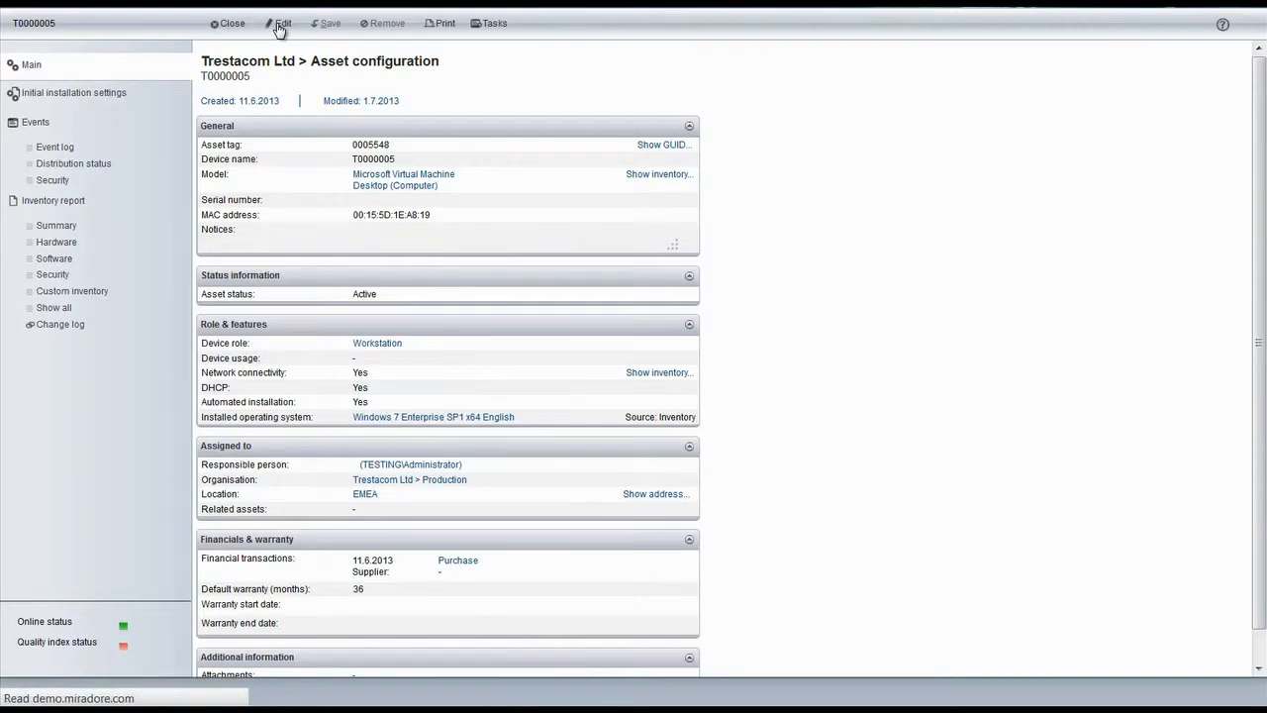
click(283, 23)
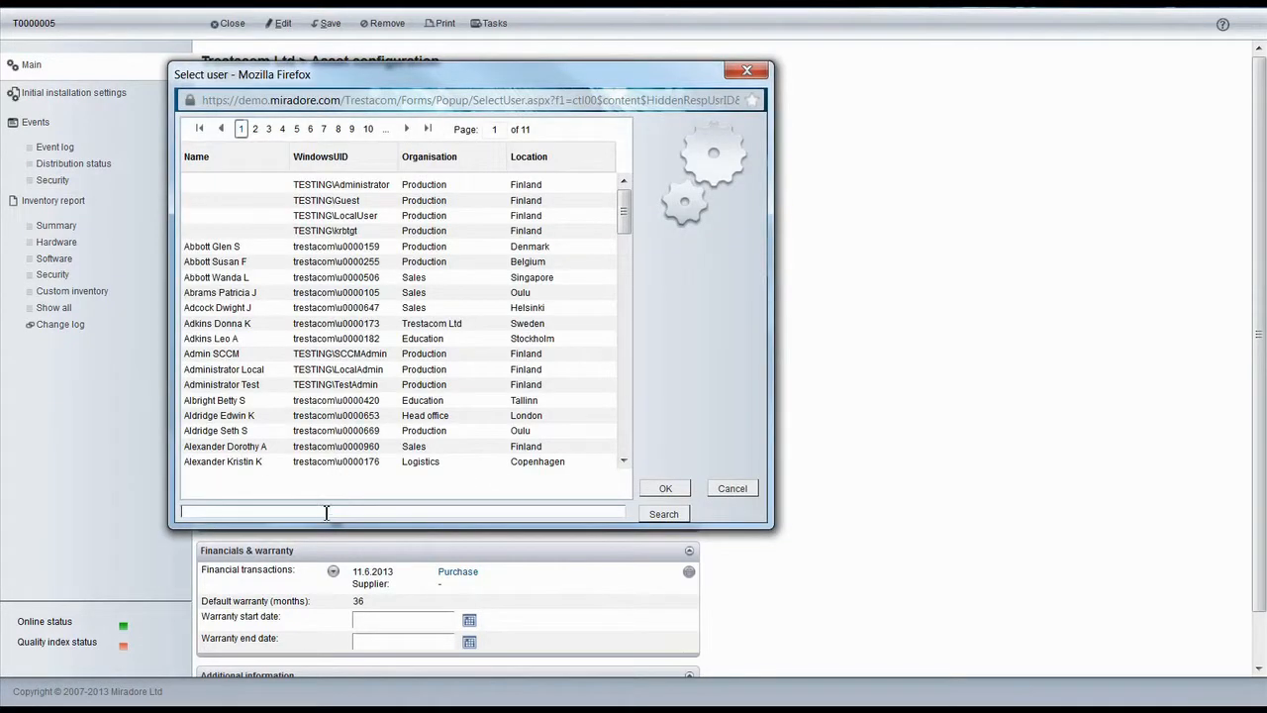
text(park)
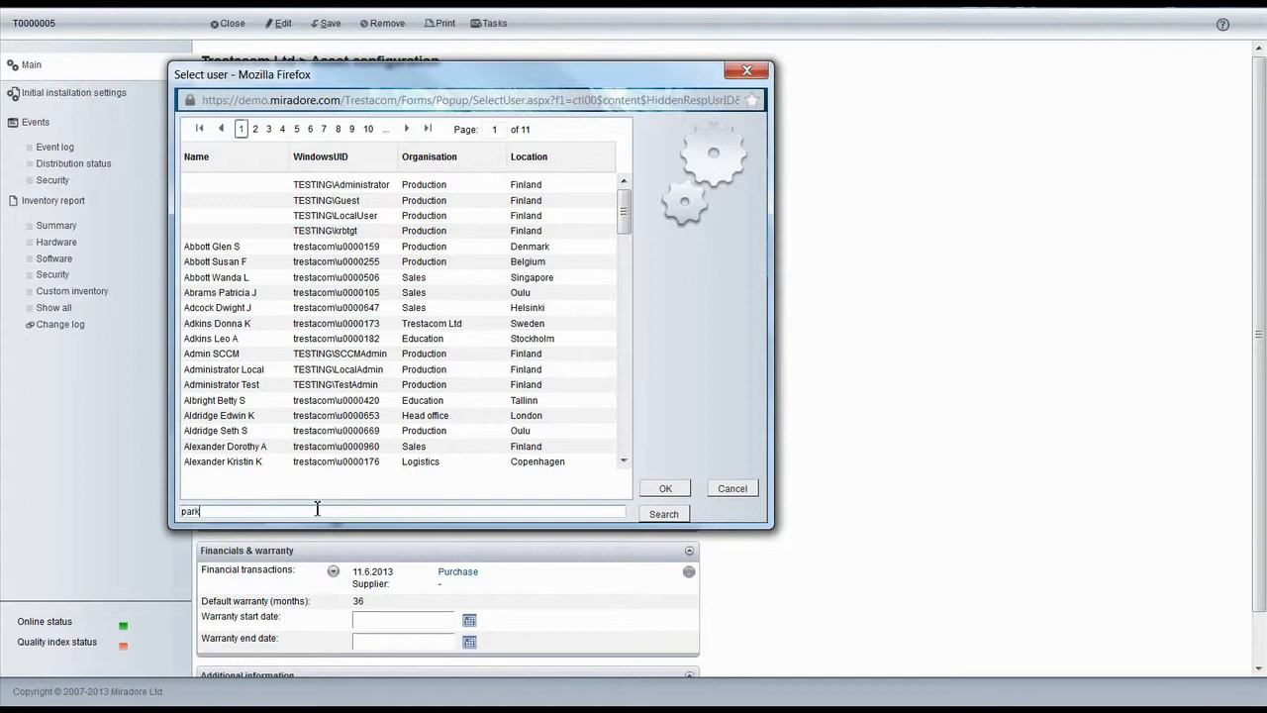
click(663, 512)
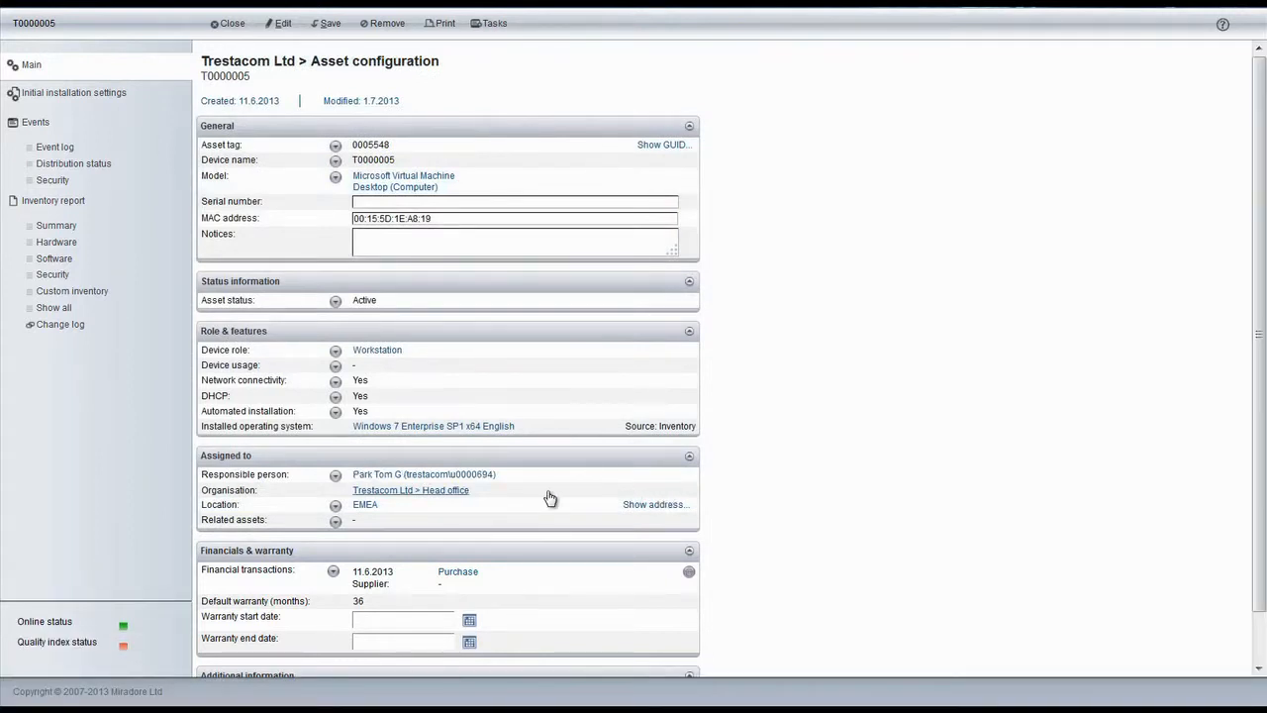
Choose Helsinki under EMEA > Finland as T0000005's location.
click(334, 505)
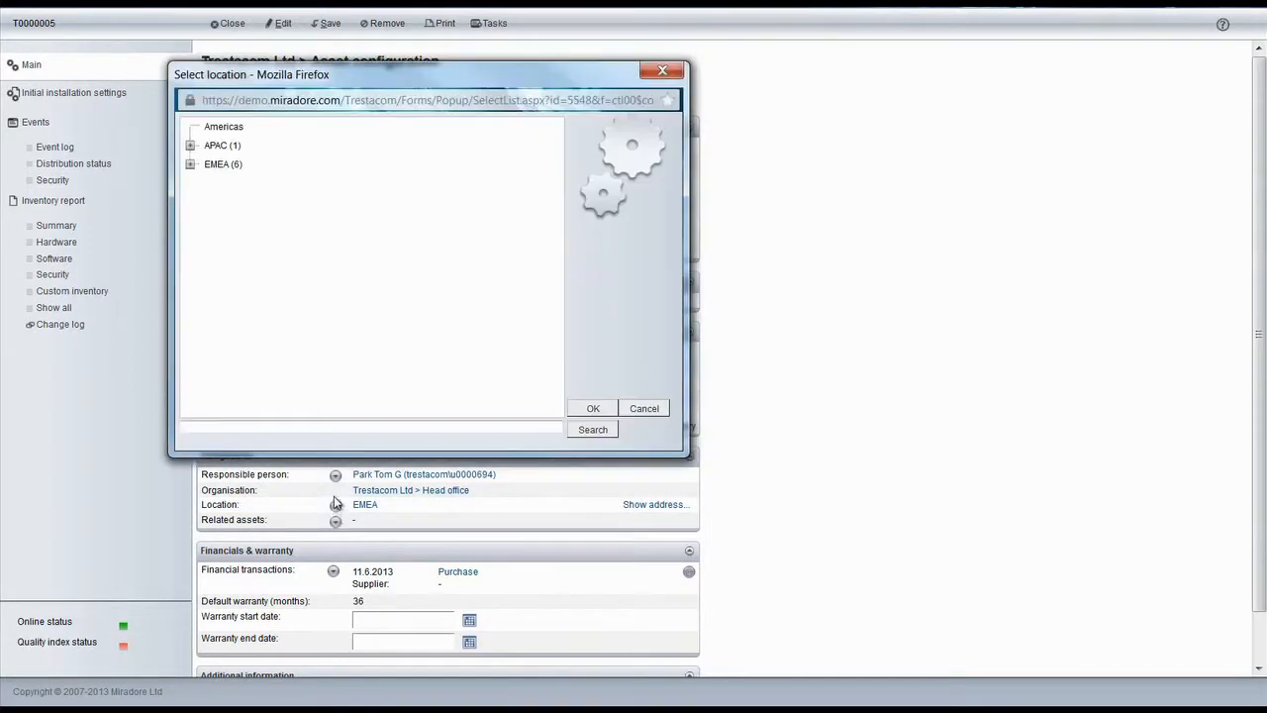
click(191, 163)
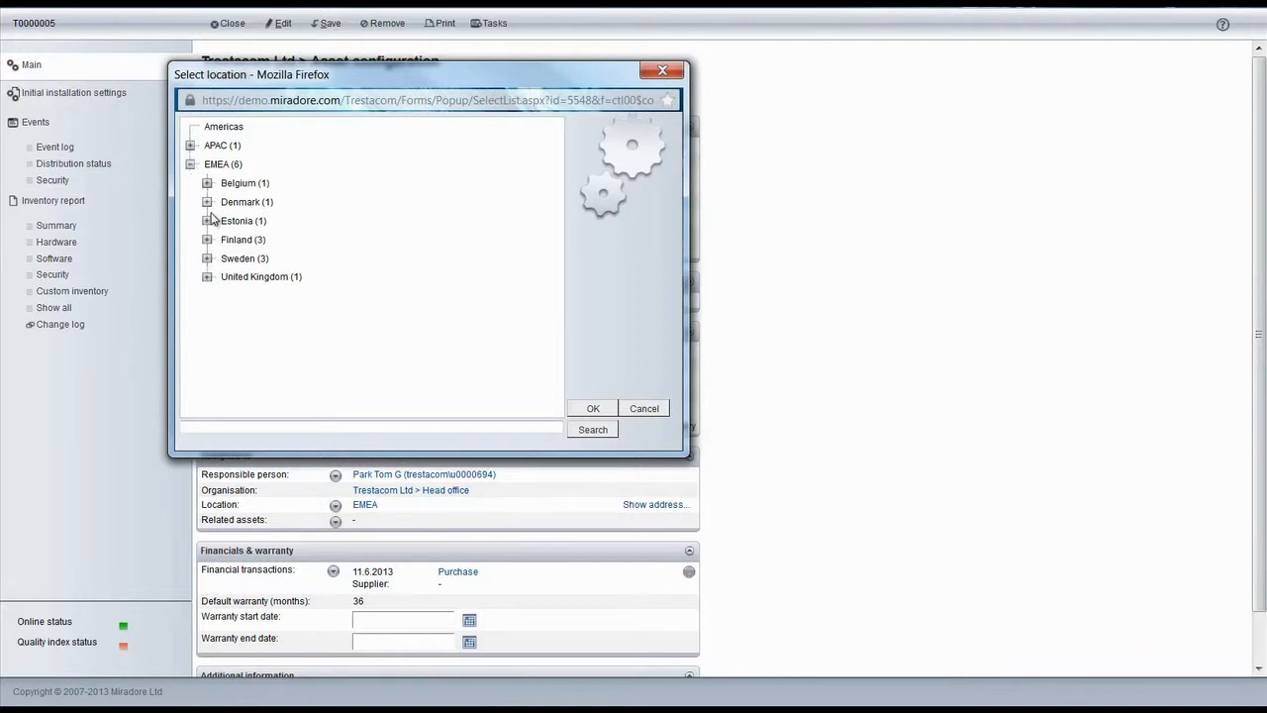
click(207, 238)
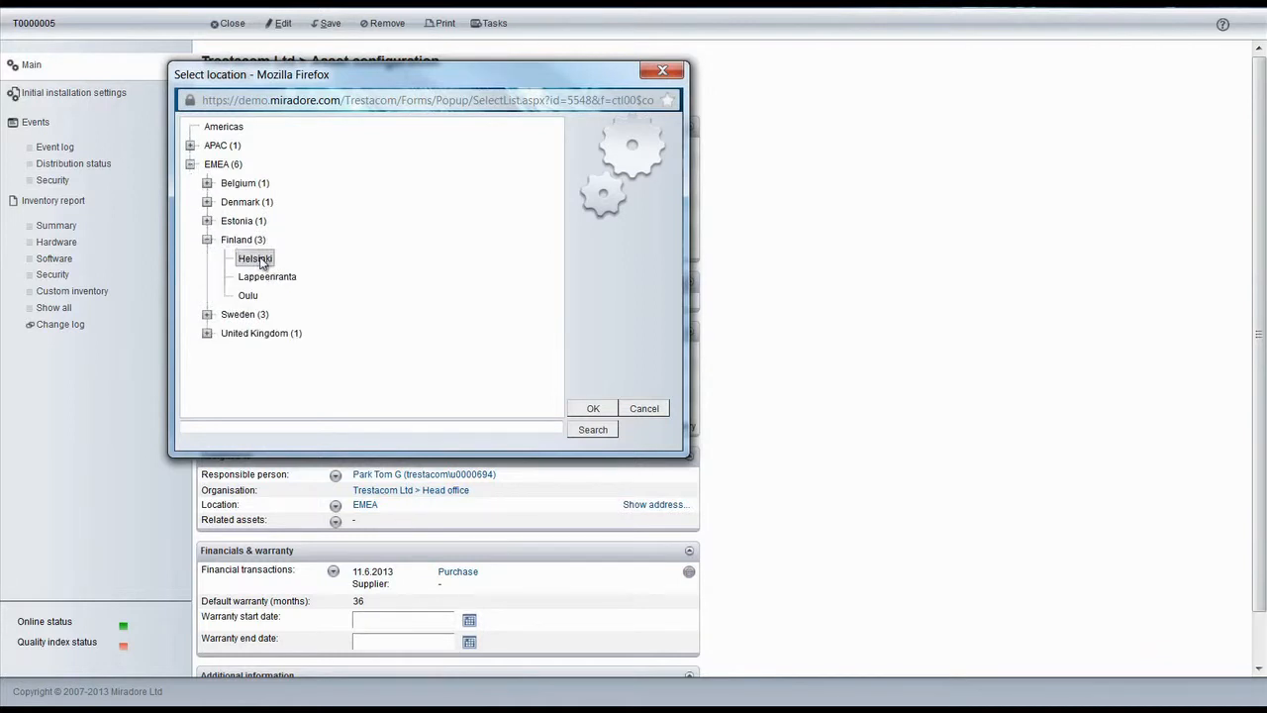
click(593, 408)
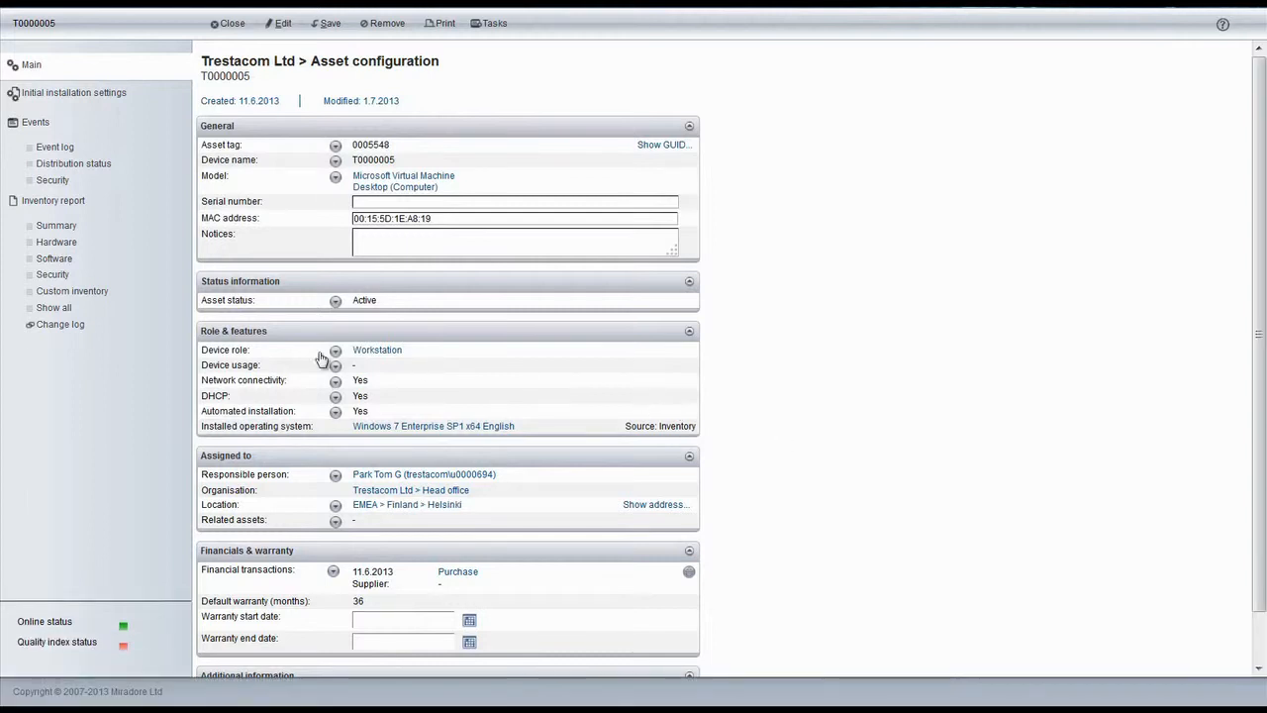
Change T0000005's device role to Server, choose Web Server usage, and save the asset.
click(335, 349)
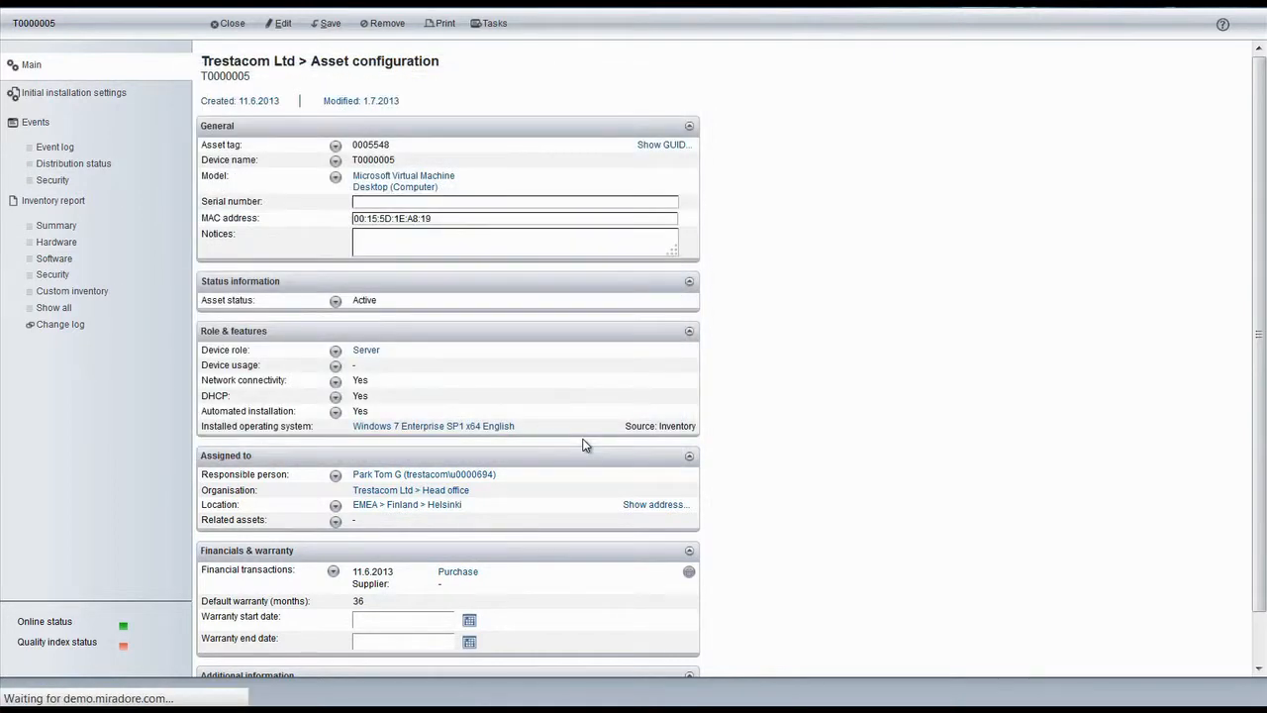
click(367, 350)
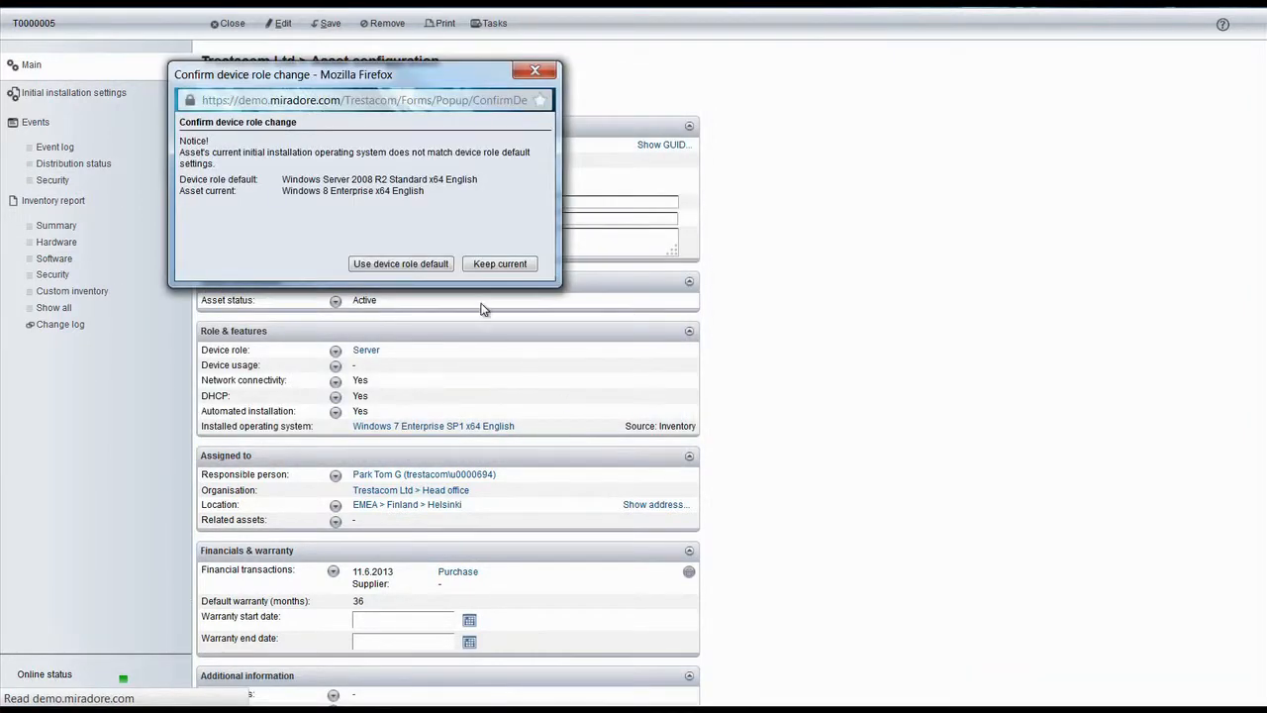
mouse_move(401, 263)
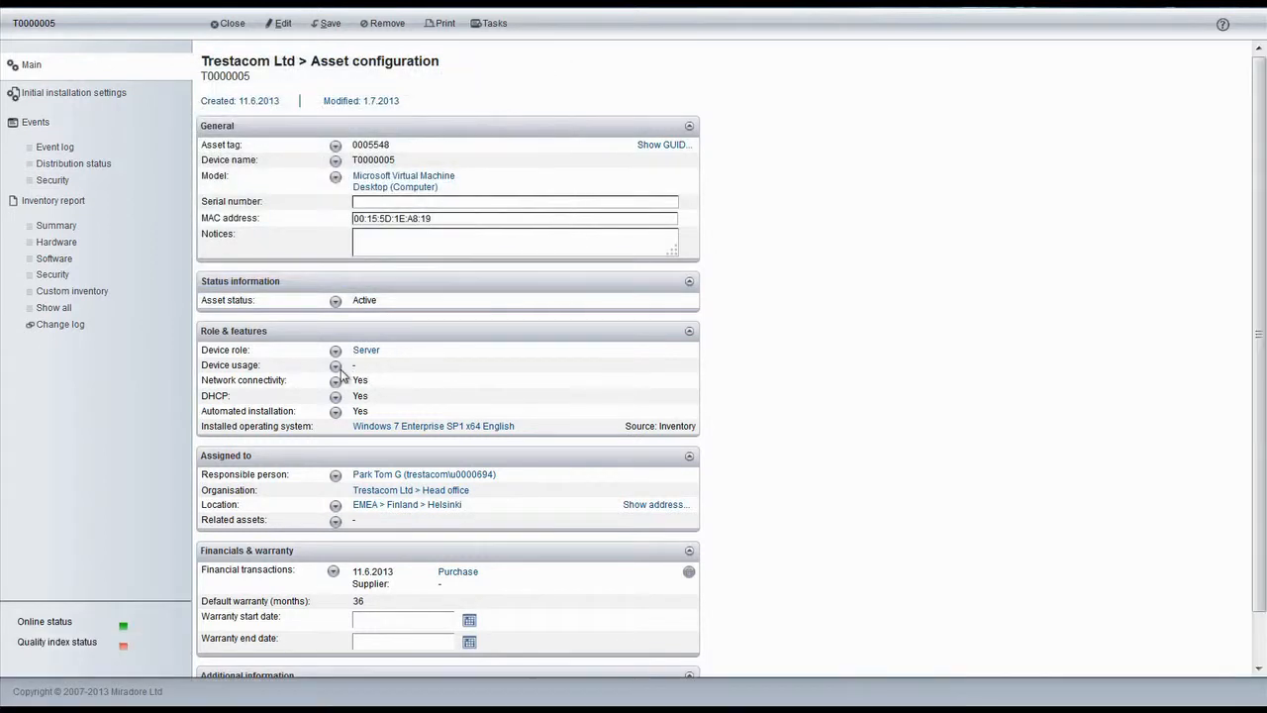
click(334, 366)
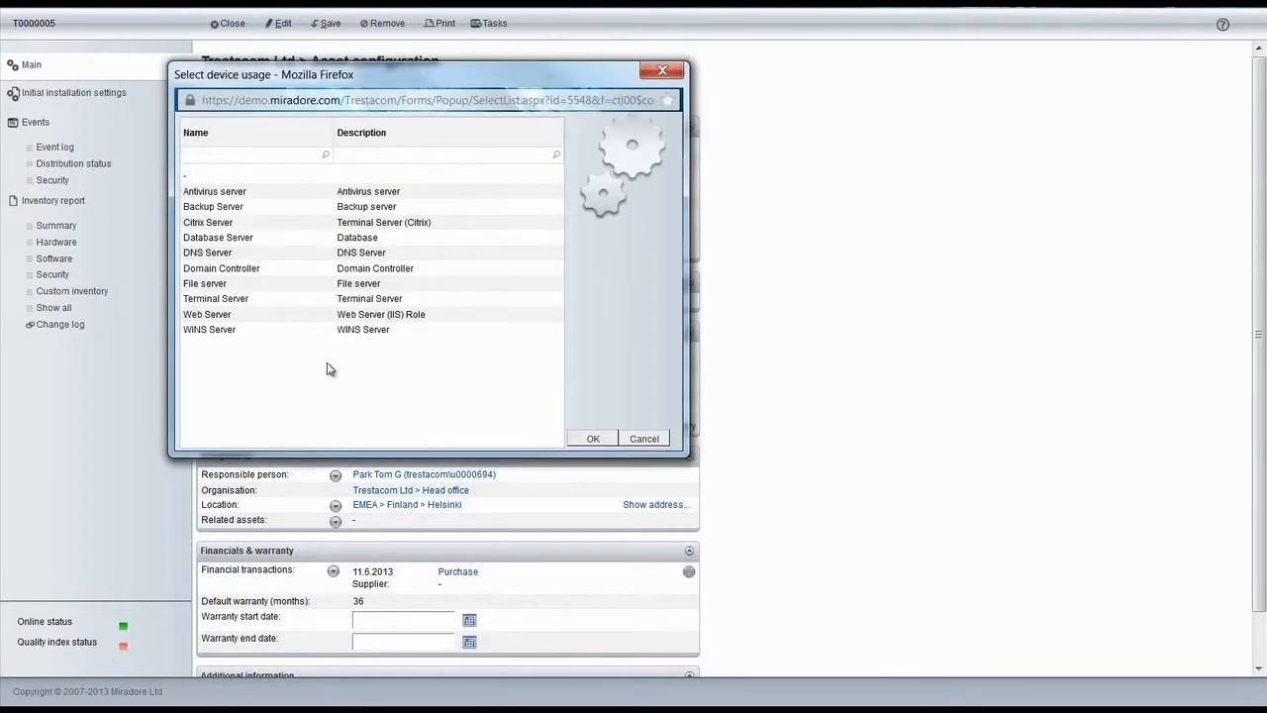
click(208, 314)
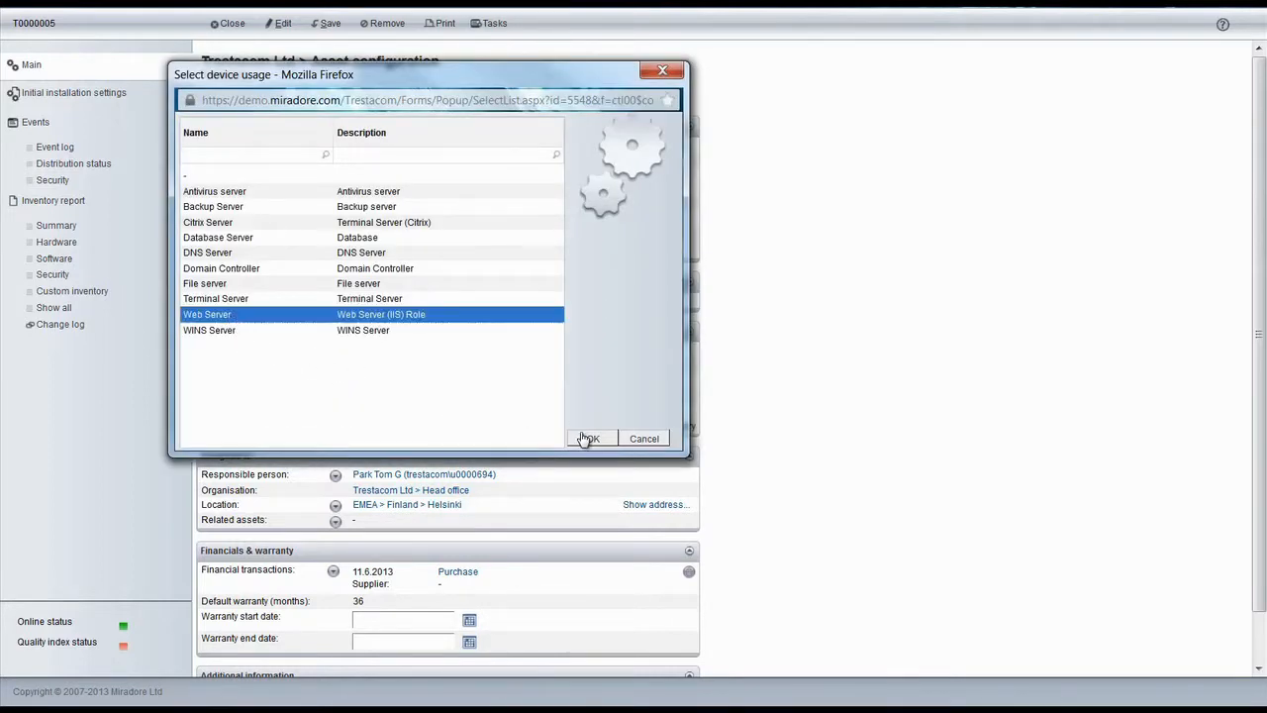
click(589, 438)
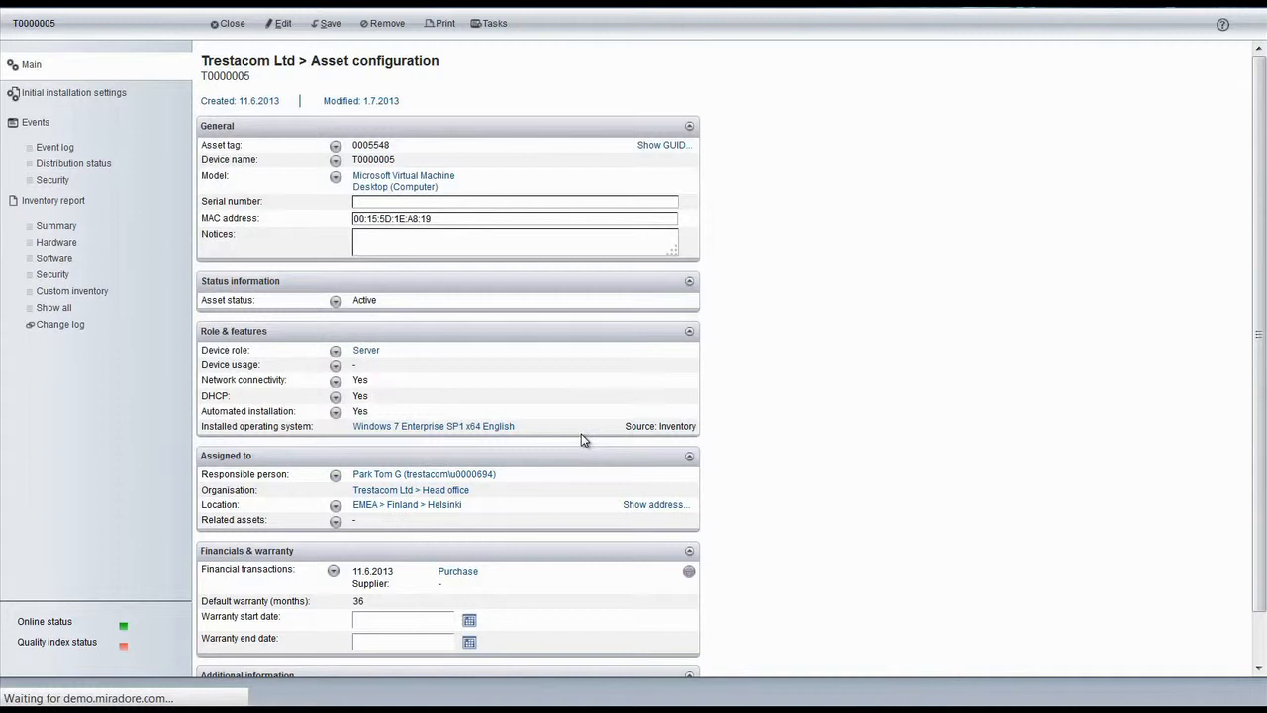
click(335, 365)
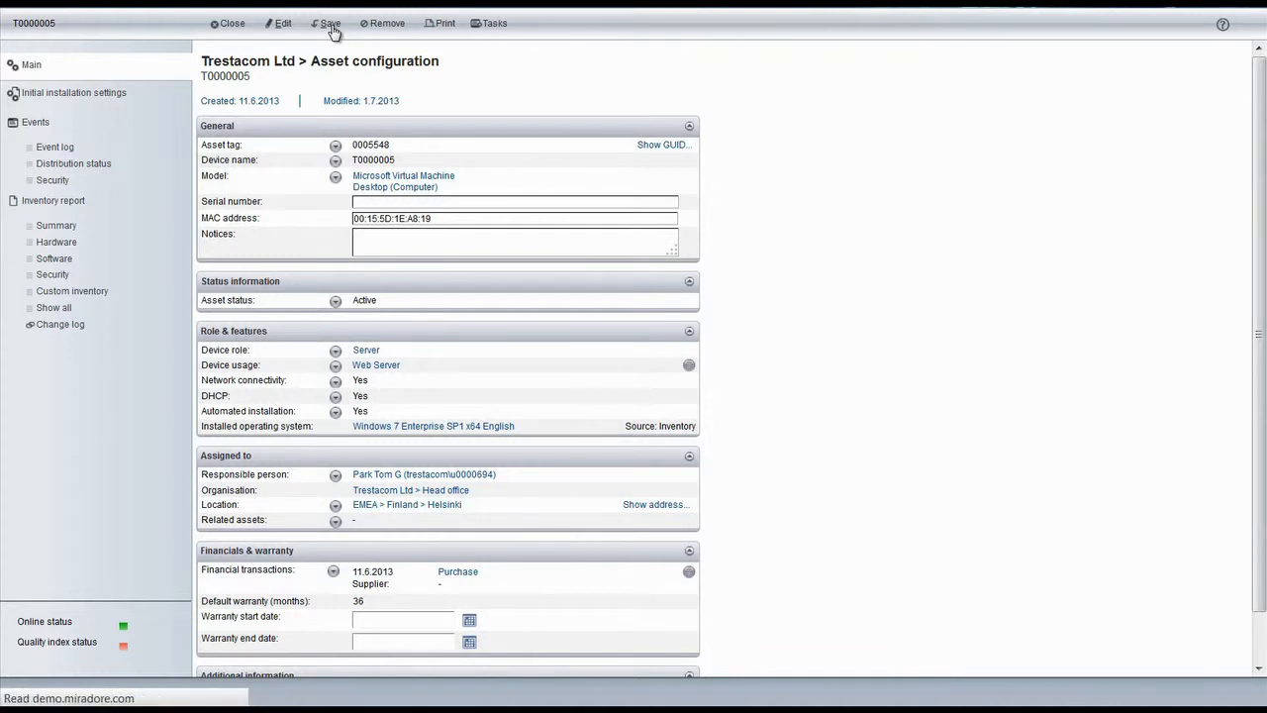
click(331, 23)
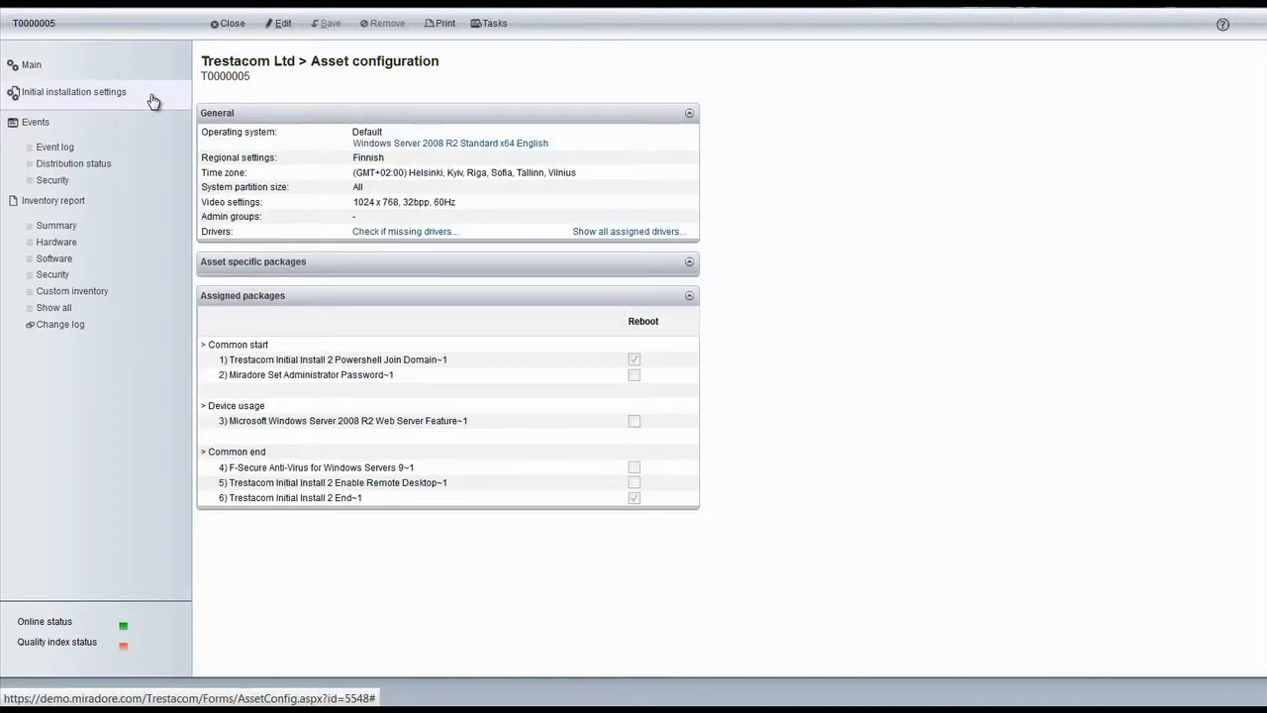
mouse_move(524, 397)
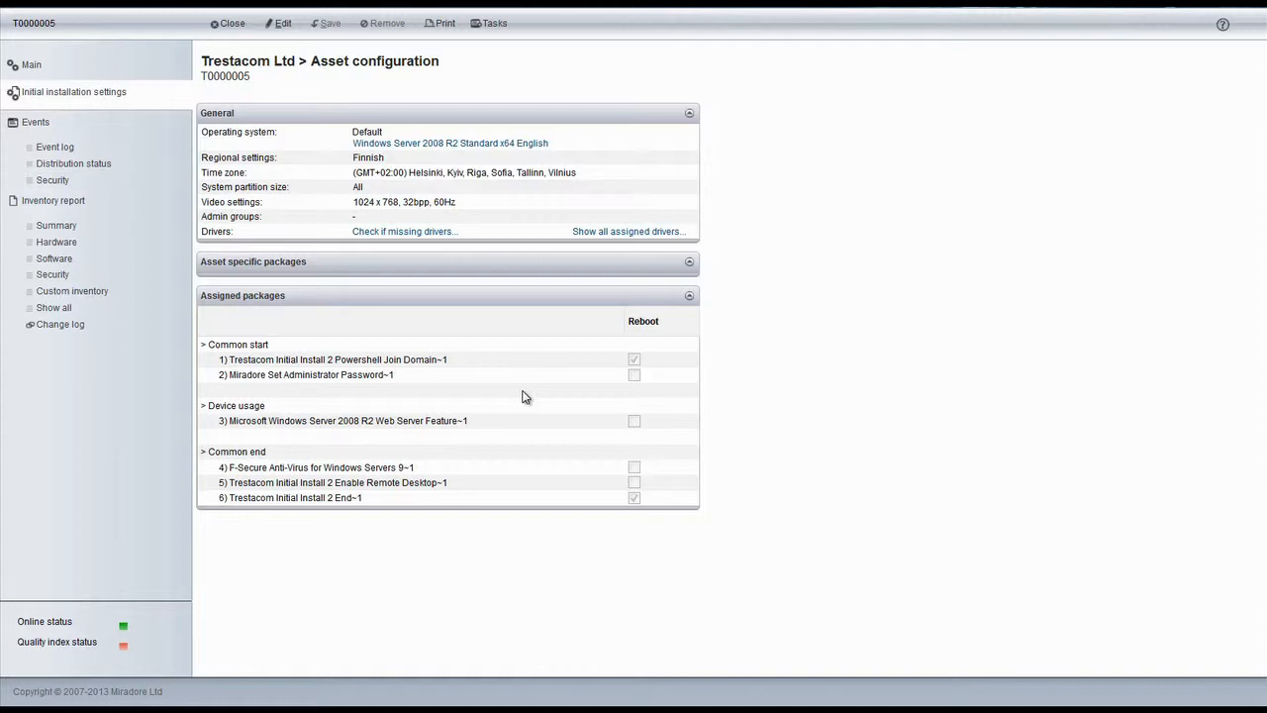
mouse_move(501, 179)
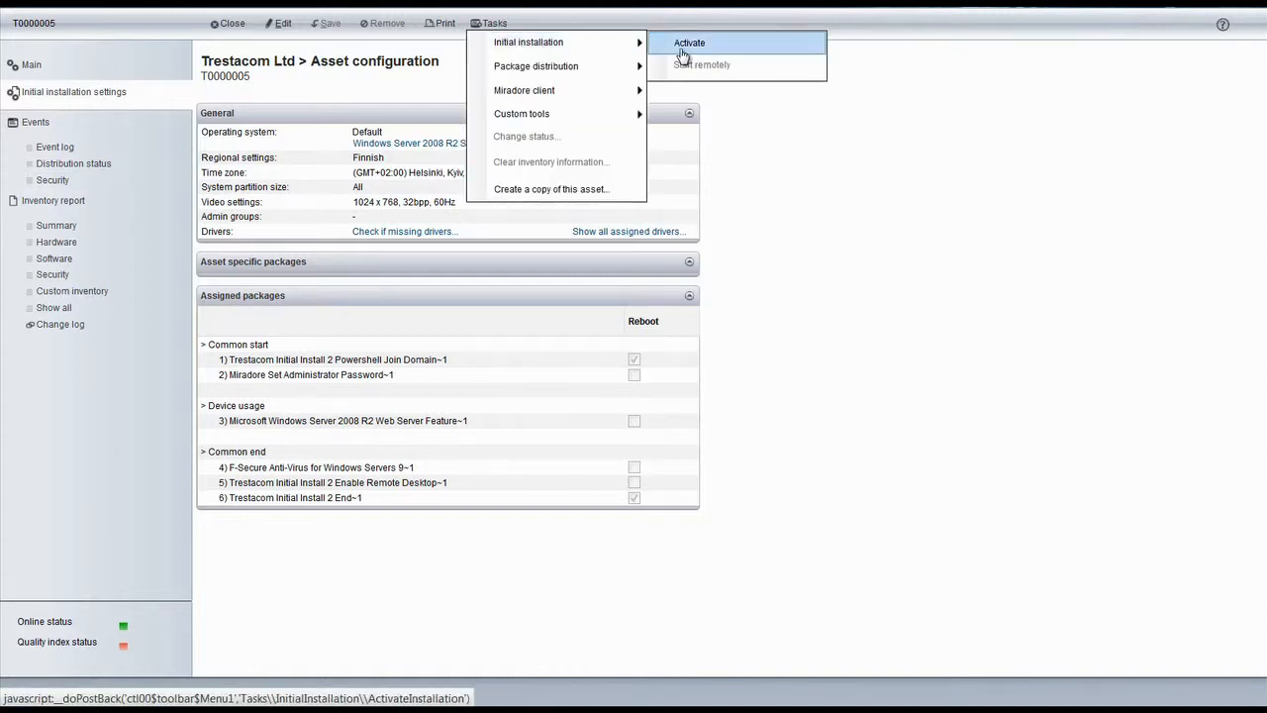
Activate T0000005's initial installation with no email notifications and dismiss the success message.
click(689, 43)
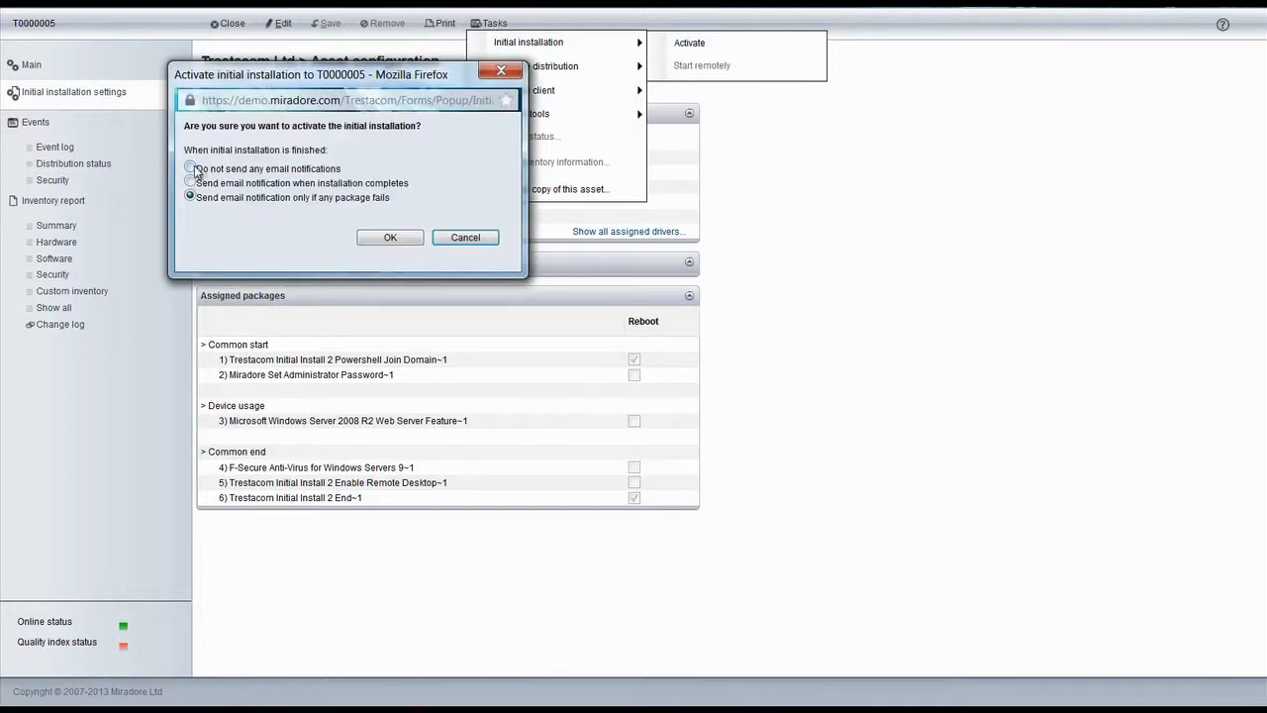
click(190, 167)
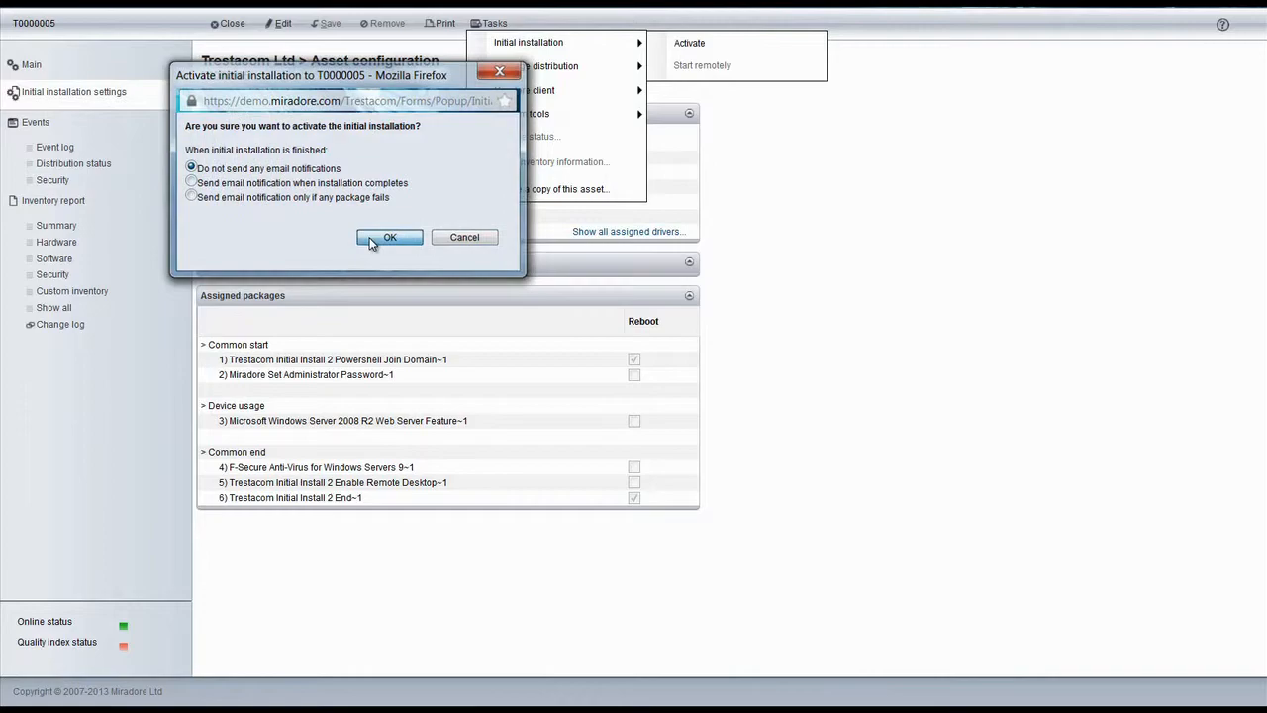
click(389, 237)
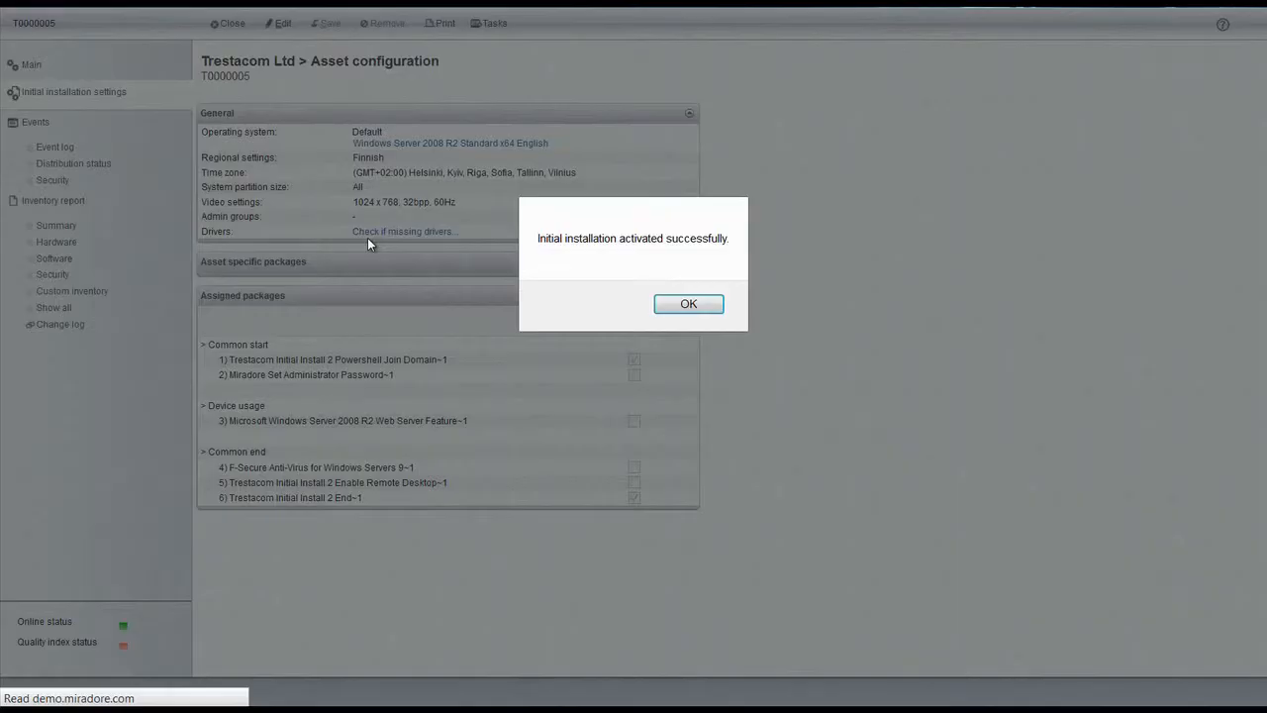
mouse_move(688, 304)
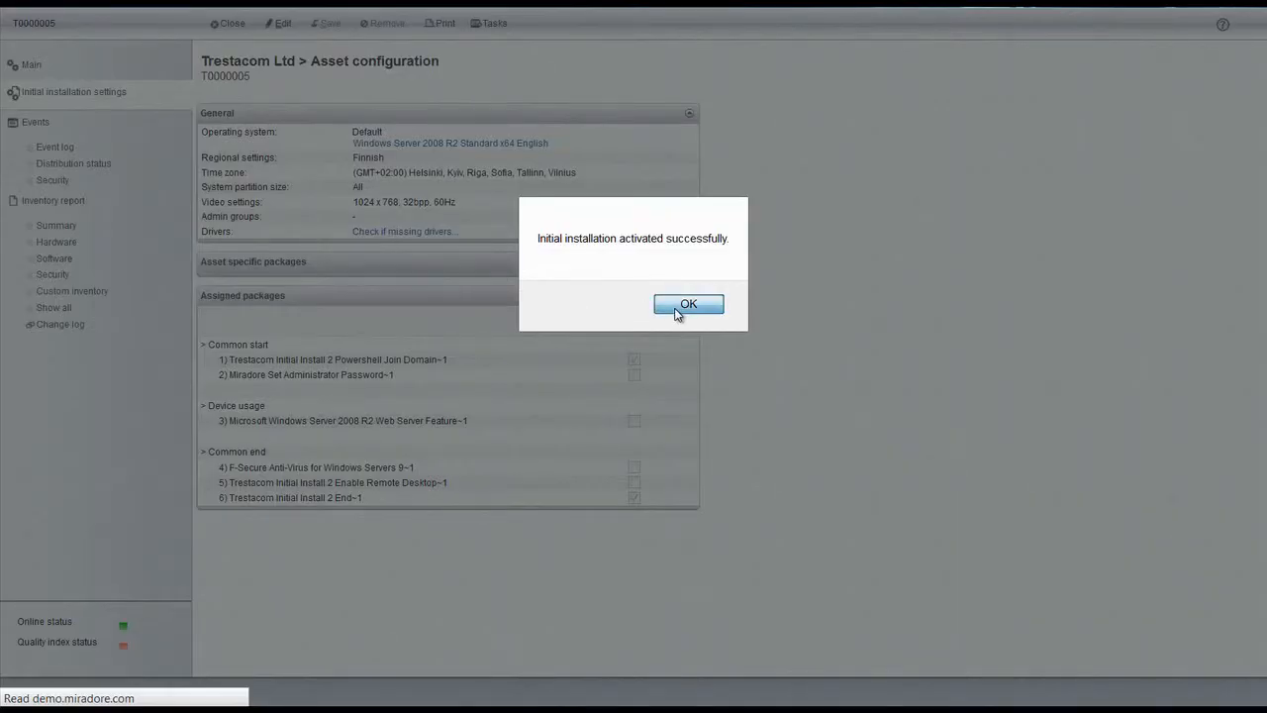
click(688, 303)
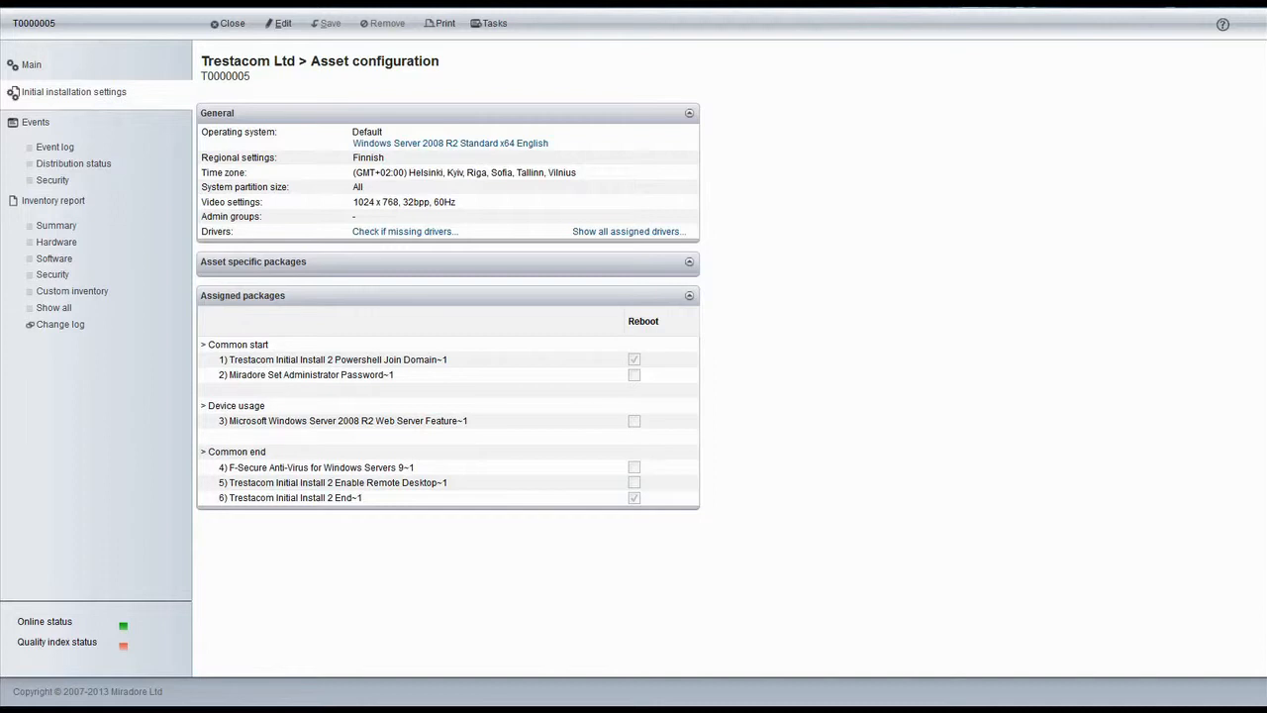
mouse_move(757, 323)
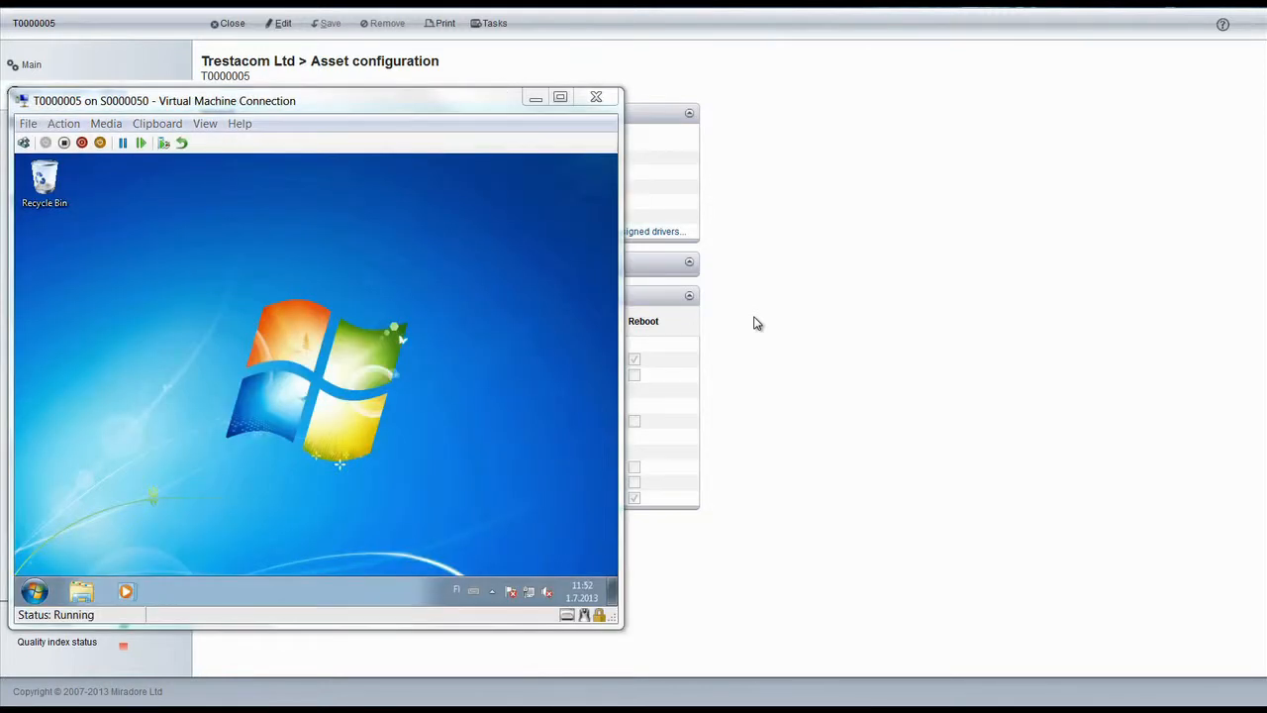
mouse_move(802, 265)
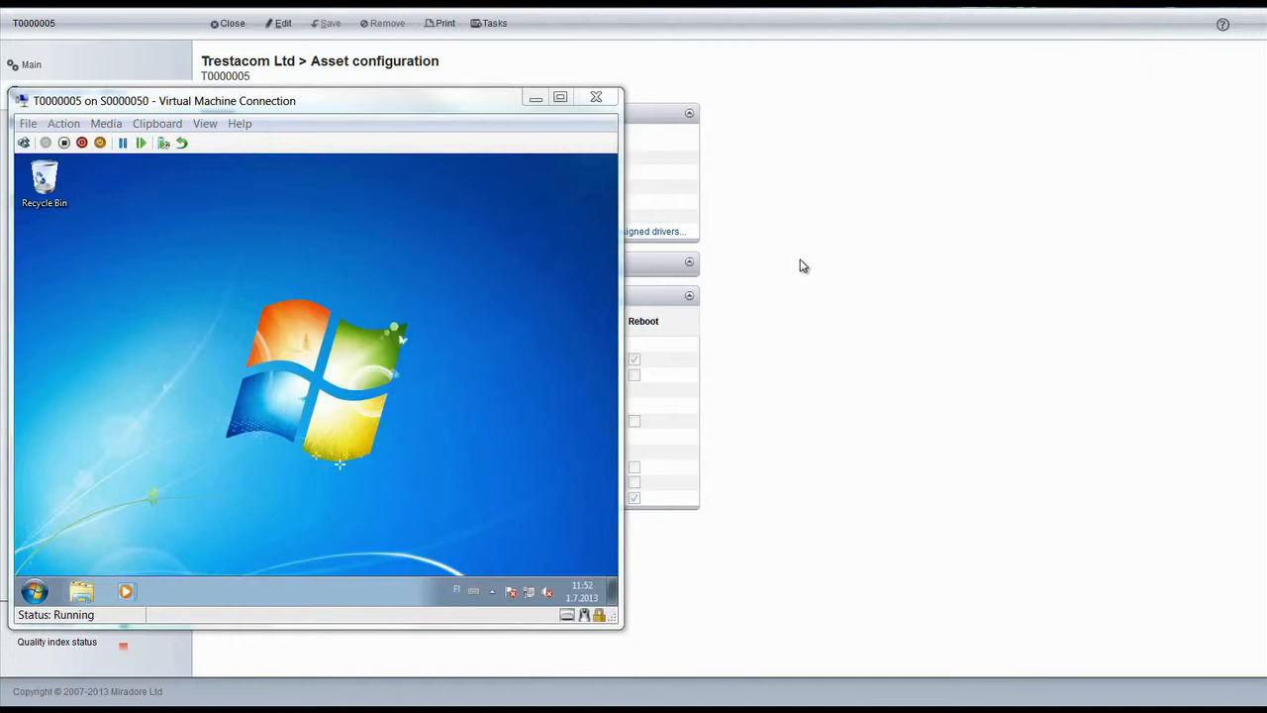
Minimize T0000005's window and watch both VMs reinstall until T0000005 reaches its logon prompt.
click(494, 23)
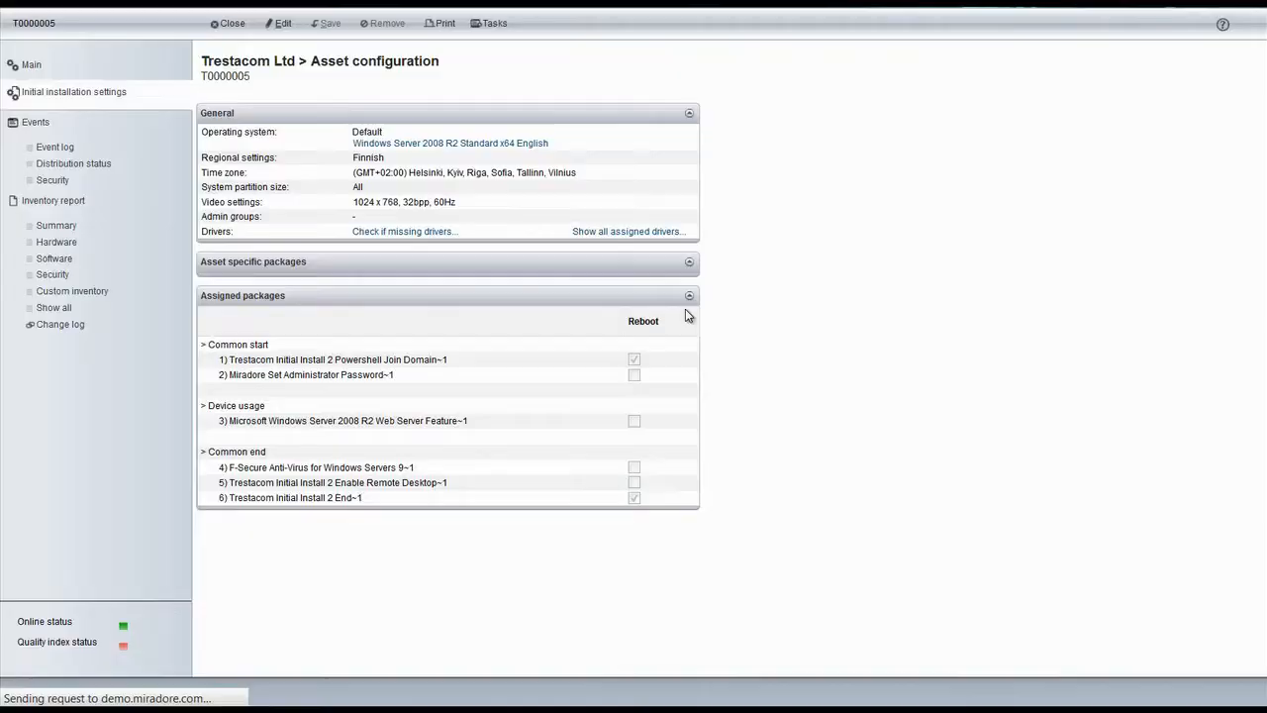
click(643, 320)
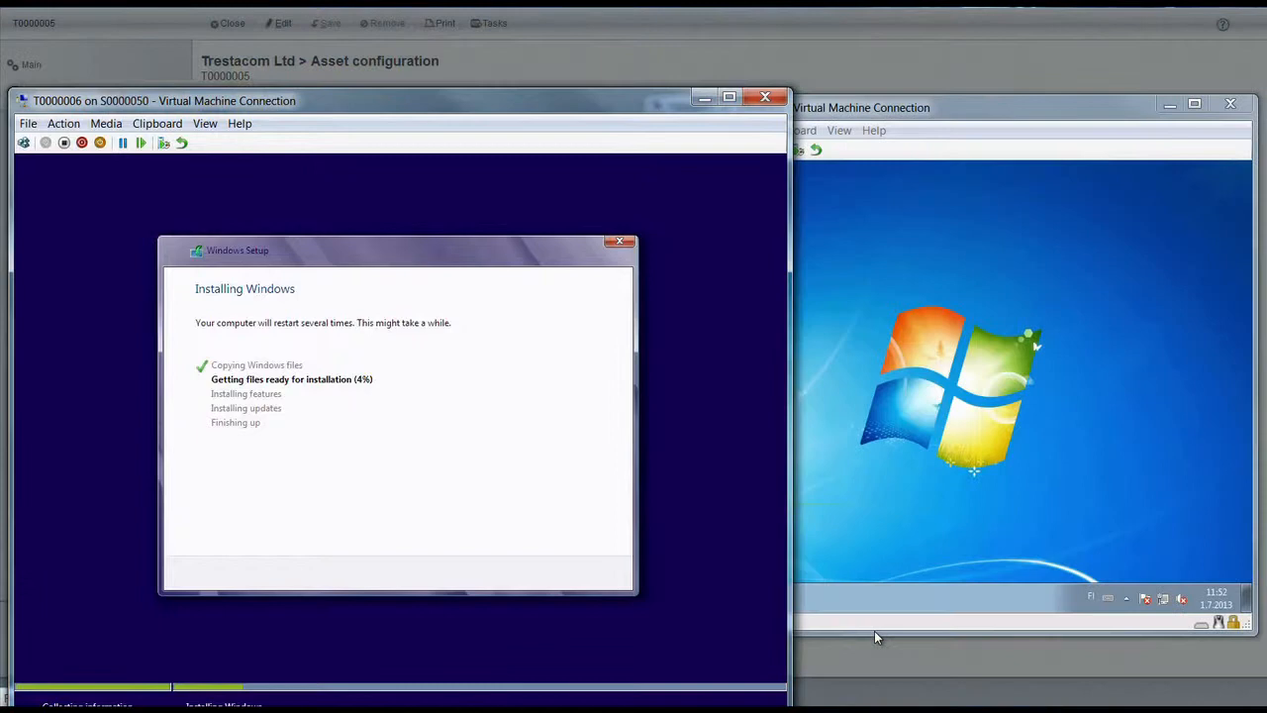
mouse_move(984, 212)
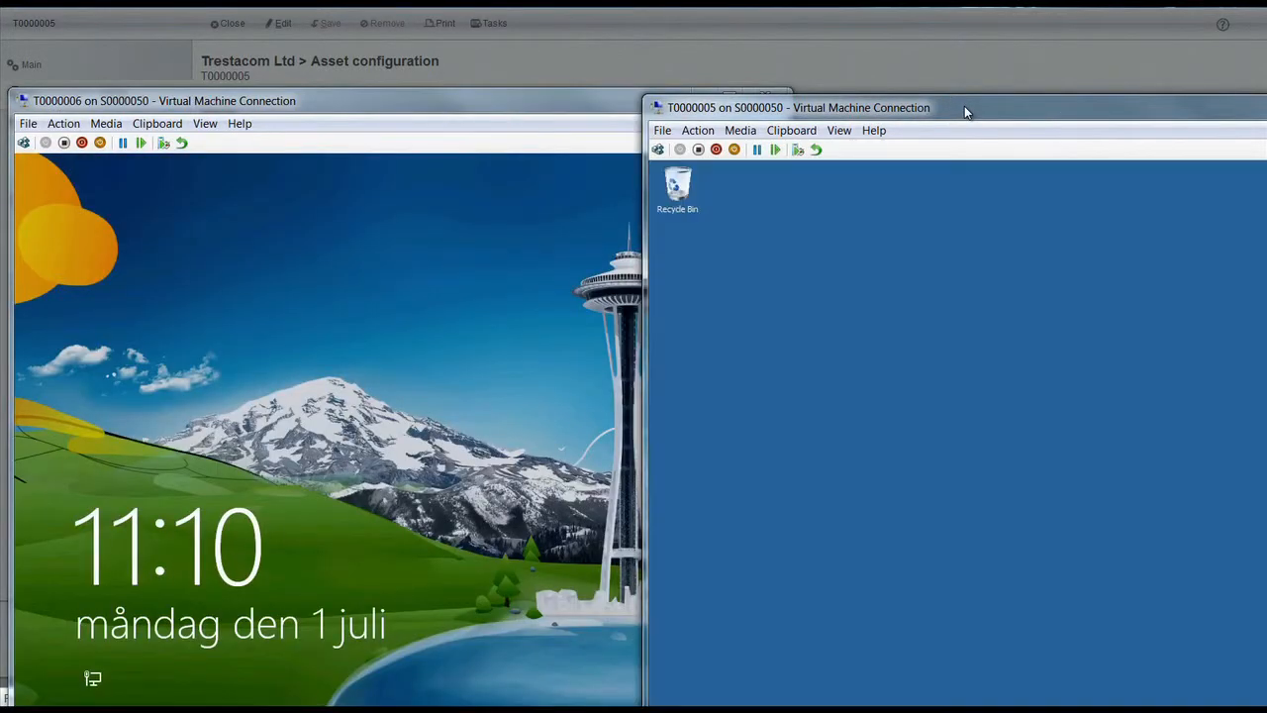
click(969, 108)
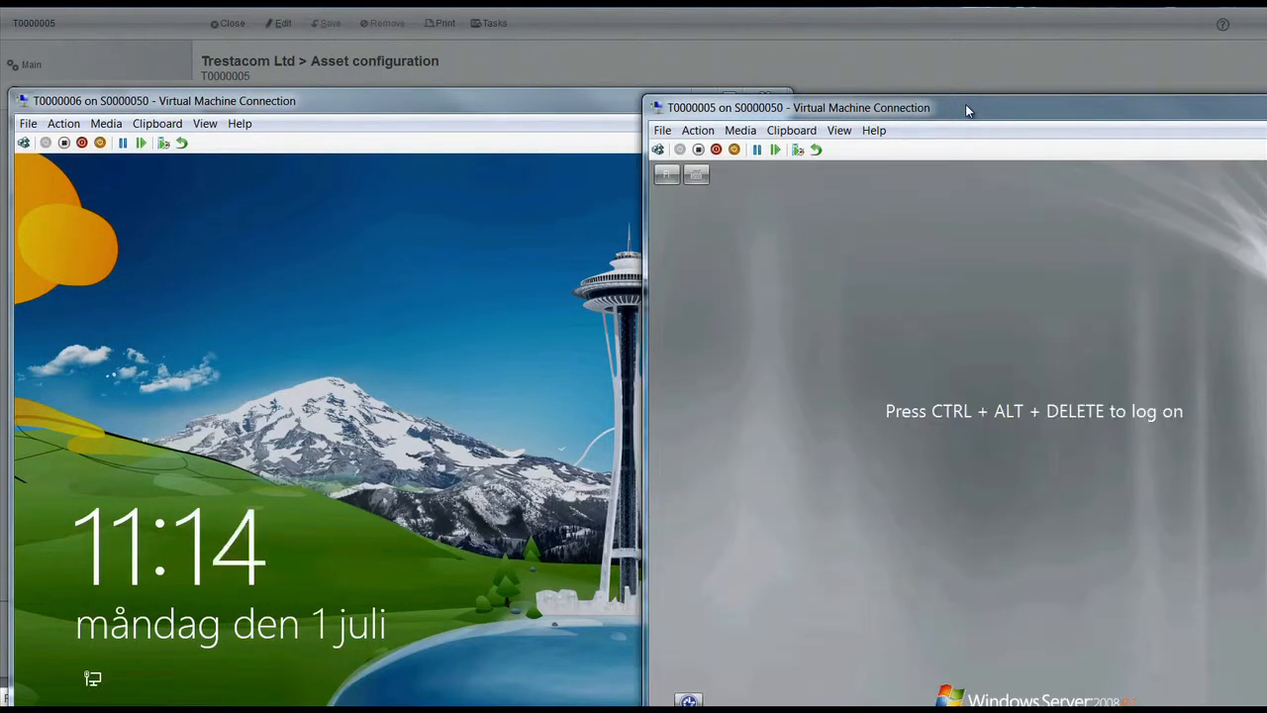
mouse_move(939, 86)
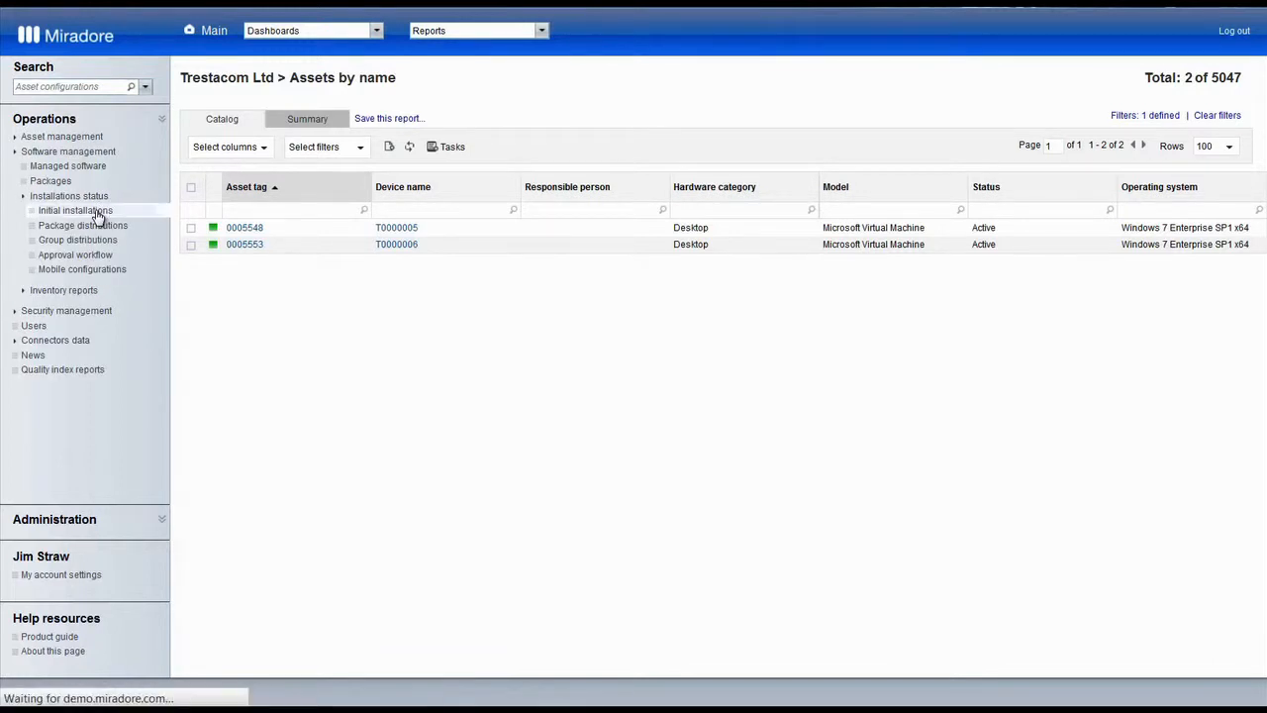
Refresh the installations report, checking T0000006's VM, until T0000005 shows Completed with 6 packages.
click(75, 210)
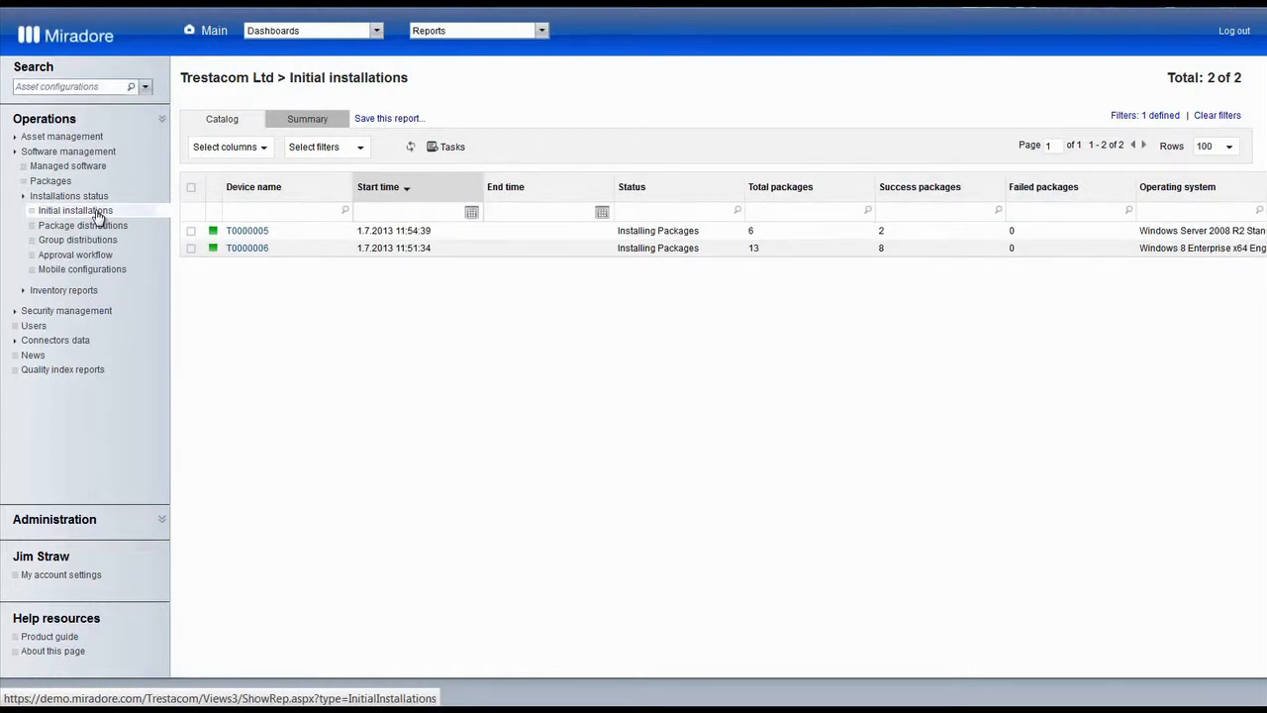
click(411, 146)
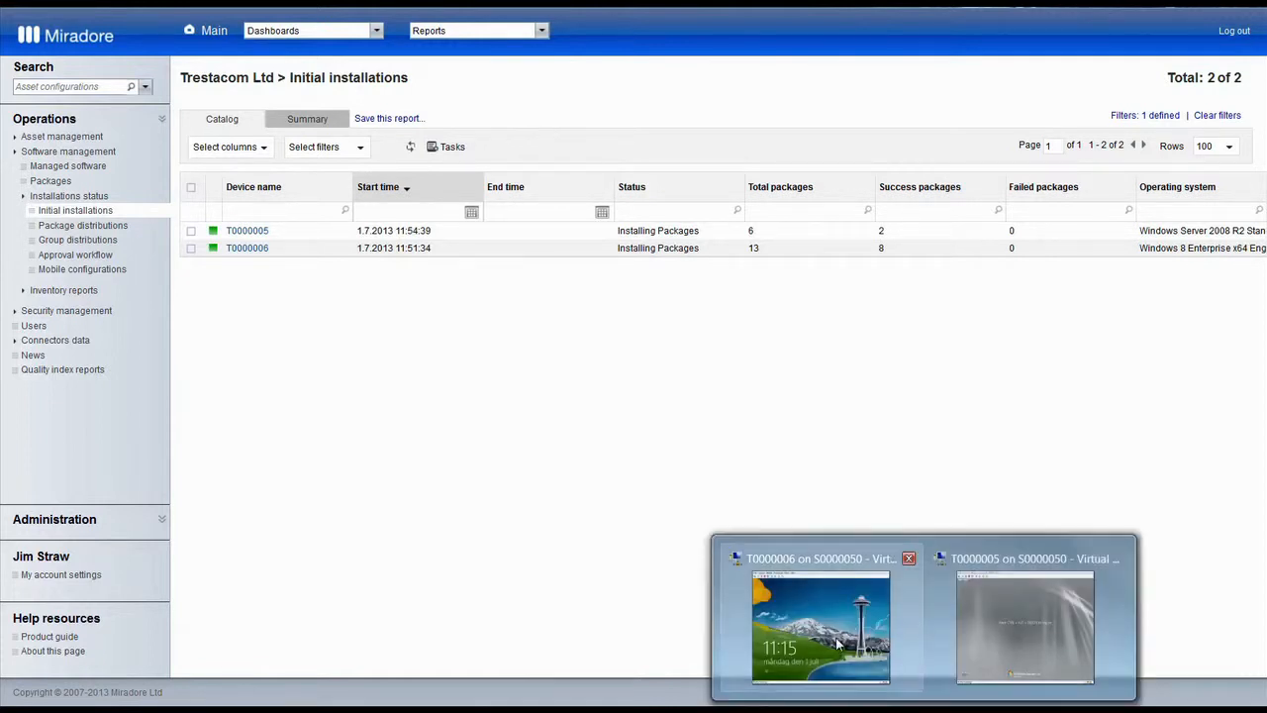
click(820, 628)
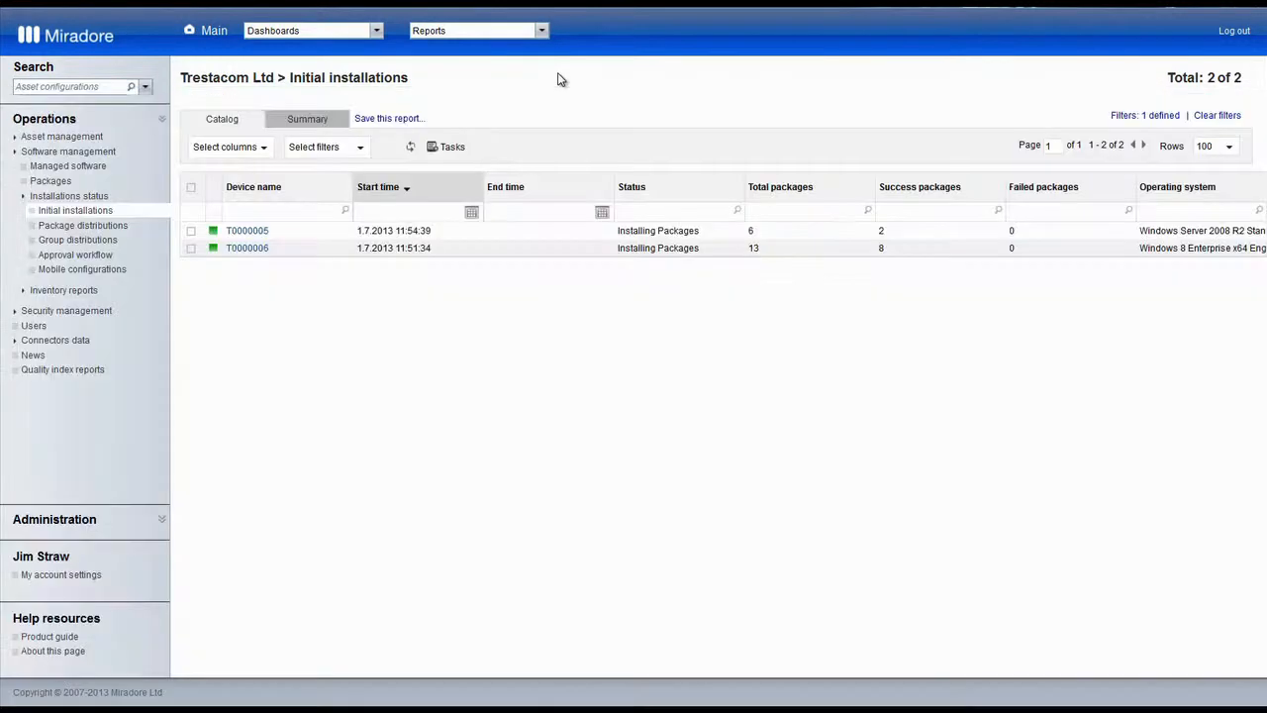
click(410, 146)
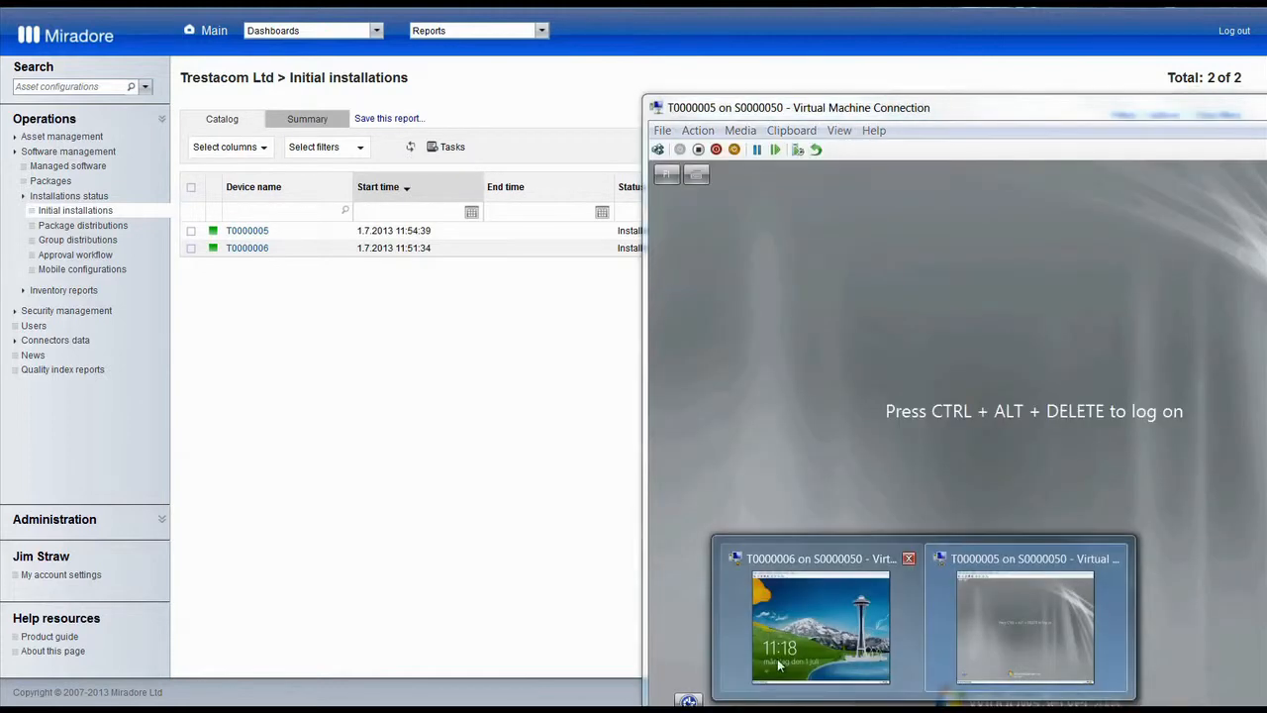
click(820, 627)
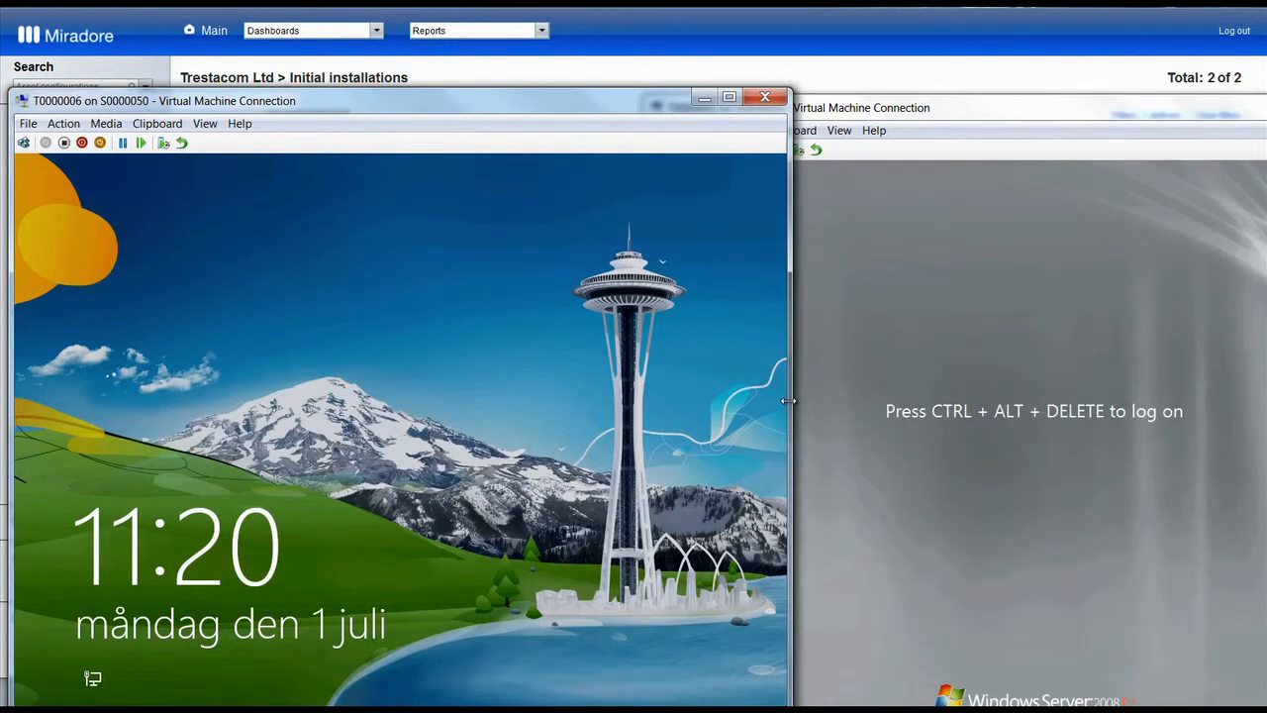
click(766, 97)
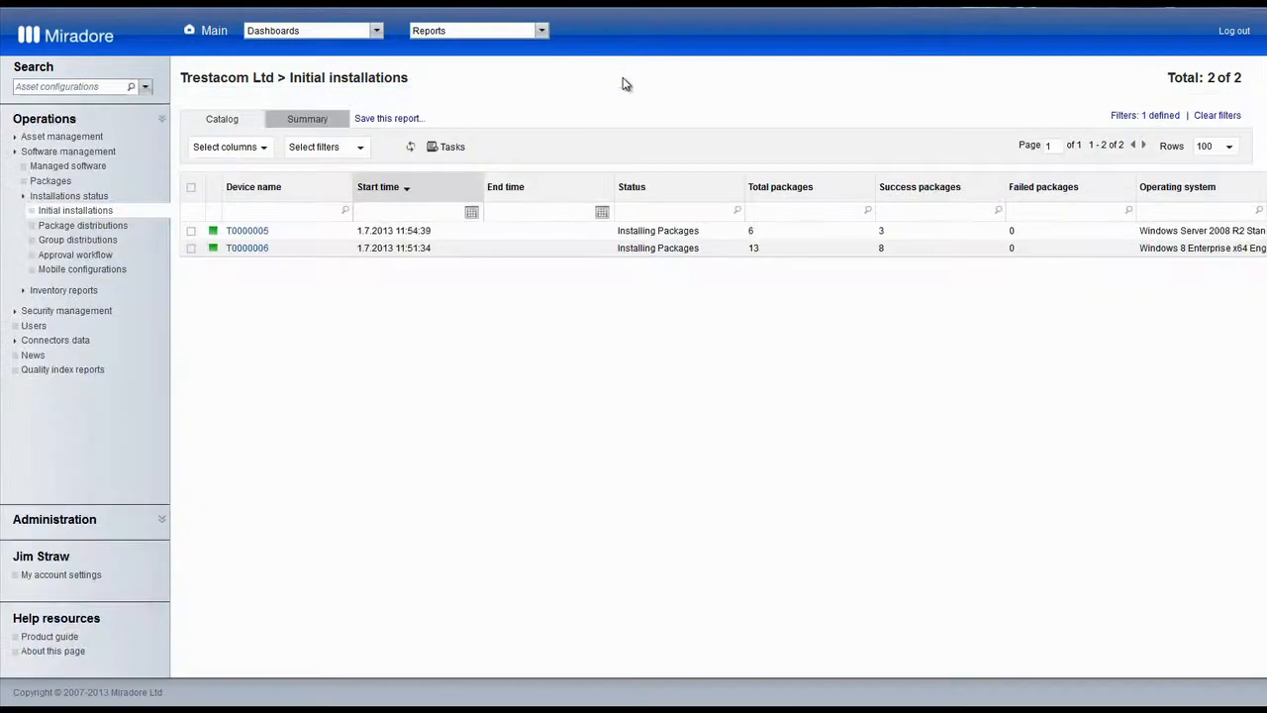
click(410, 146)
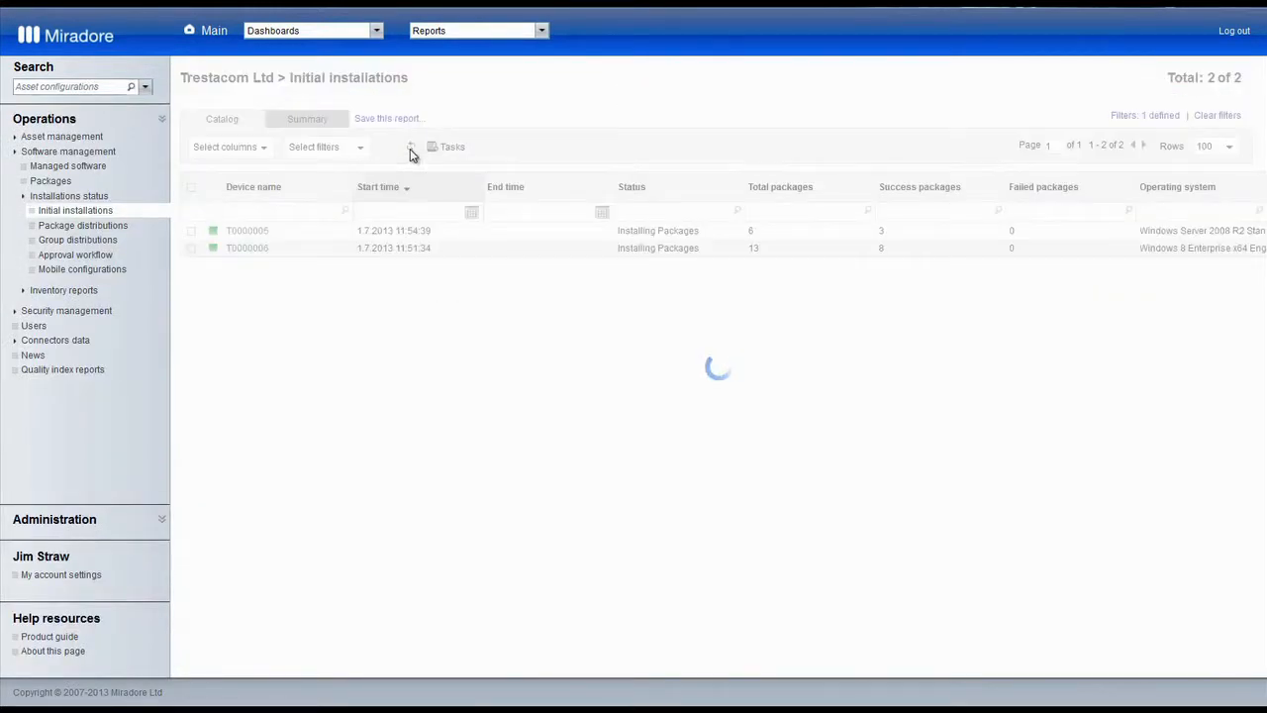
click(411, 147)
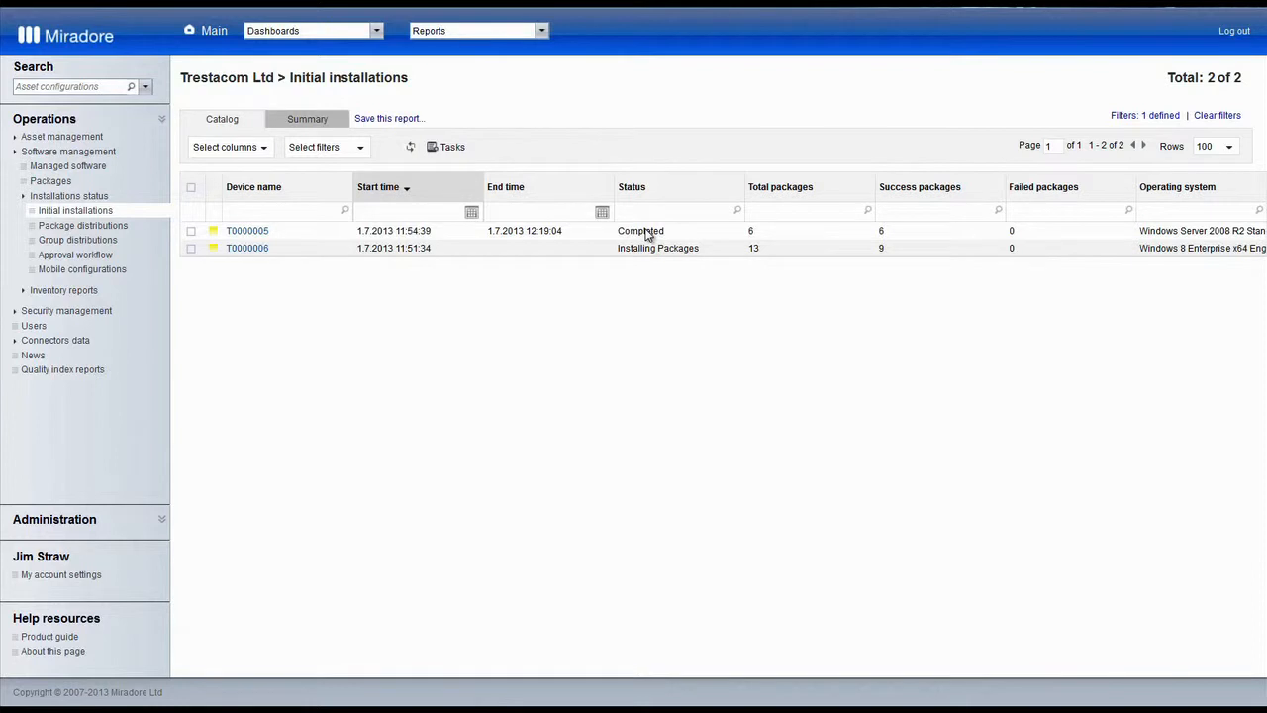
mouse_move(801, 235)
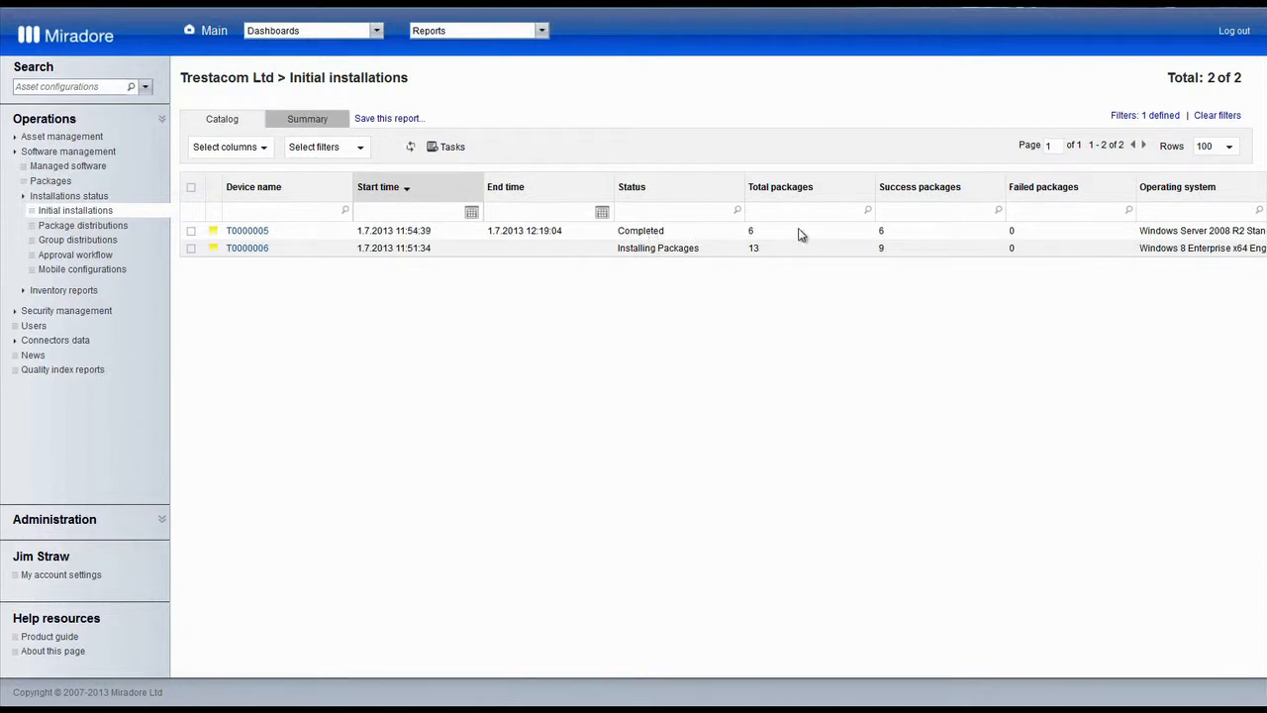
mouse_move(1023, 236)
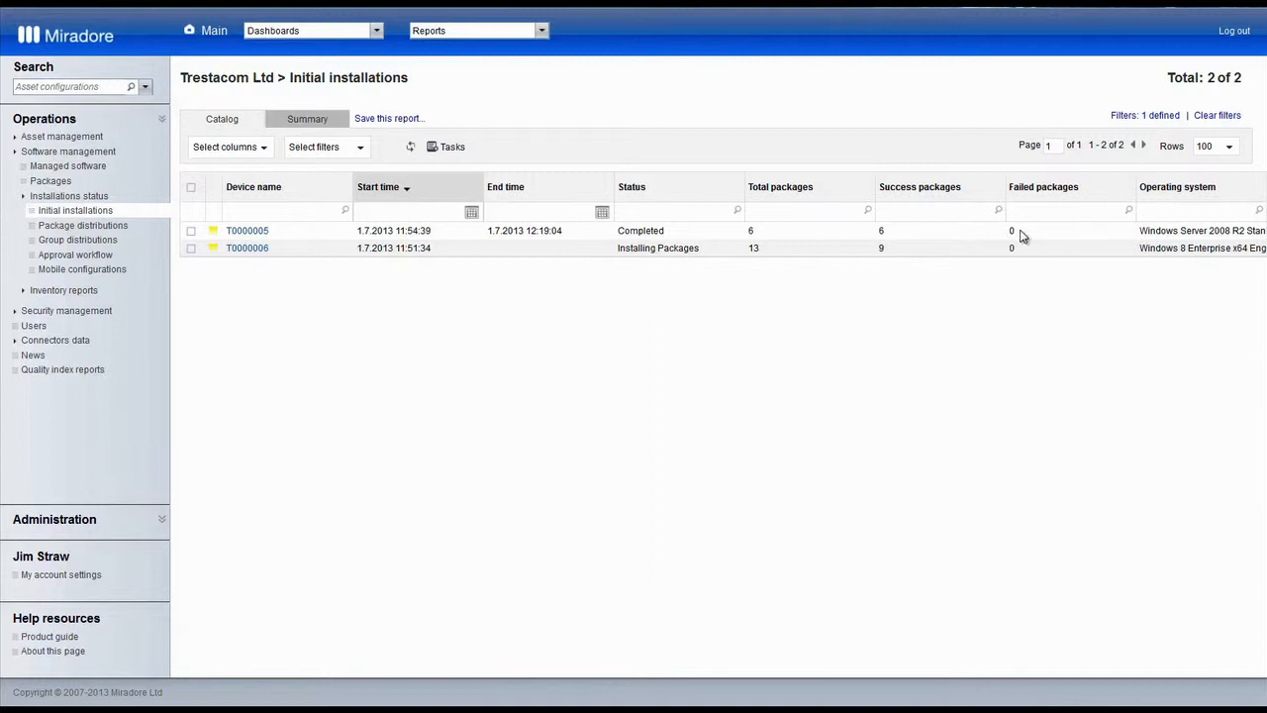
click(247, 231)
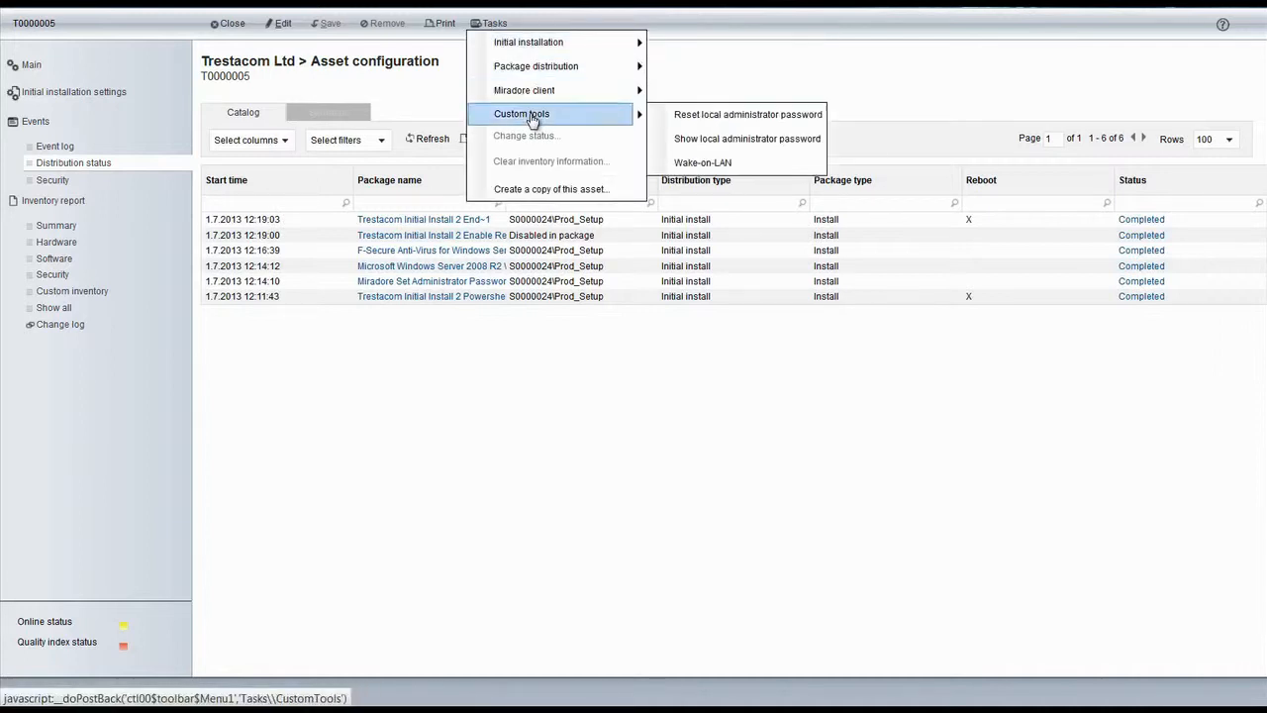
Show T0000005's local administrator password, close the popup, and switch to its virtual machine.
click(747, 139)
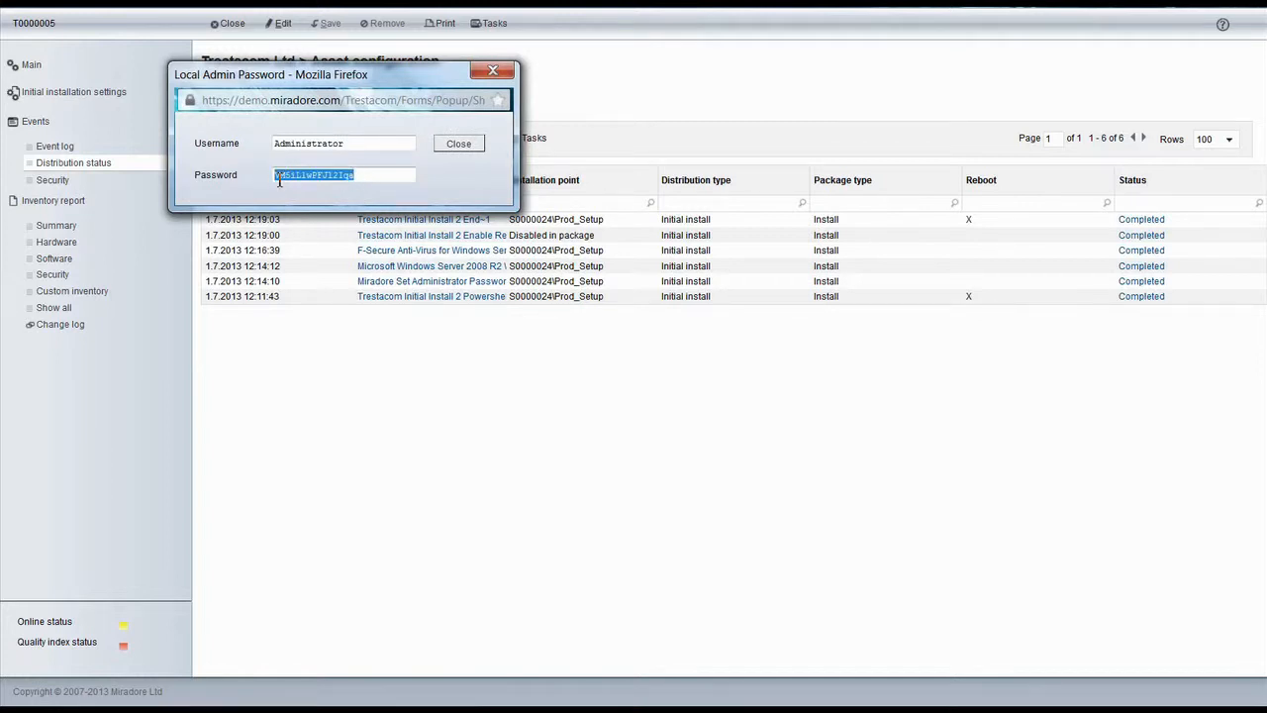
mouse_move(454, 176)
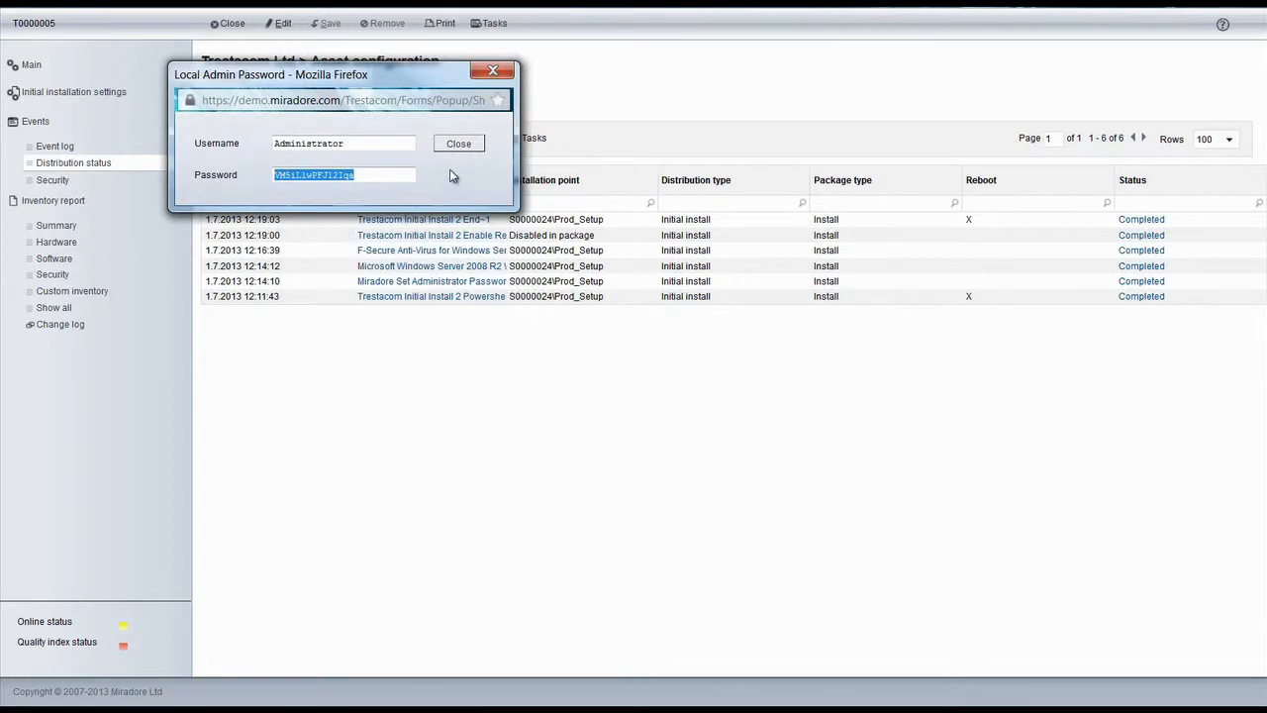
click(458, 144)
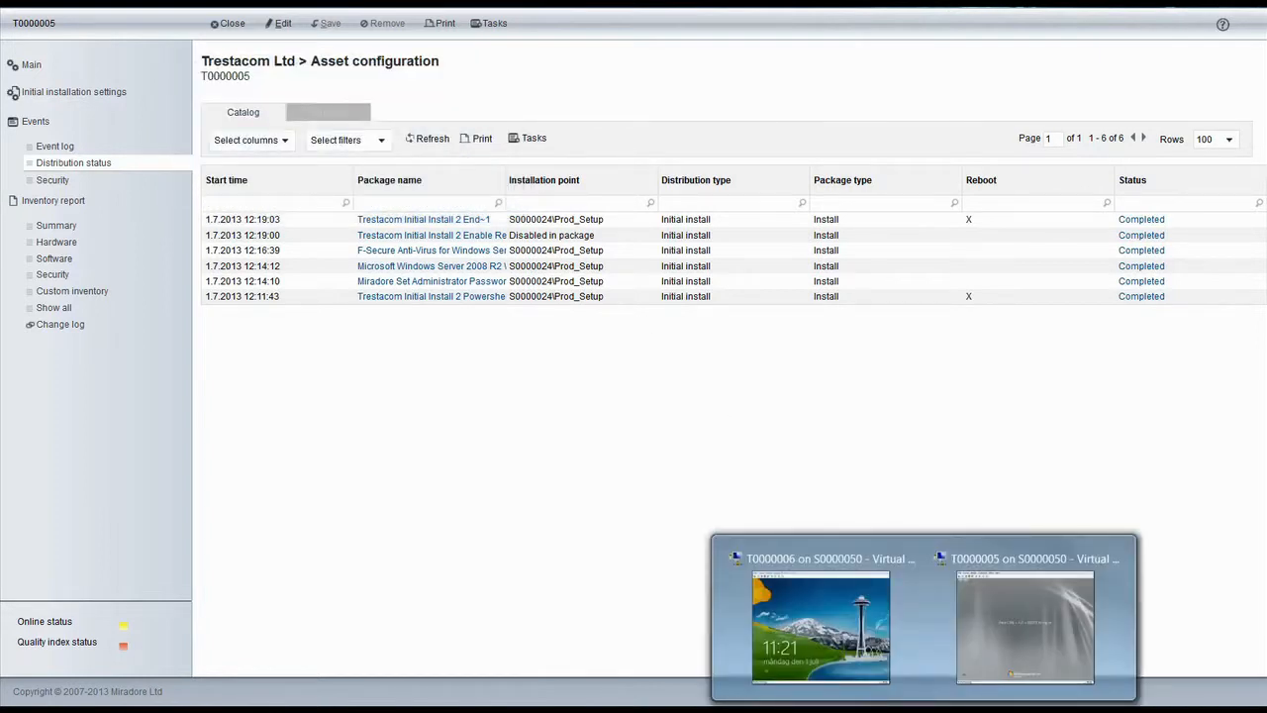
click(1026, 626)
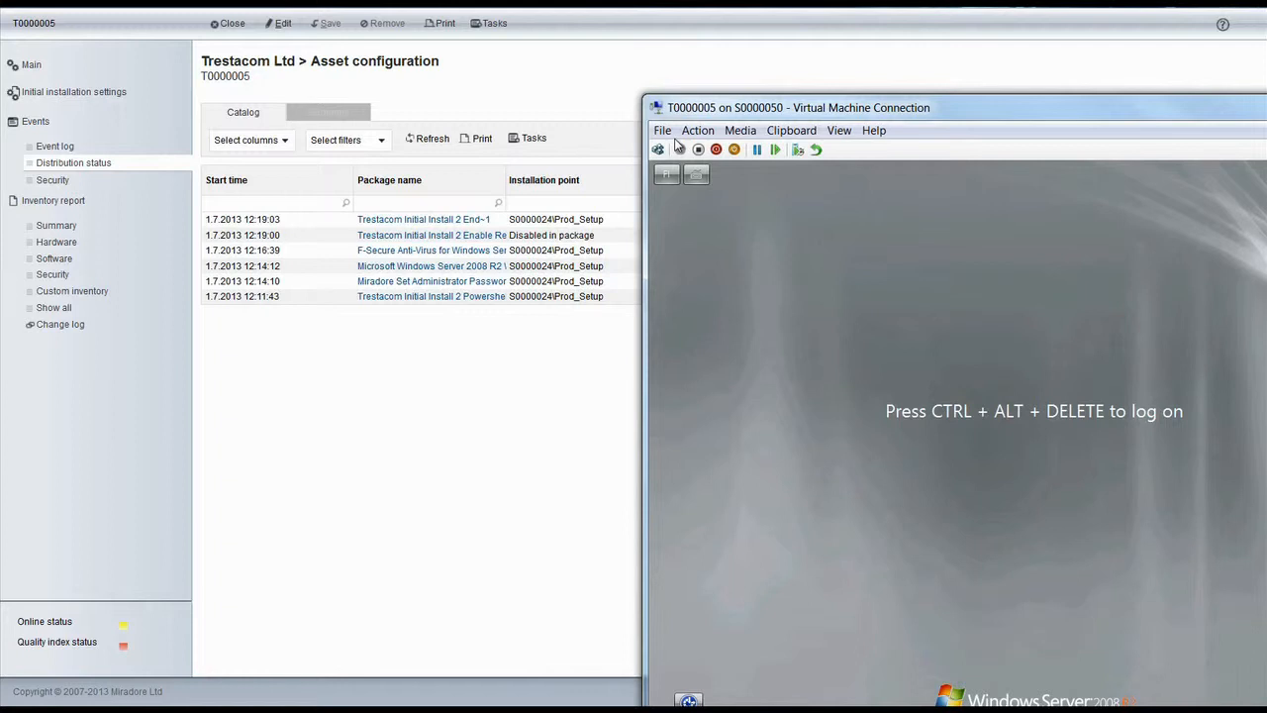
Log on to T0000005, check Administrative Tools for IIS, and close the VM connection.
click(697, 130)
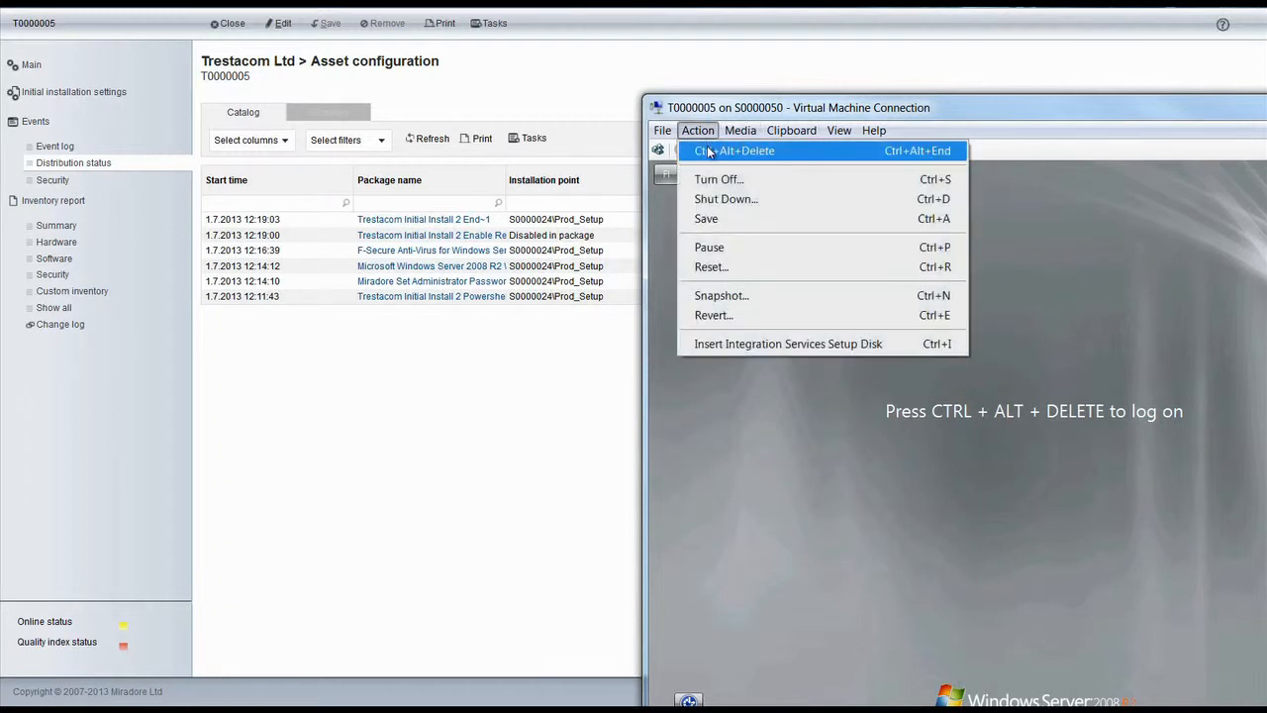
click(735, 150)
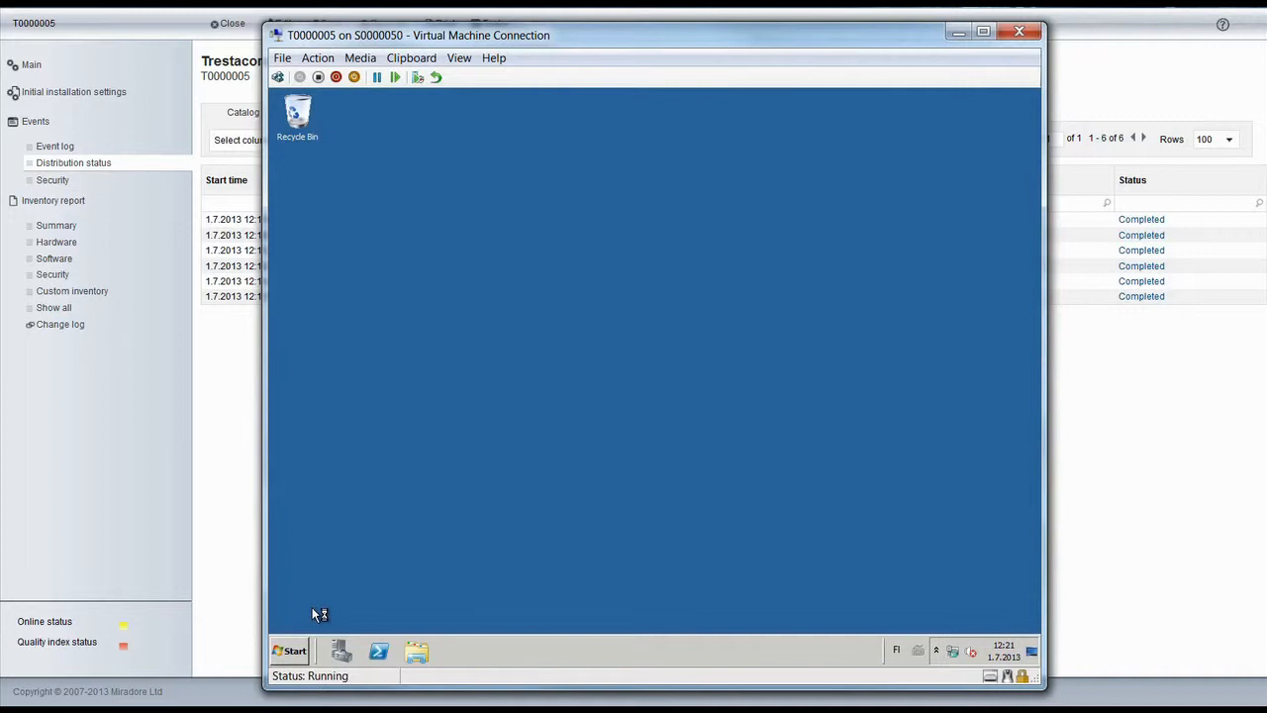
click(289, 650)
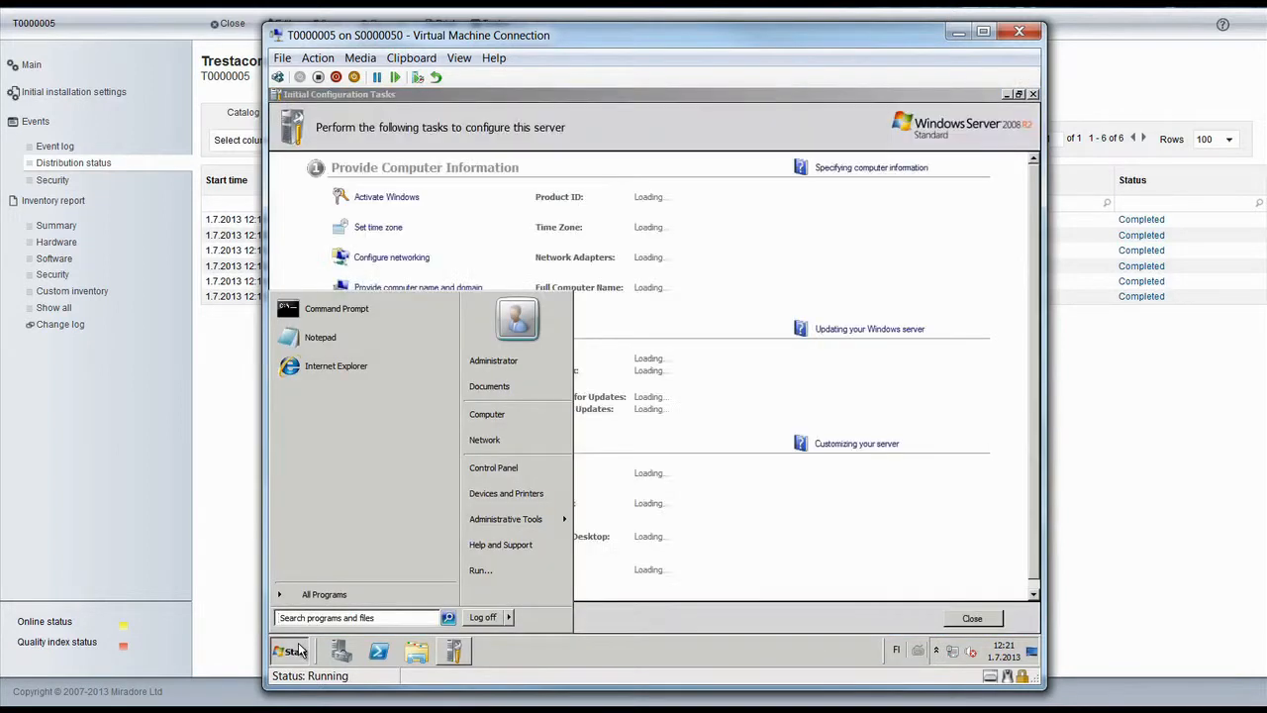
mouse_move(500, 544)
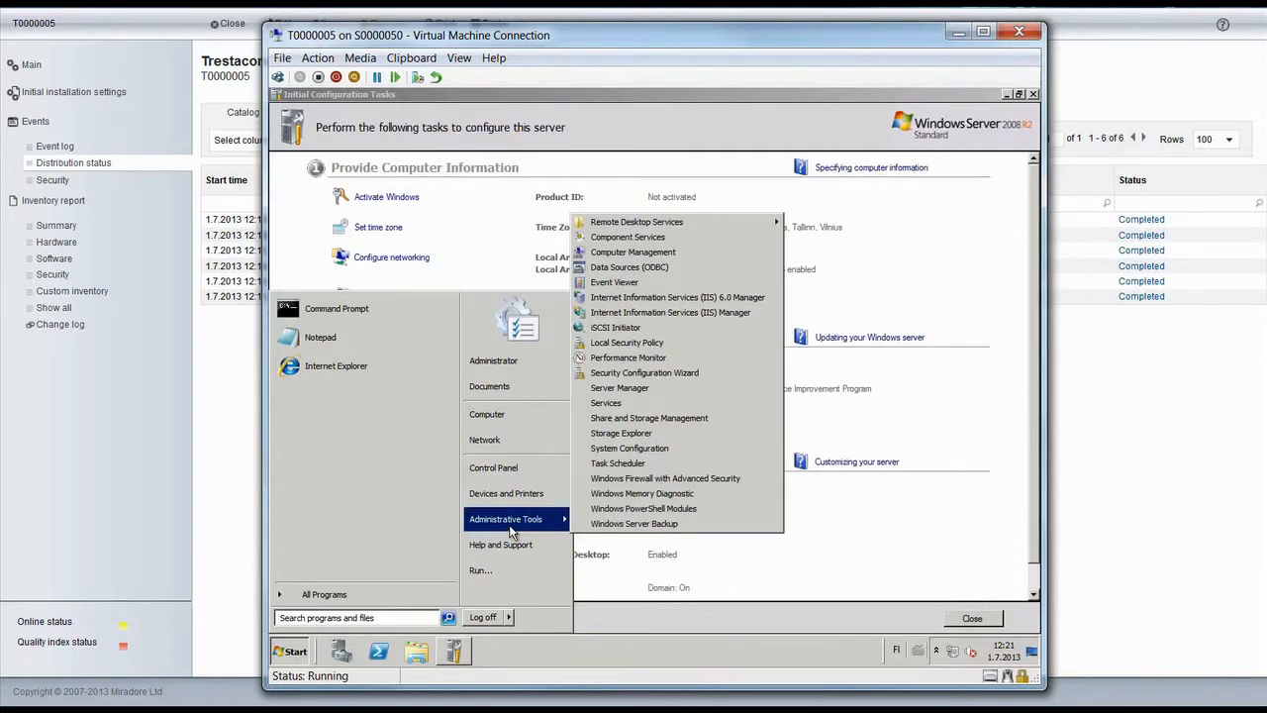
mouse_move(678, 297)
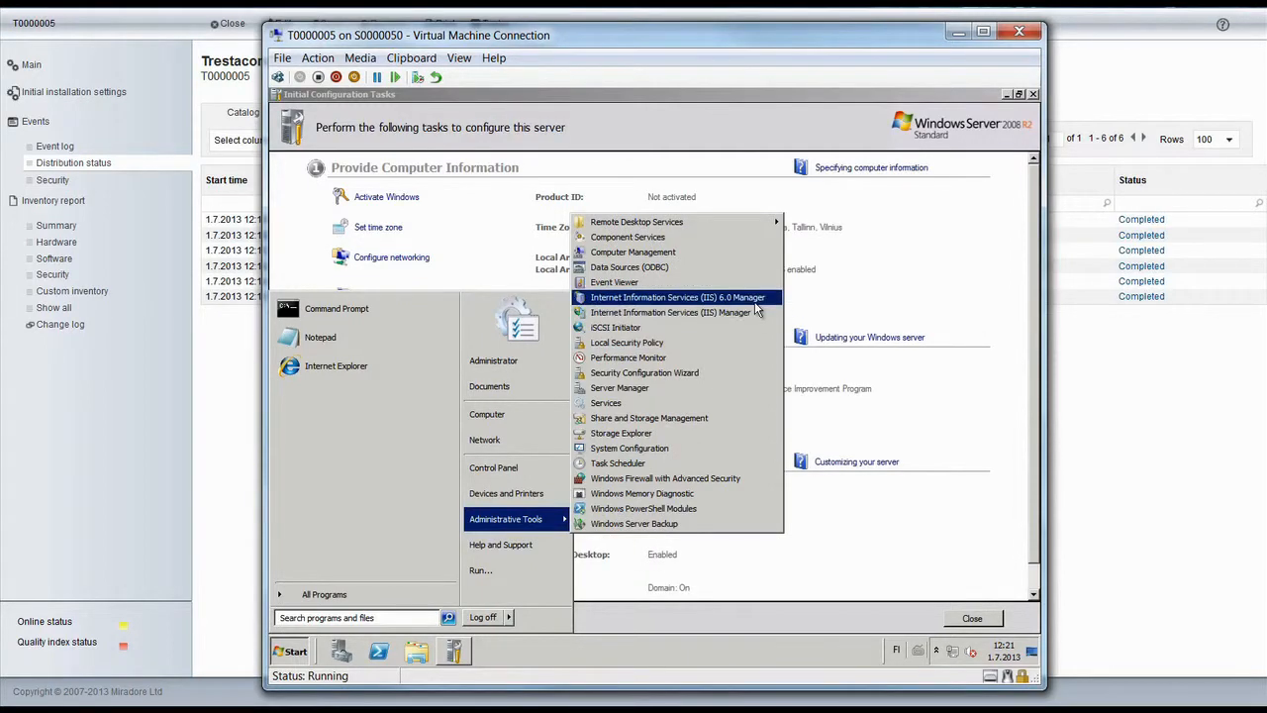
mouse_move(1011, 578)
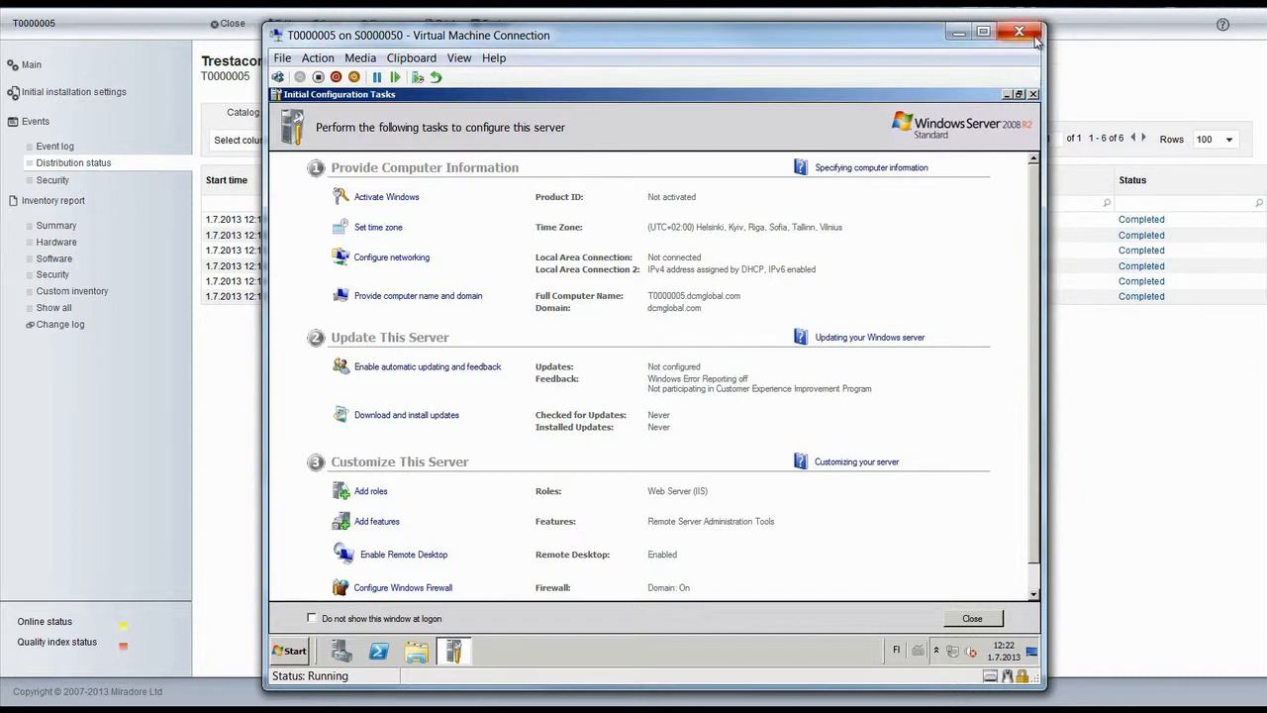
click(1020, 31)
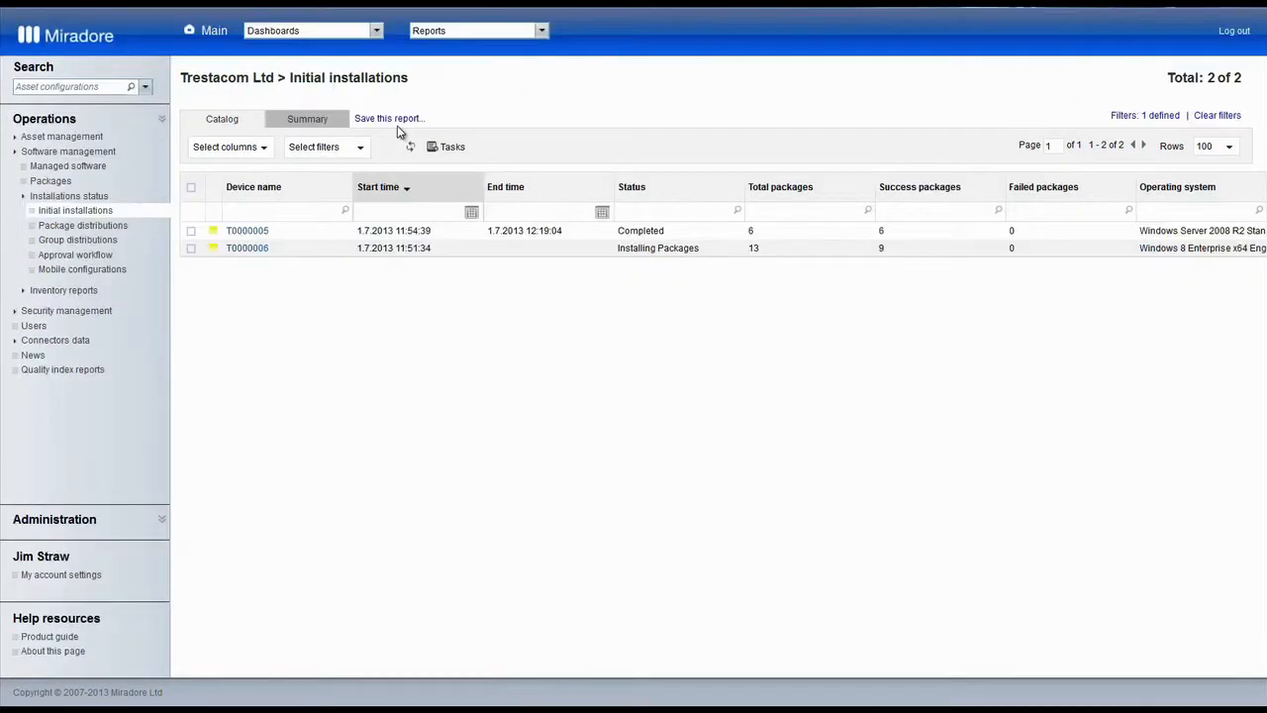
Refresh the installations report until T0000006 completes 13 of 13 packages, then open T0000006.
click(410, 145)
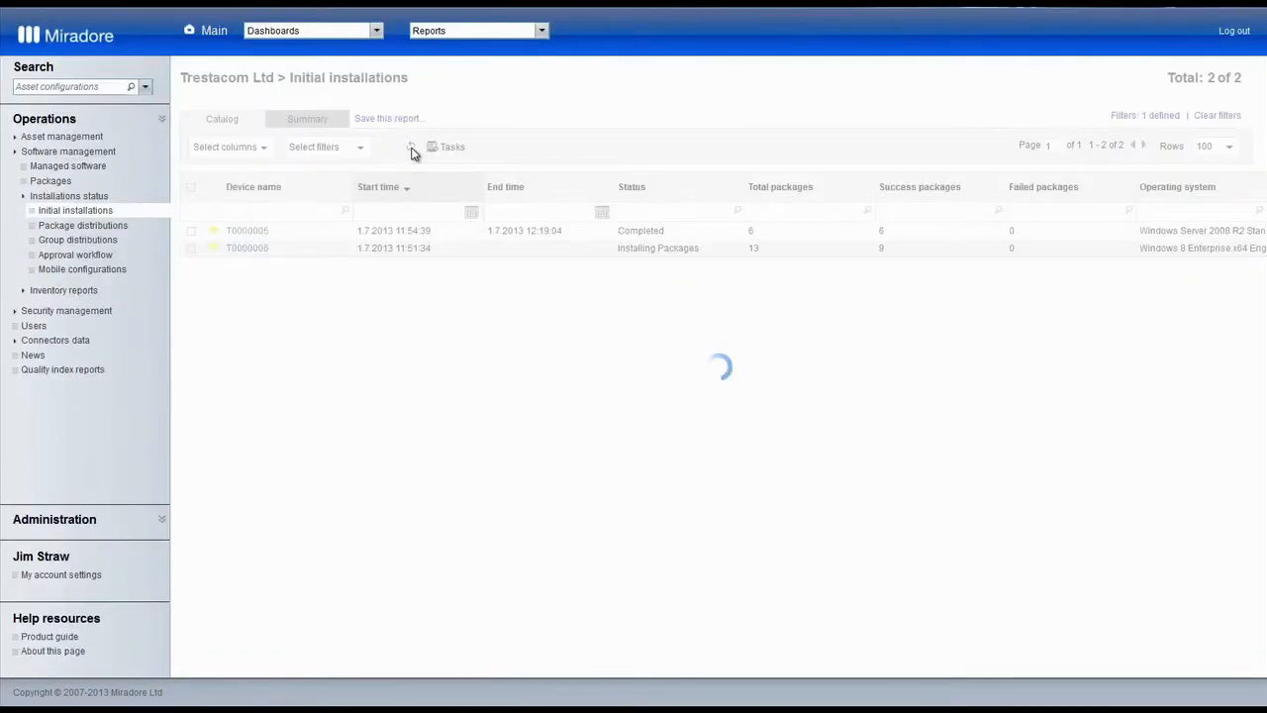
click(411, 147)
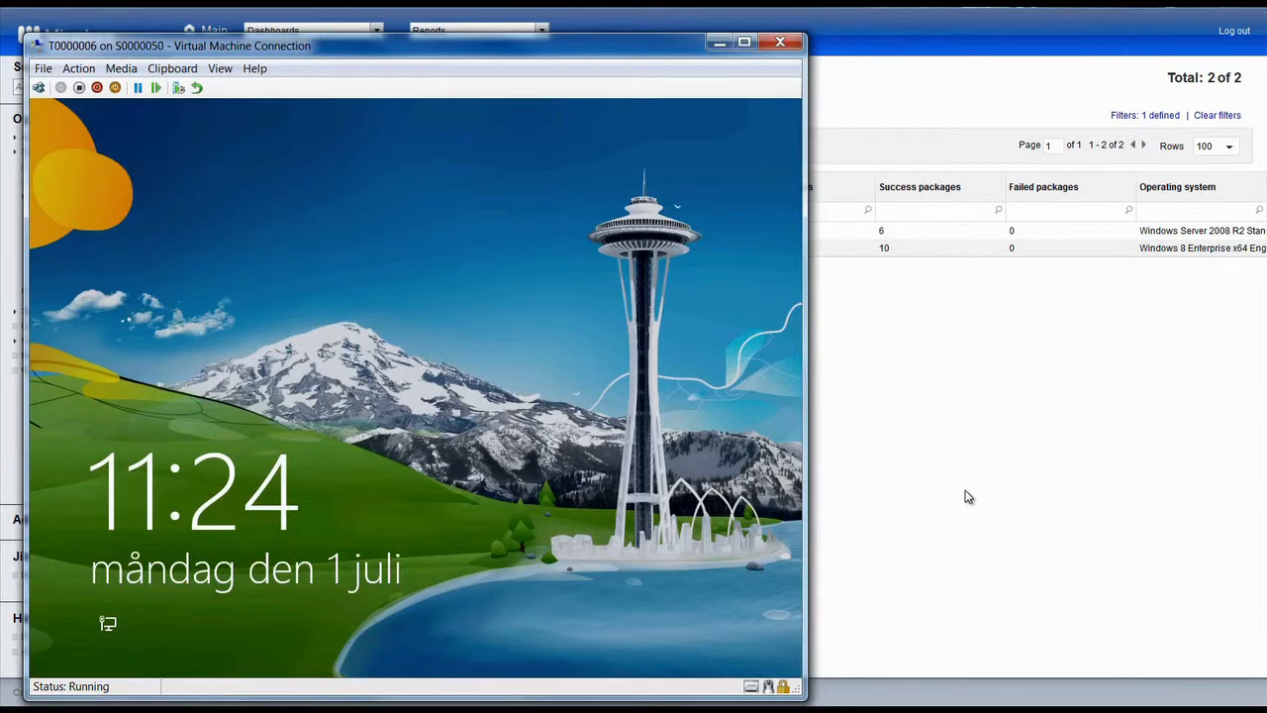
click(781, 41)
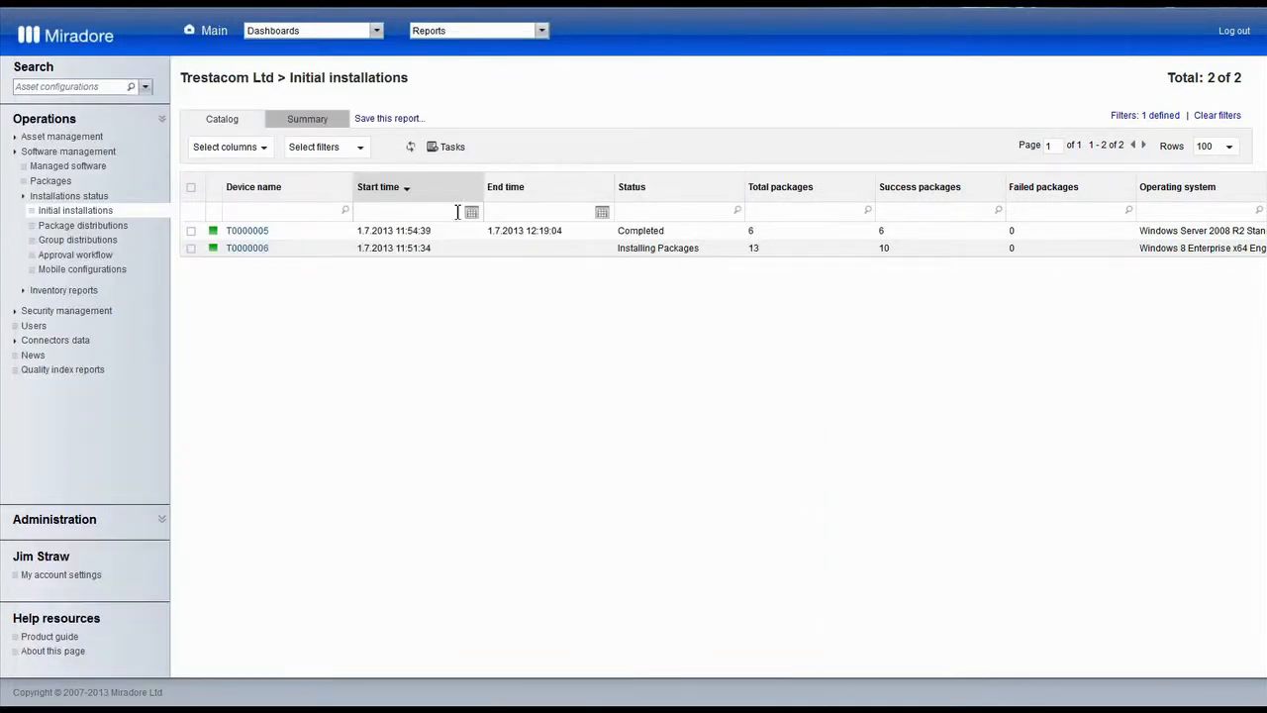
click(409, 146)
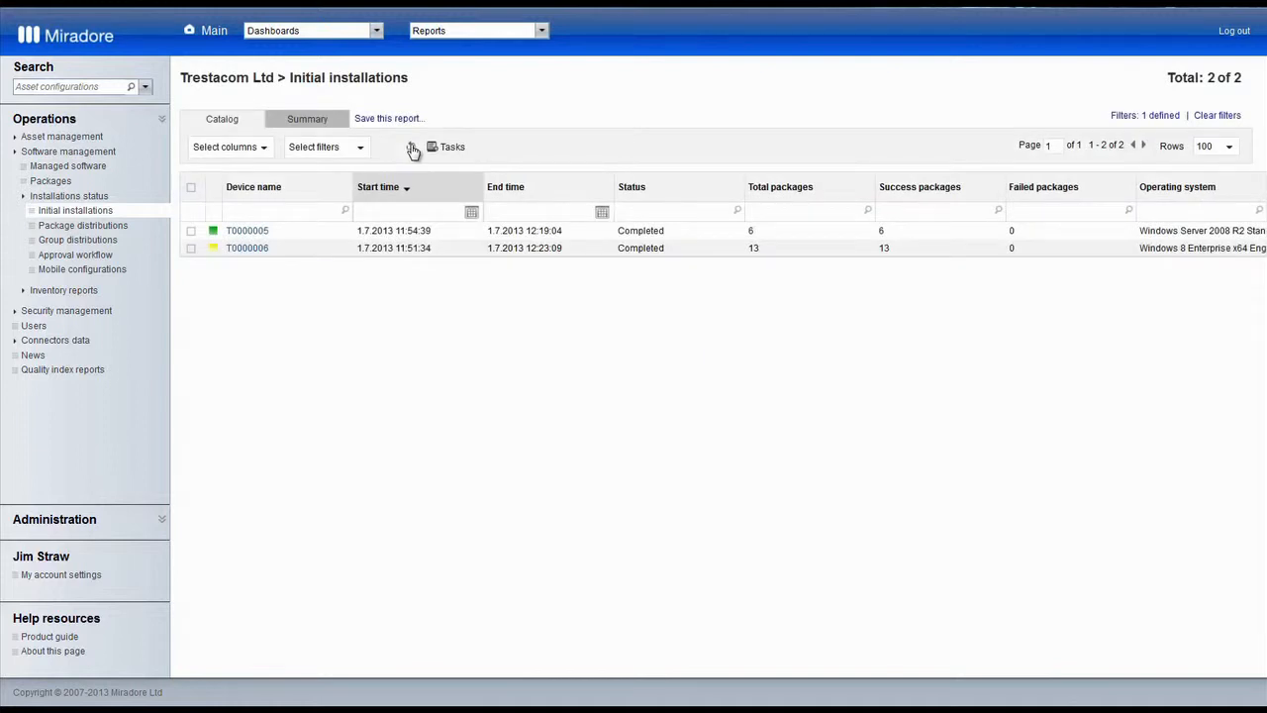
mouse_move(247, 247)
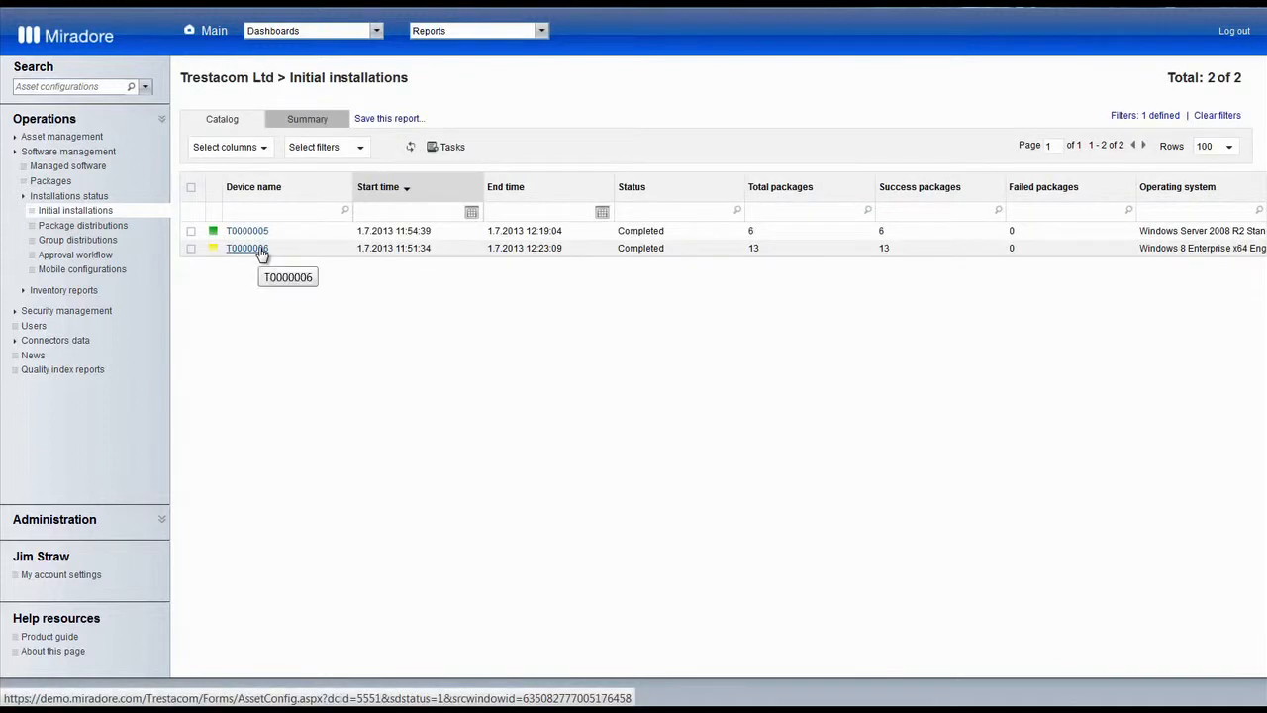
click(247, 247)
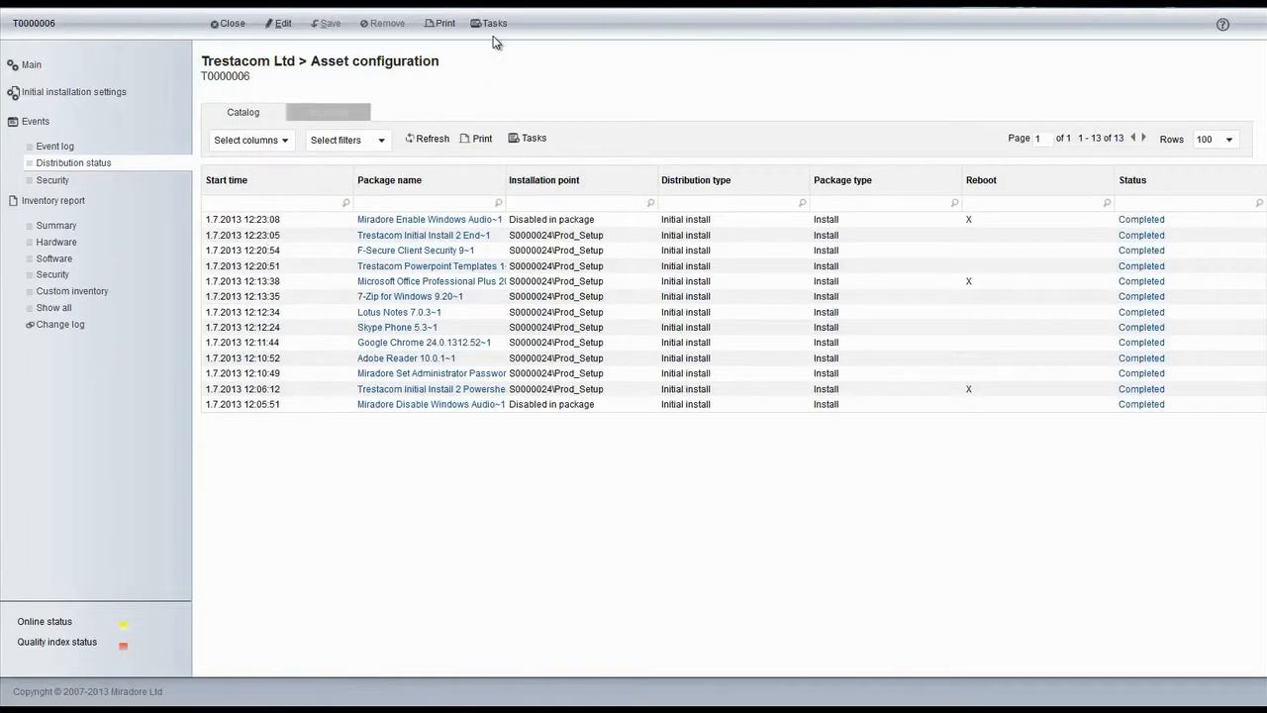
Display T0000006's local administrator password through Custom tools and close the popup.
click(493, 22)
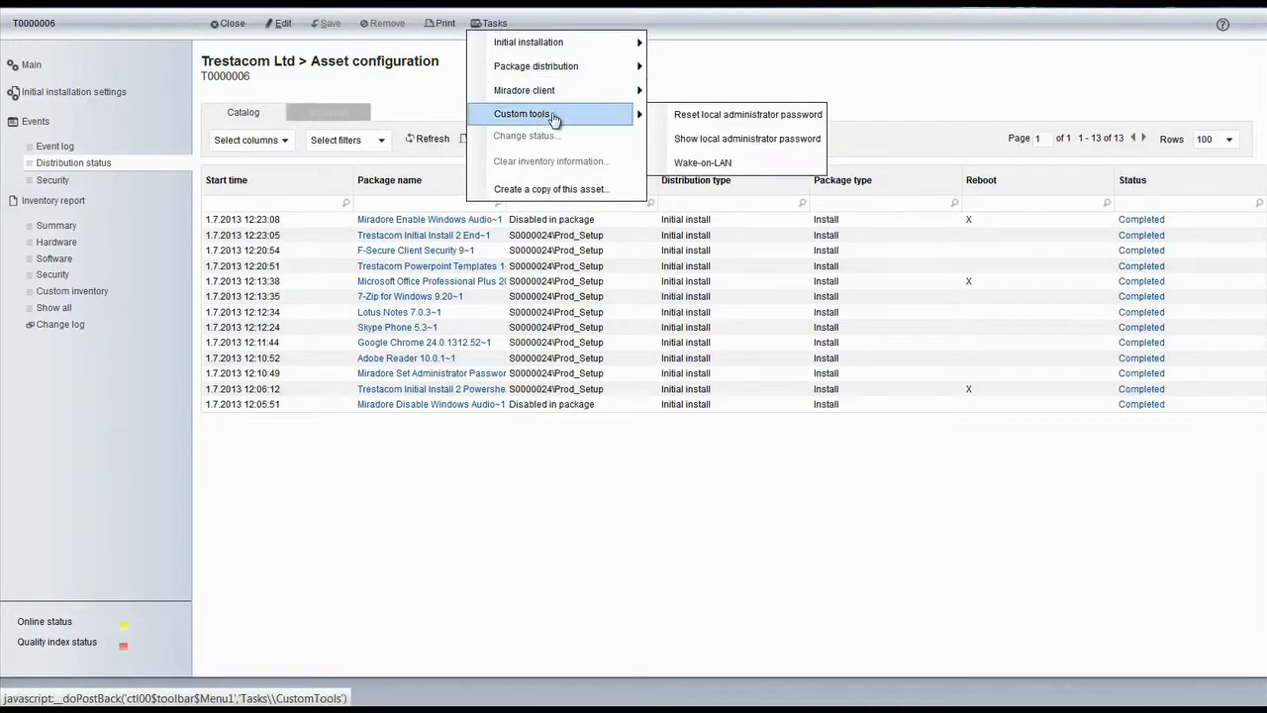
click(745, 138)
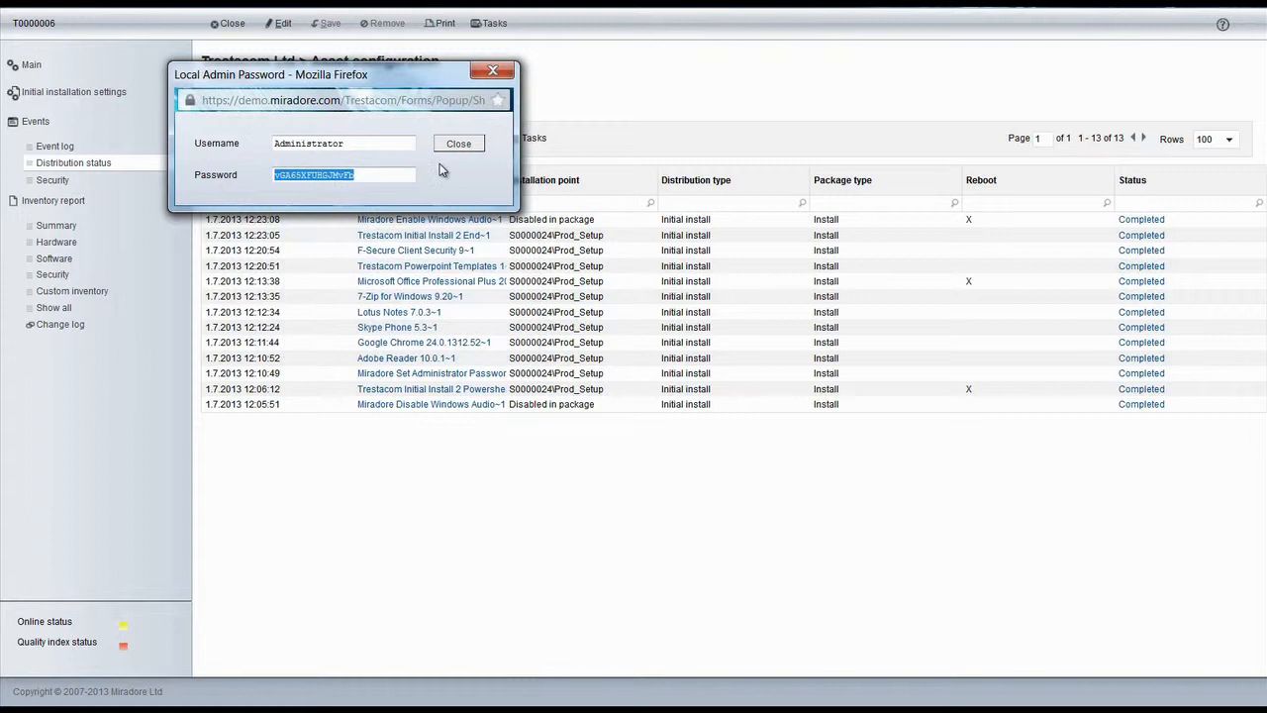
click(458, 143)
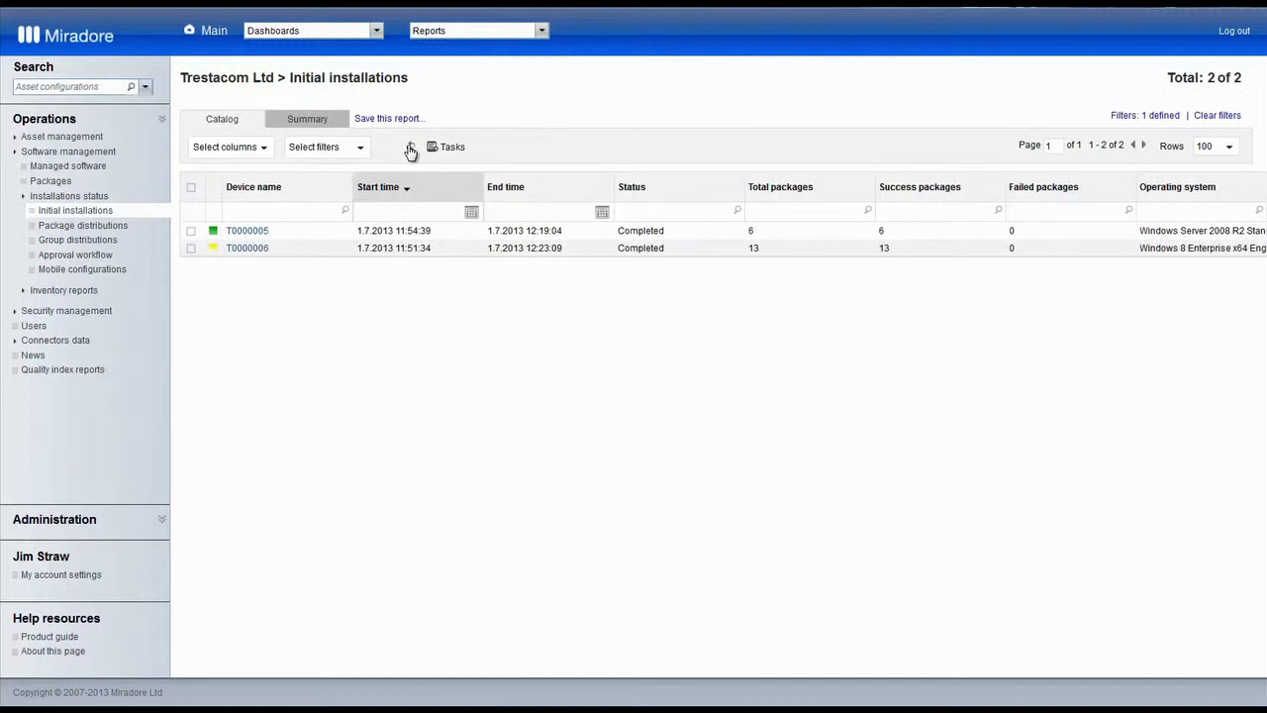
mouse_move(948, 700)
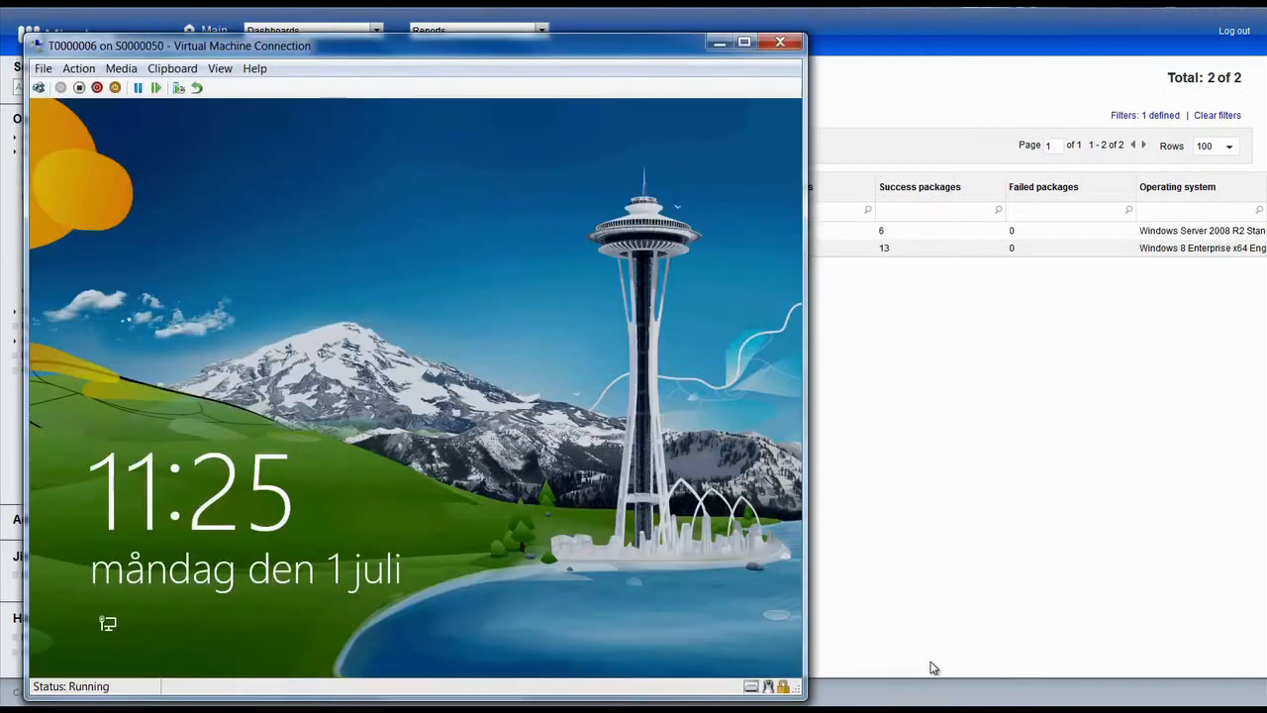
Sign in to T0000006 as Administrator, launch Word from the Start screen, then close it.
click(78, 69)
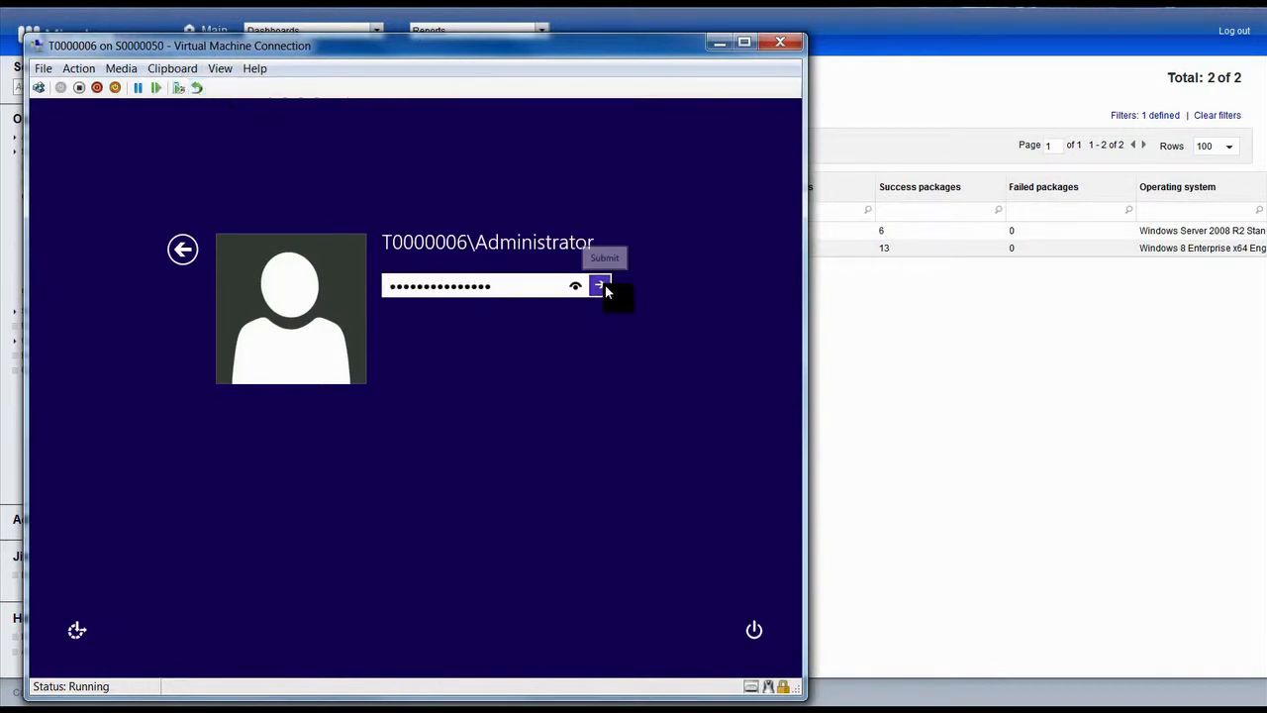
click(599, 286)
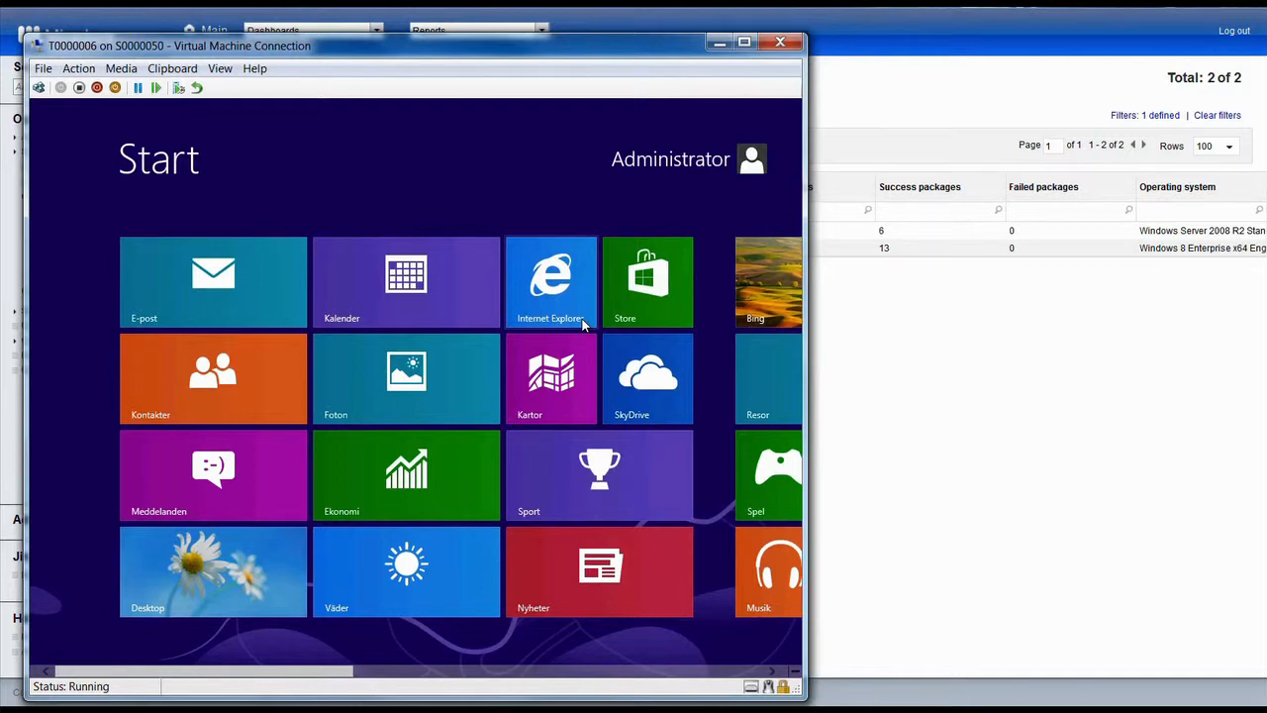
text(word)
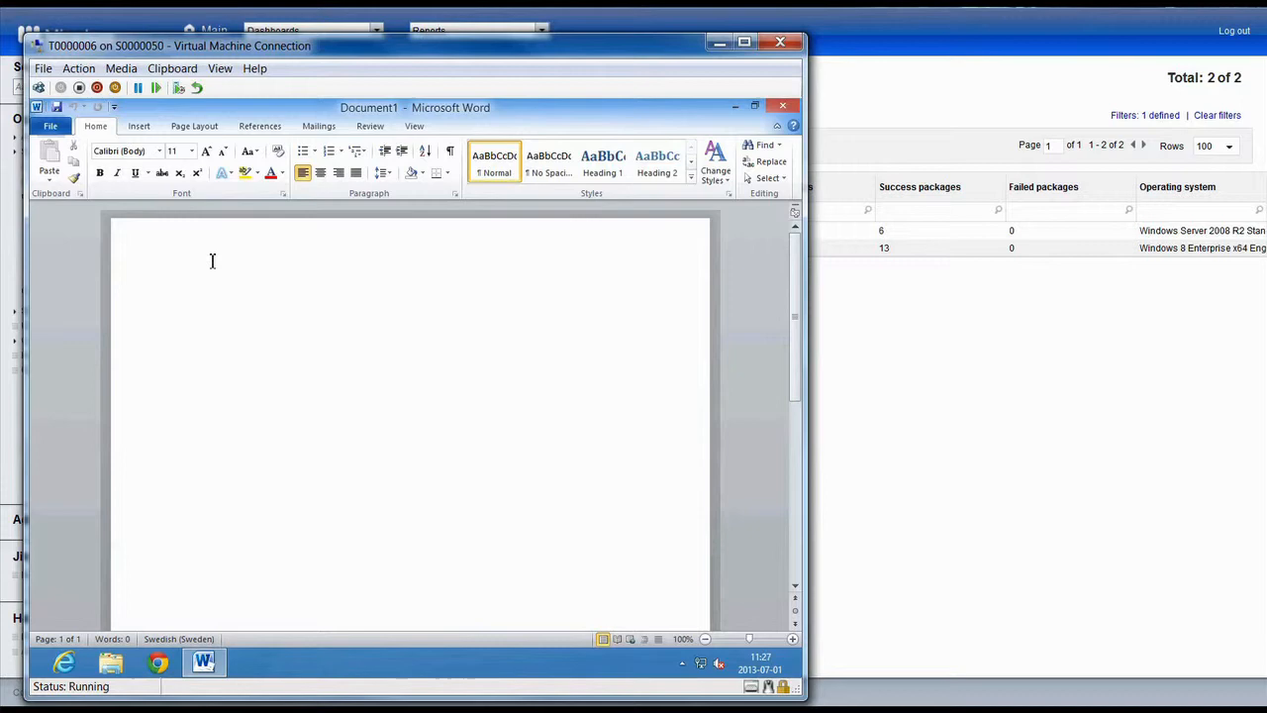
mouse_move(784, 107)
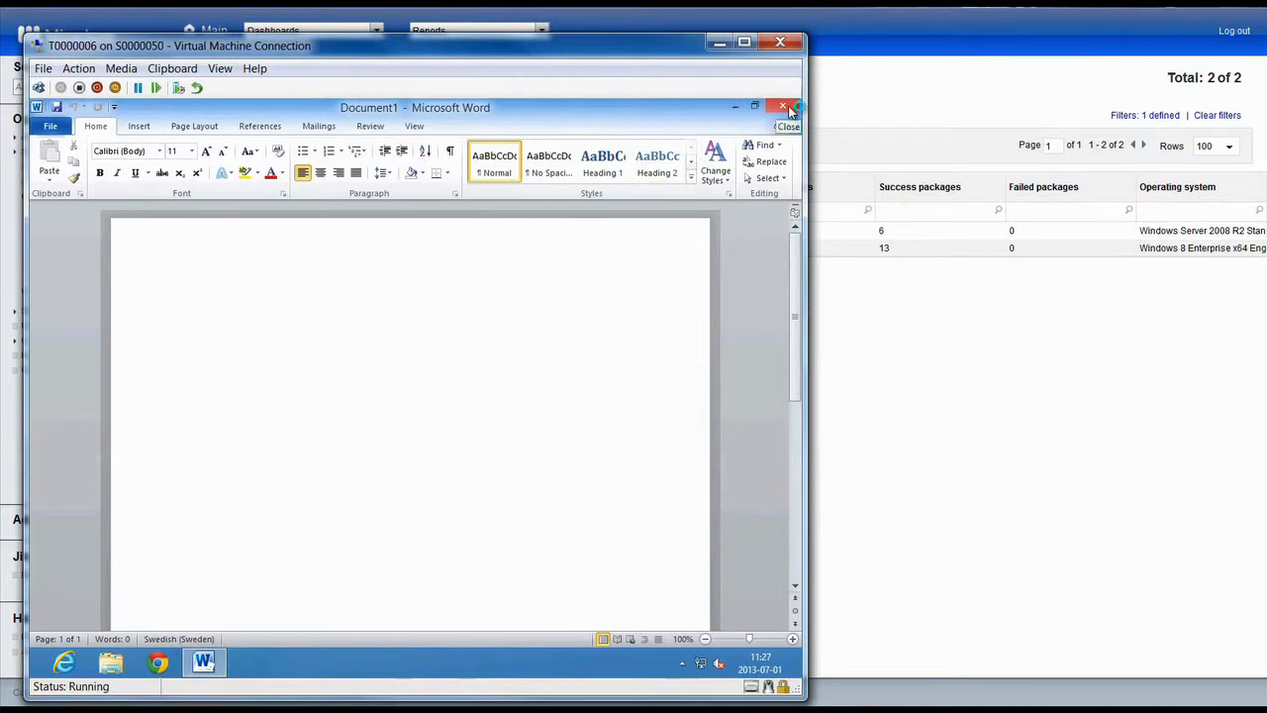
click(783, 107)
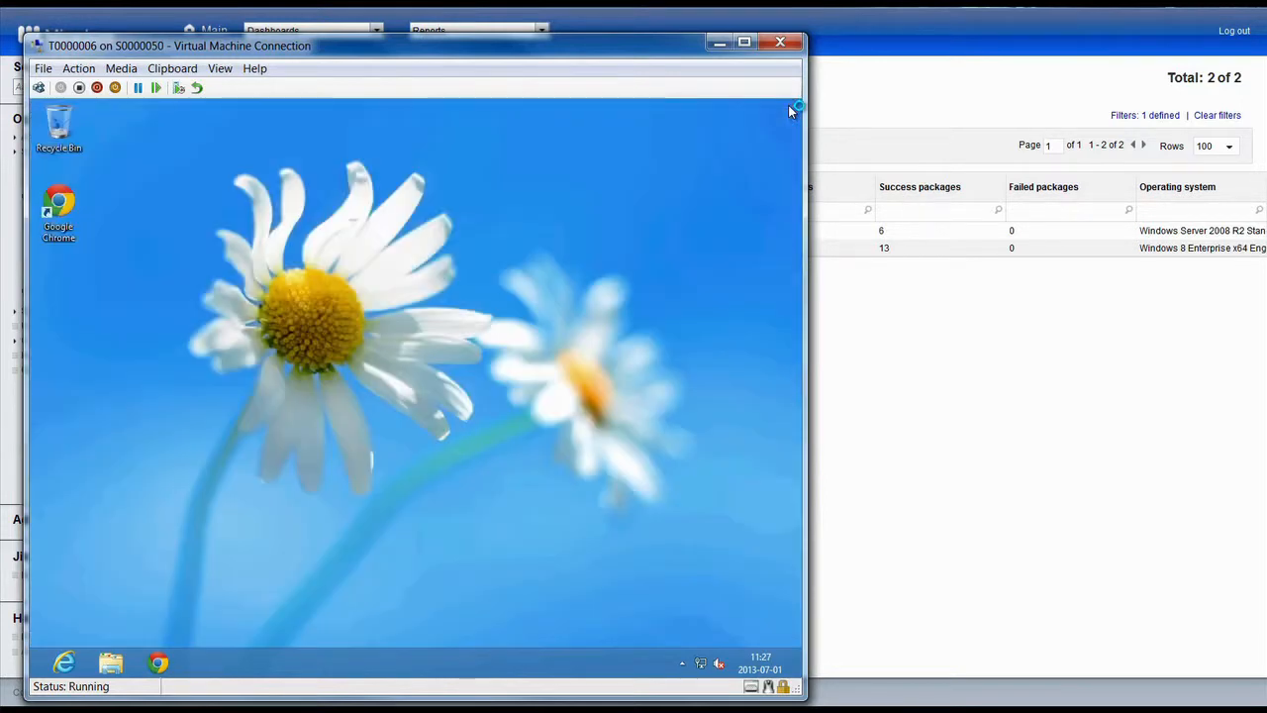
mouse_move(550, 309)
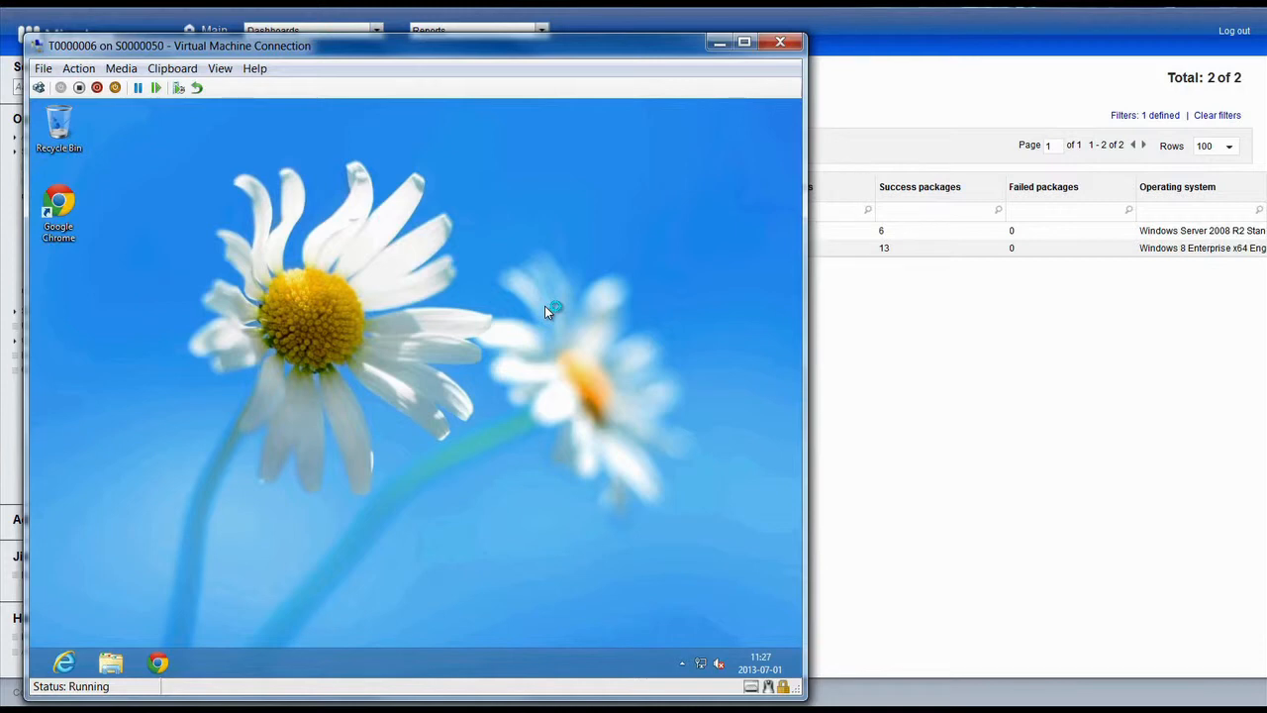
mouse_move(869, 289)
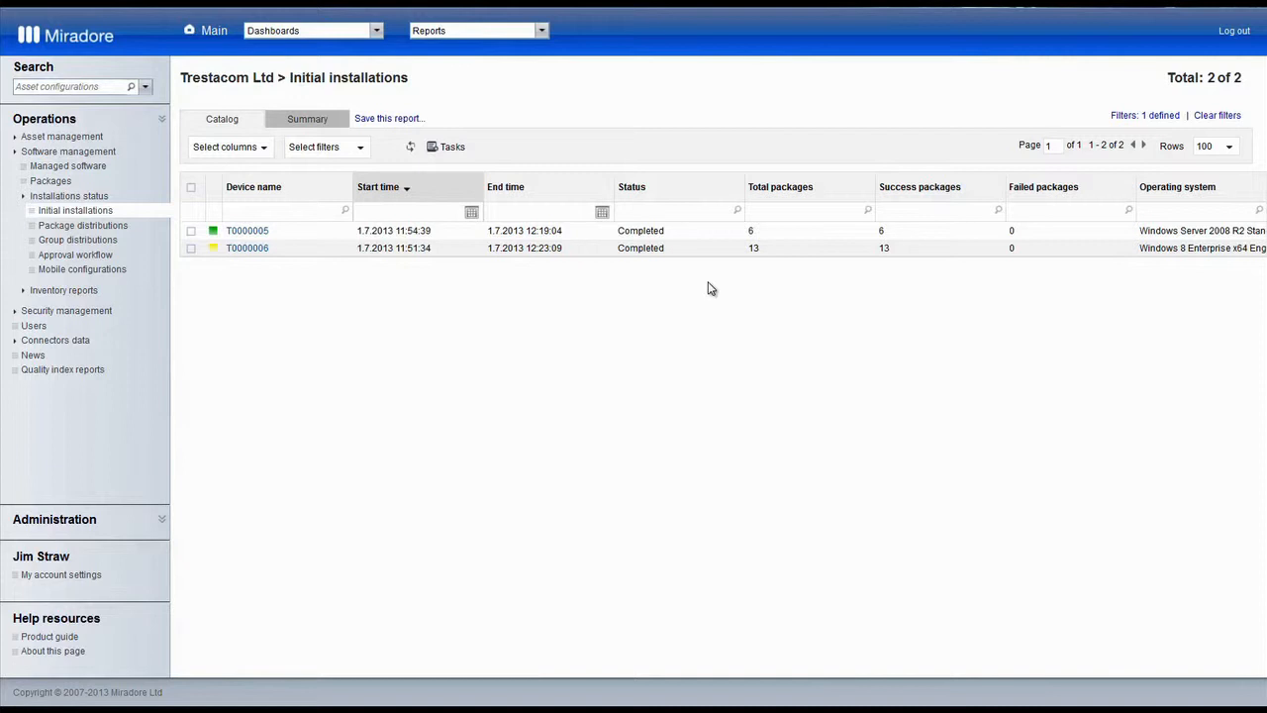
Open T0000006, select Mozilla Firefox 22.0~1 under Install package, and acknowledge the queued confirmation.
click(247, 248)
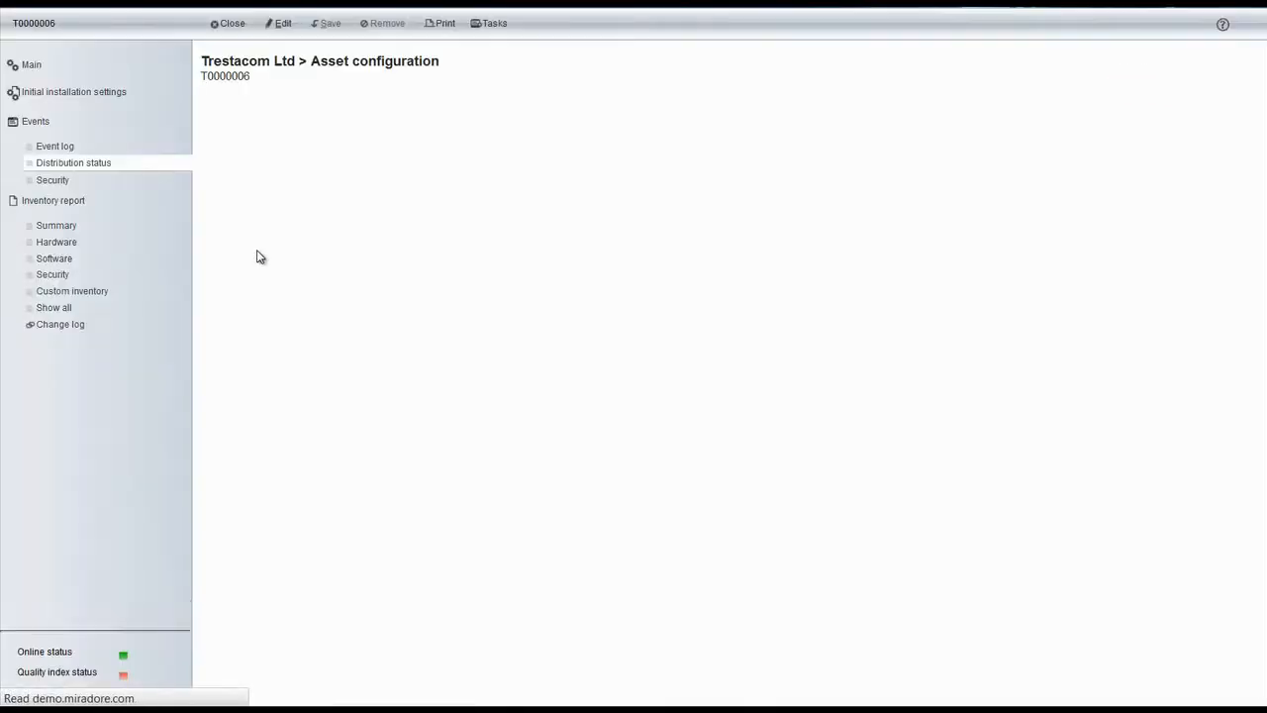
click(494, 23)
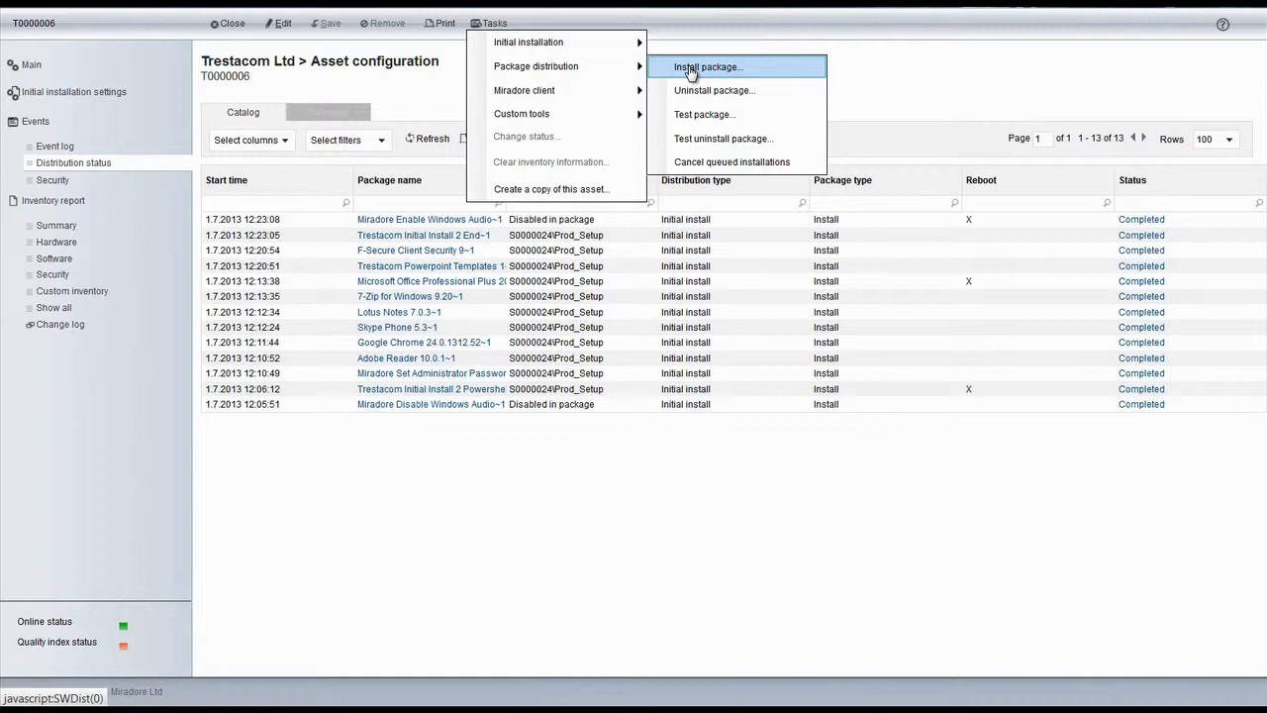
click(707, 67)
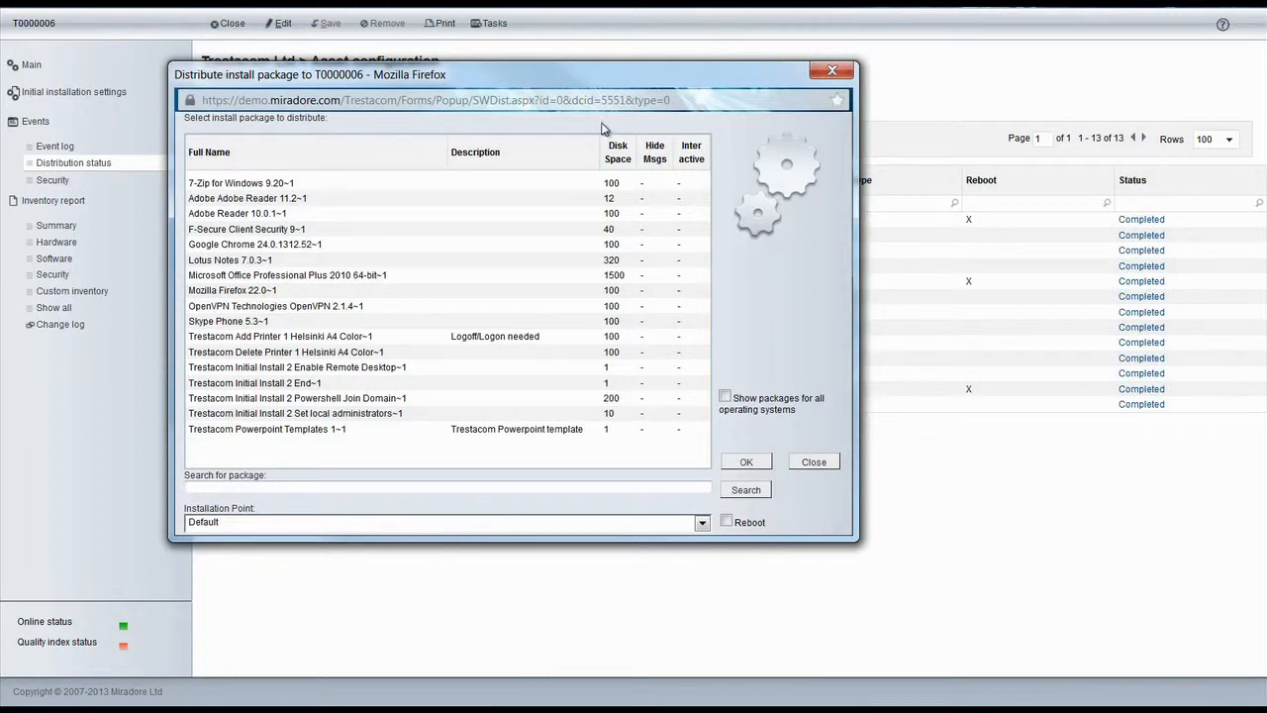
click(232, 290)
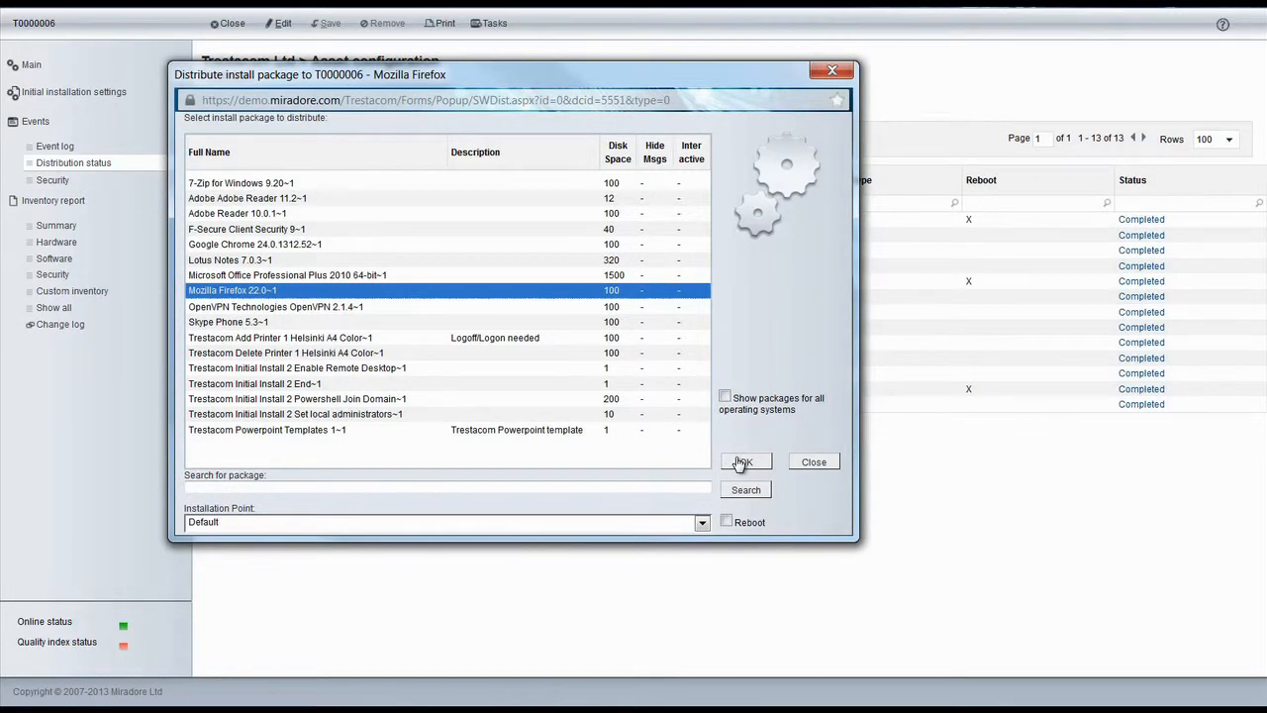
click(743, 461)
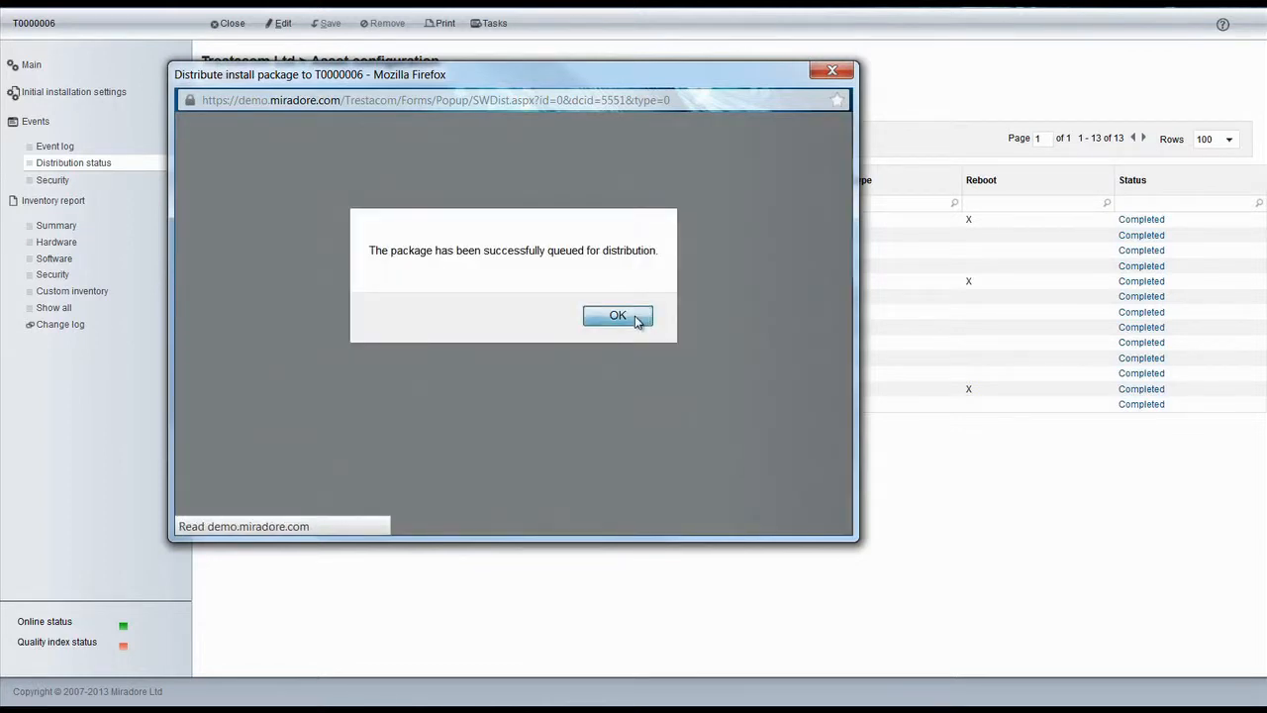
click(617, 315)
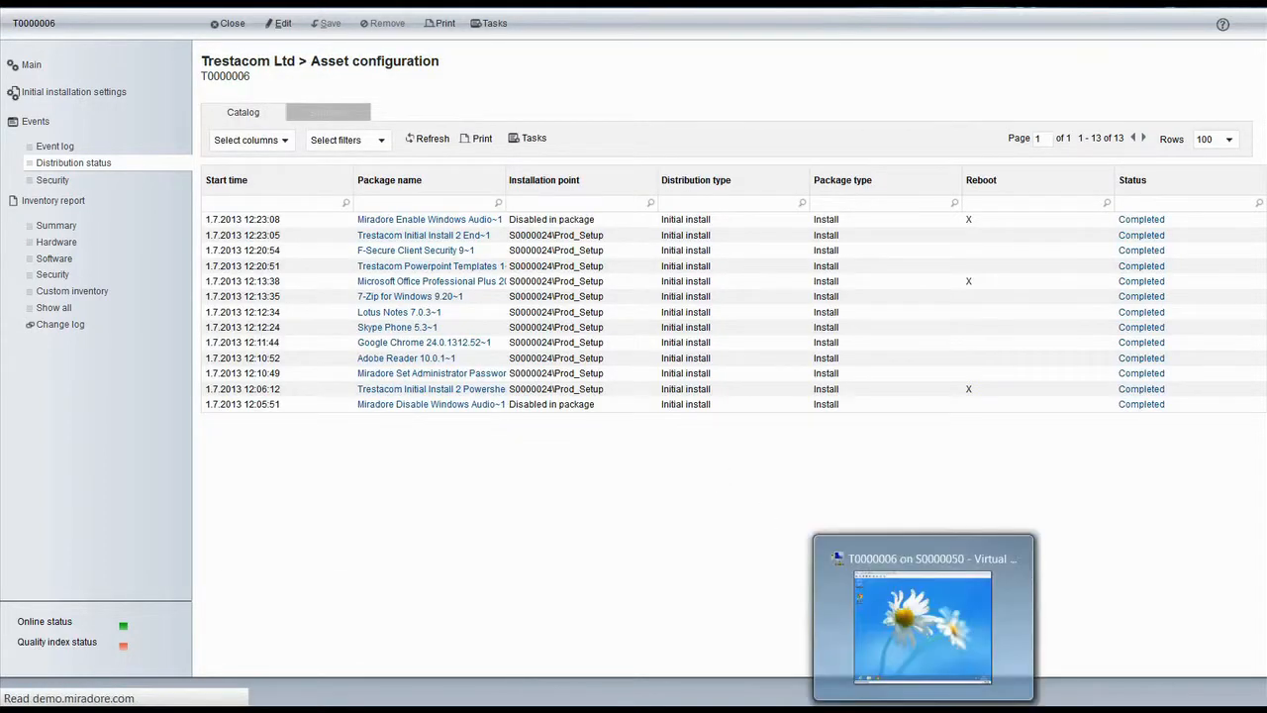
Watch T0000006 until the tray balloon confirms Mozilla Firefox 22.0~1 installed.
click(923, 617)
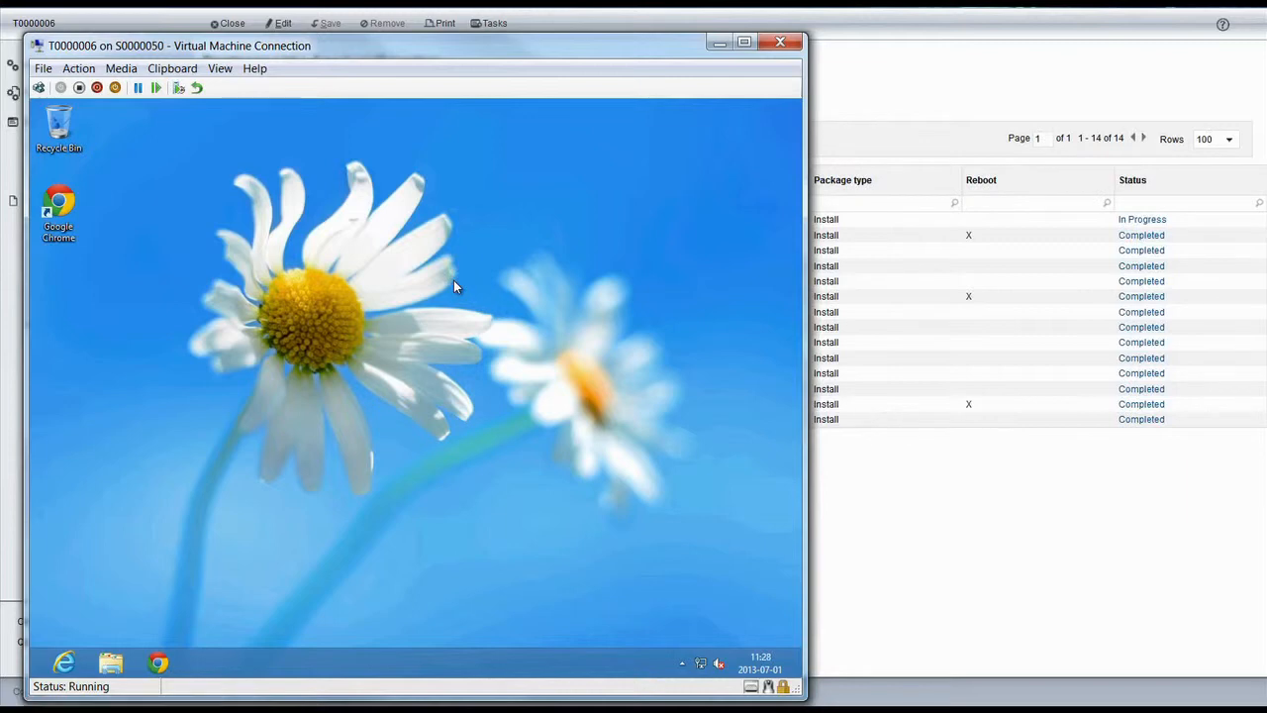
mouse_move(675, 663)
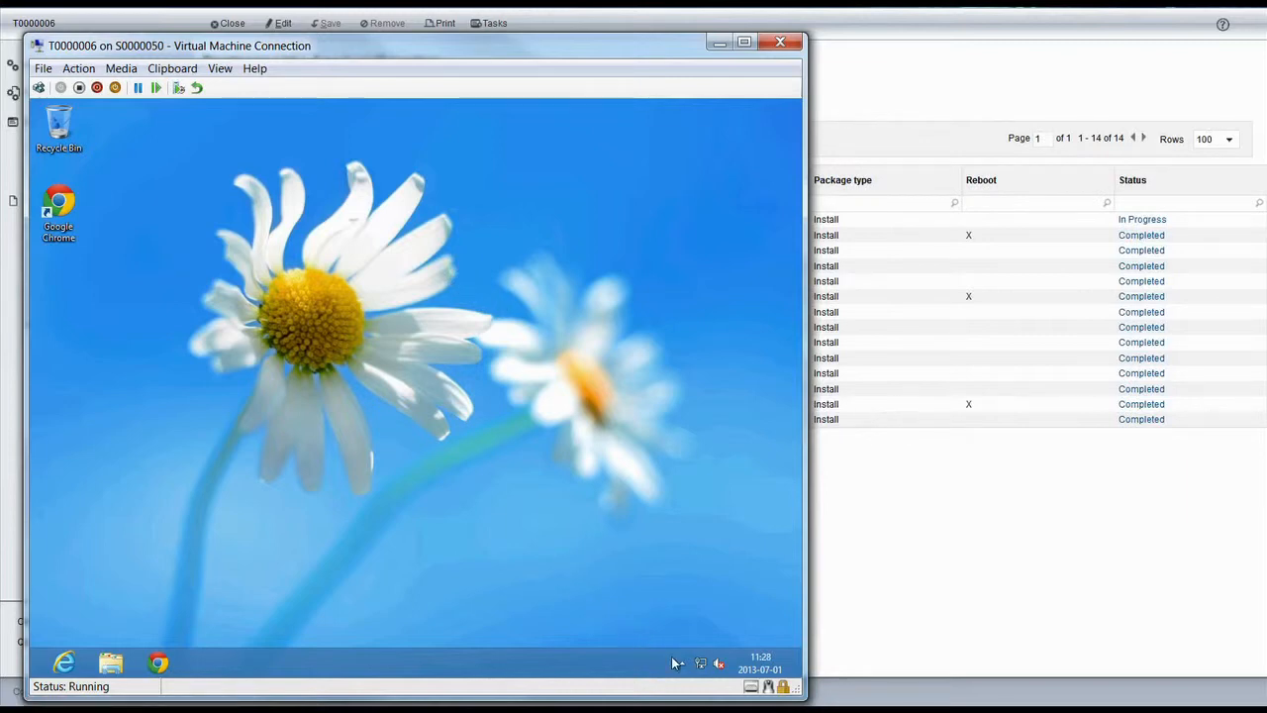
click(679, 664)
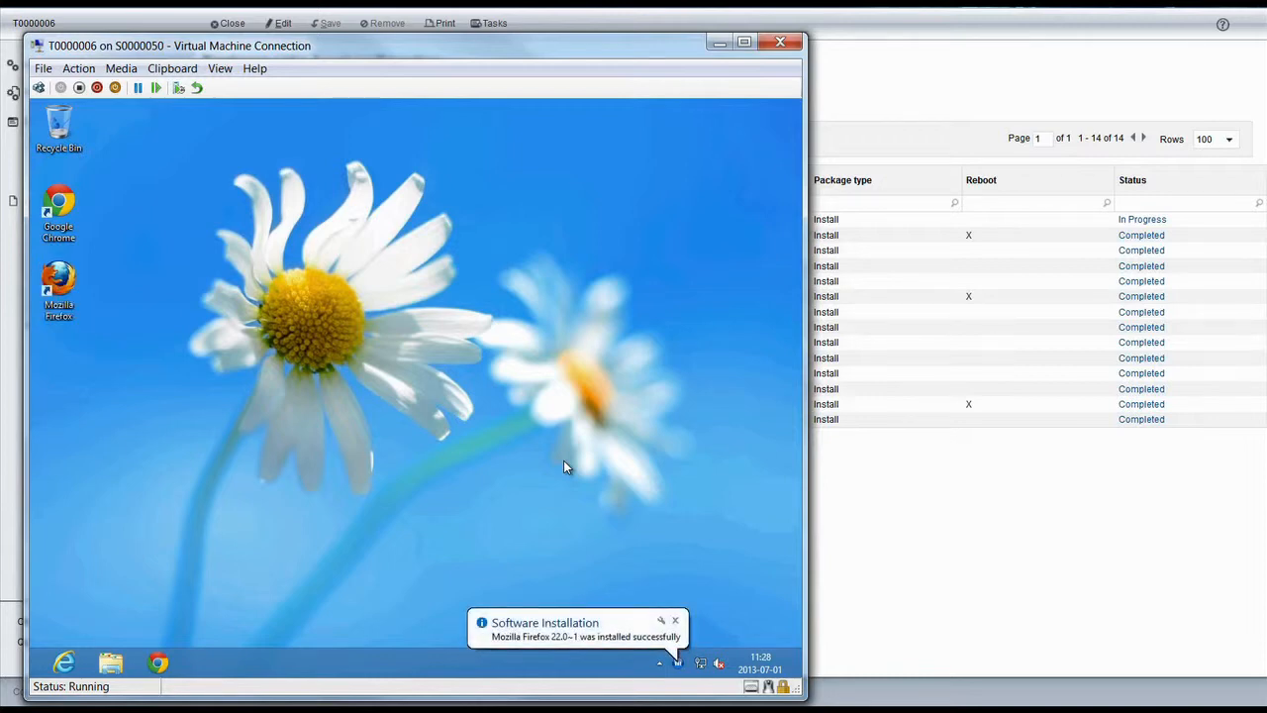
mouse_move(886, 517)
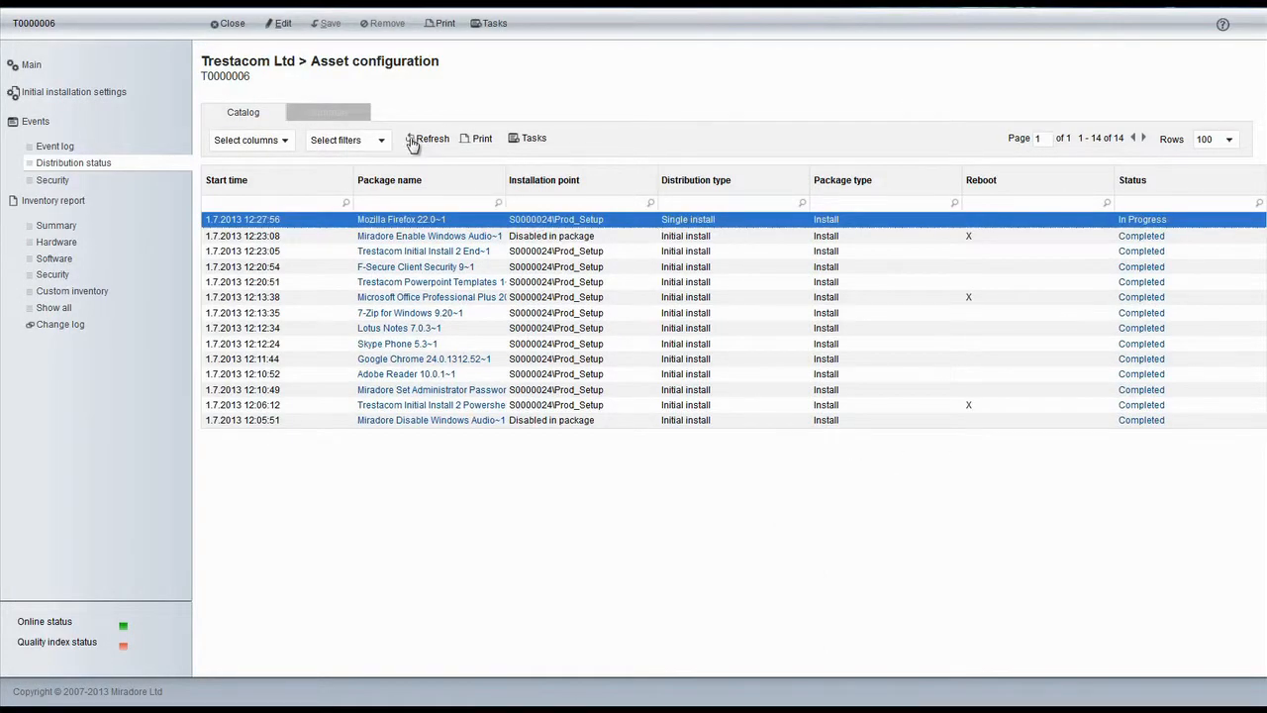
Refresh Miradore's distribution status until Firefox 22.0~1 on T0000006 shows Completed, then return to the VM.
click(428, 138)
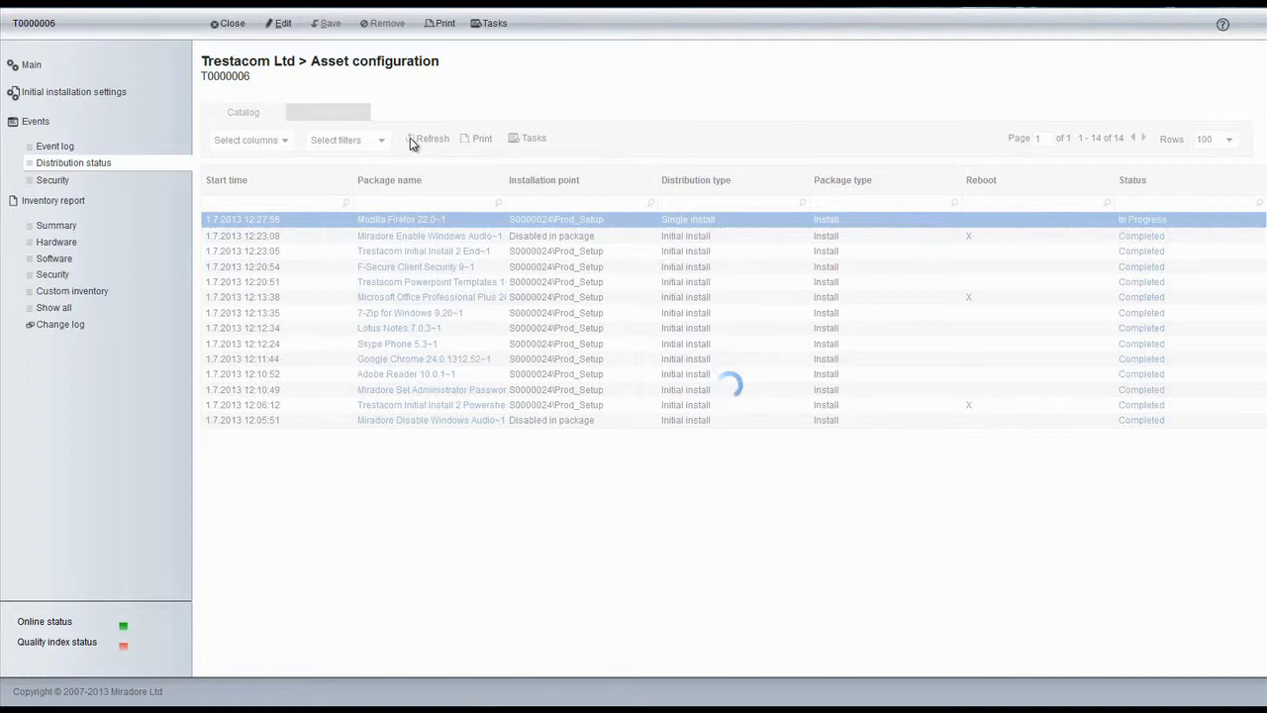
click(426, 138)
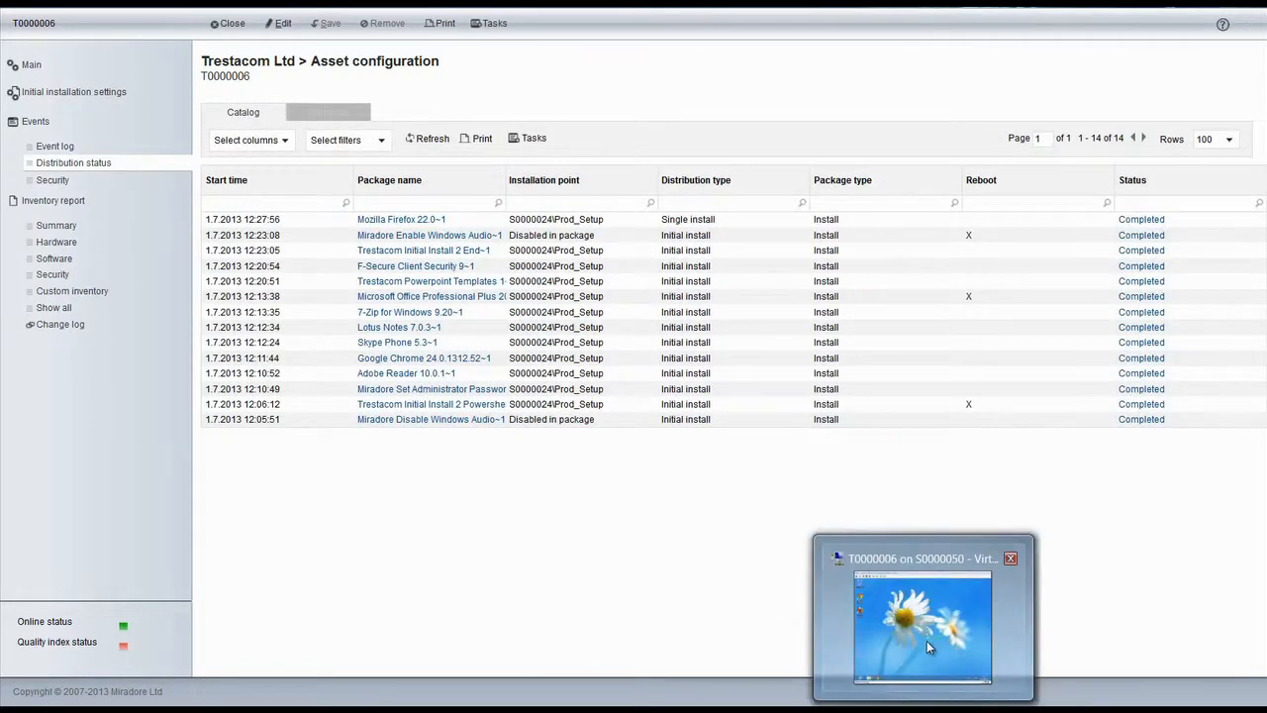
click(923, 618)
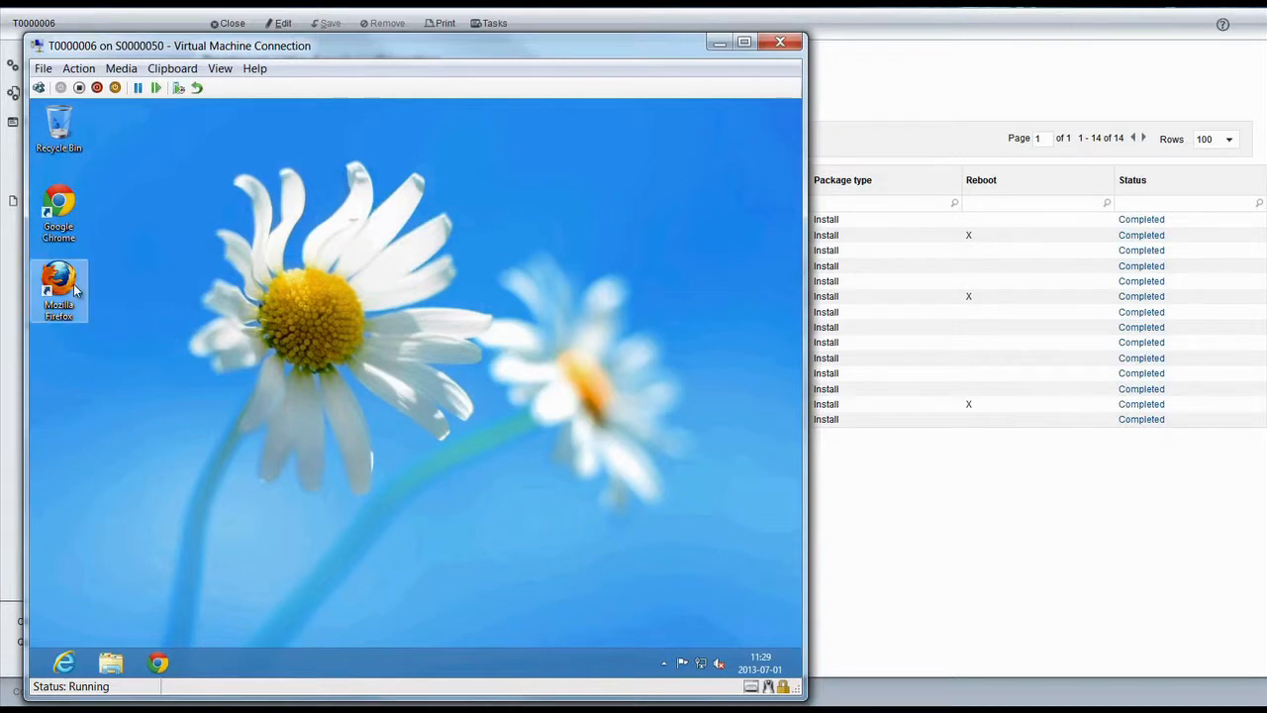
mouse_move(59, 287)
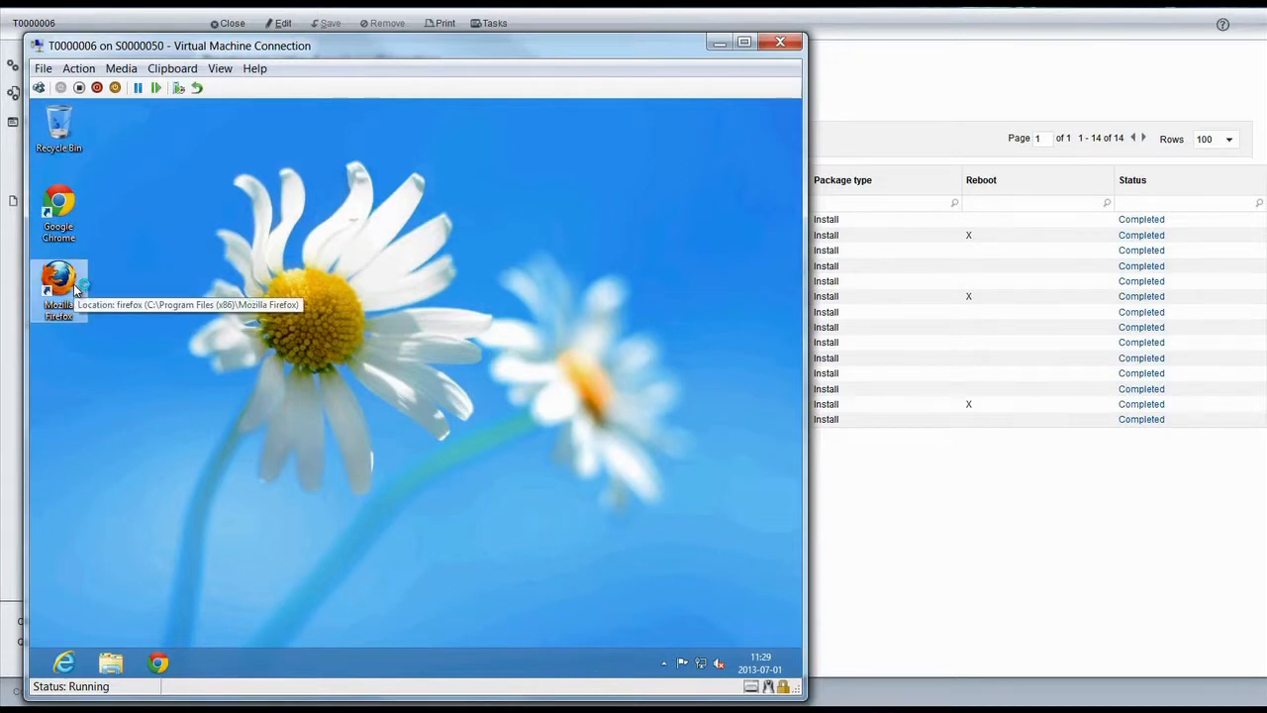
Launch Firefox from the desktop, import nothing, relaunch and dismiss the default browser prompt.
double_click(58, 287)
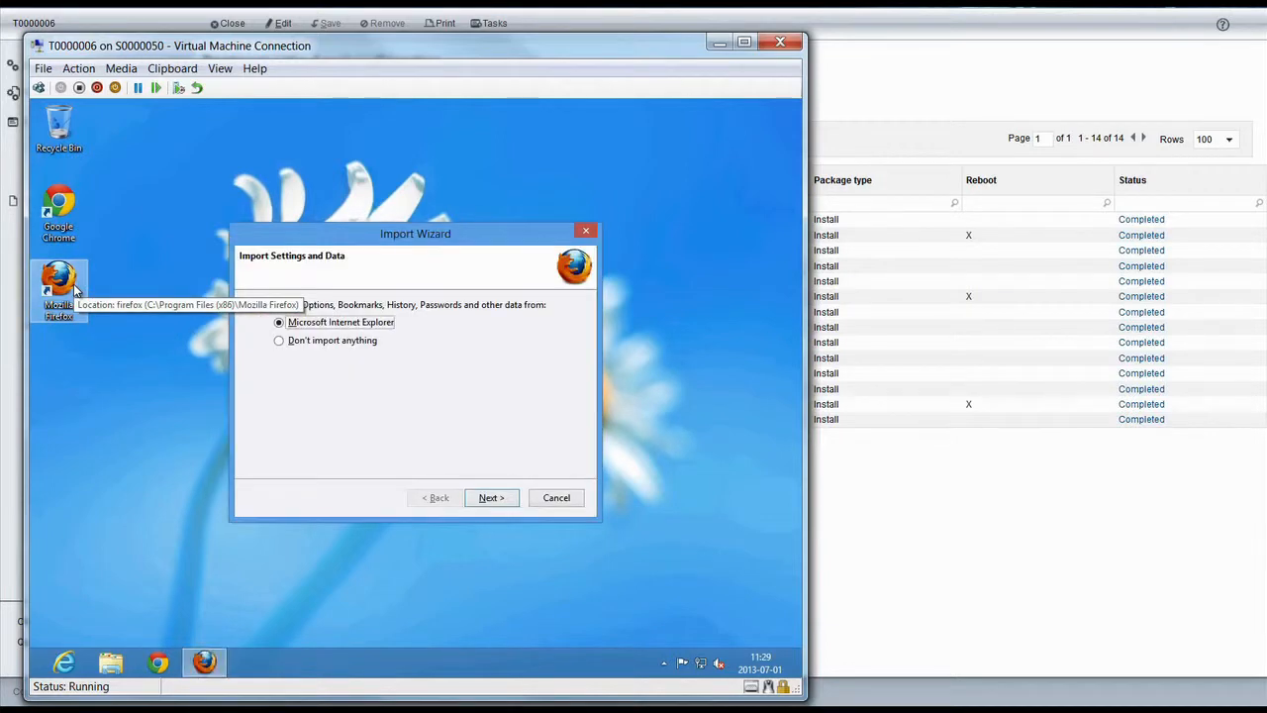
click(279, 340)
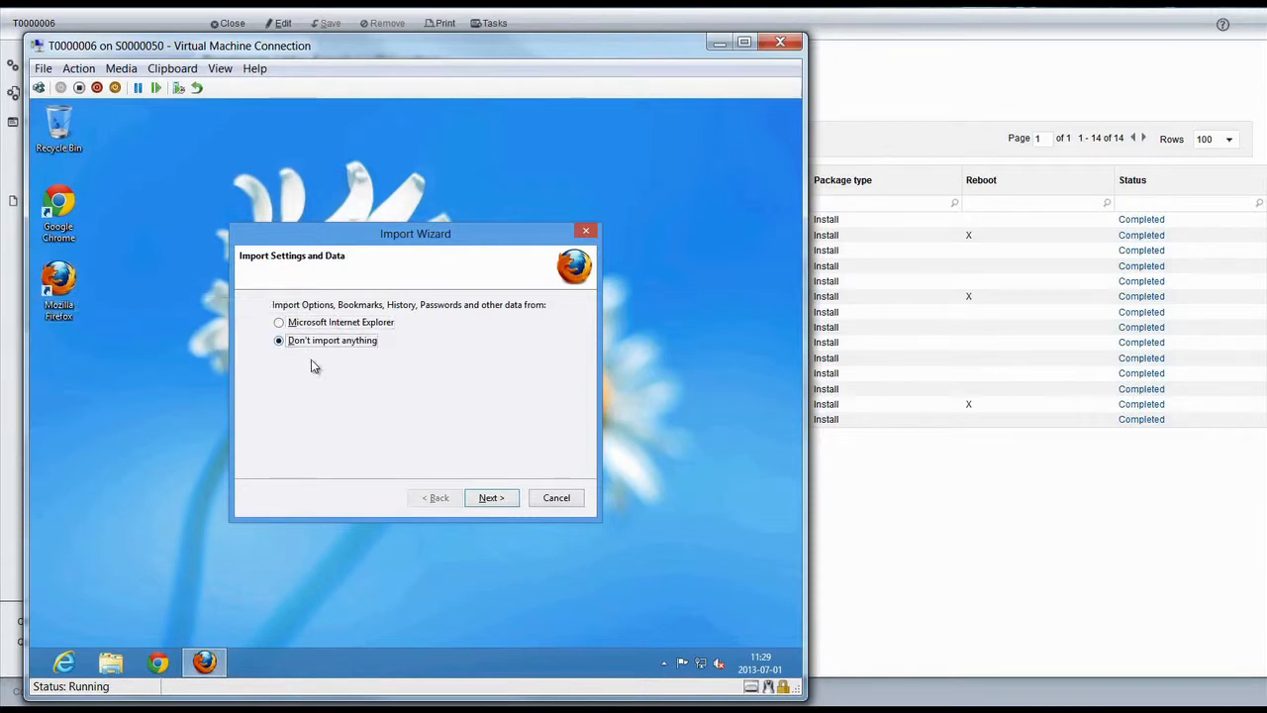
click(491, 497)
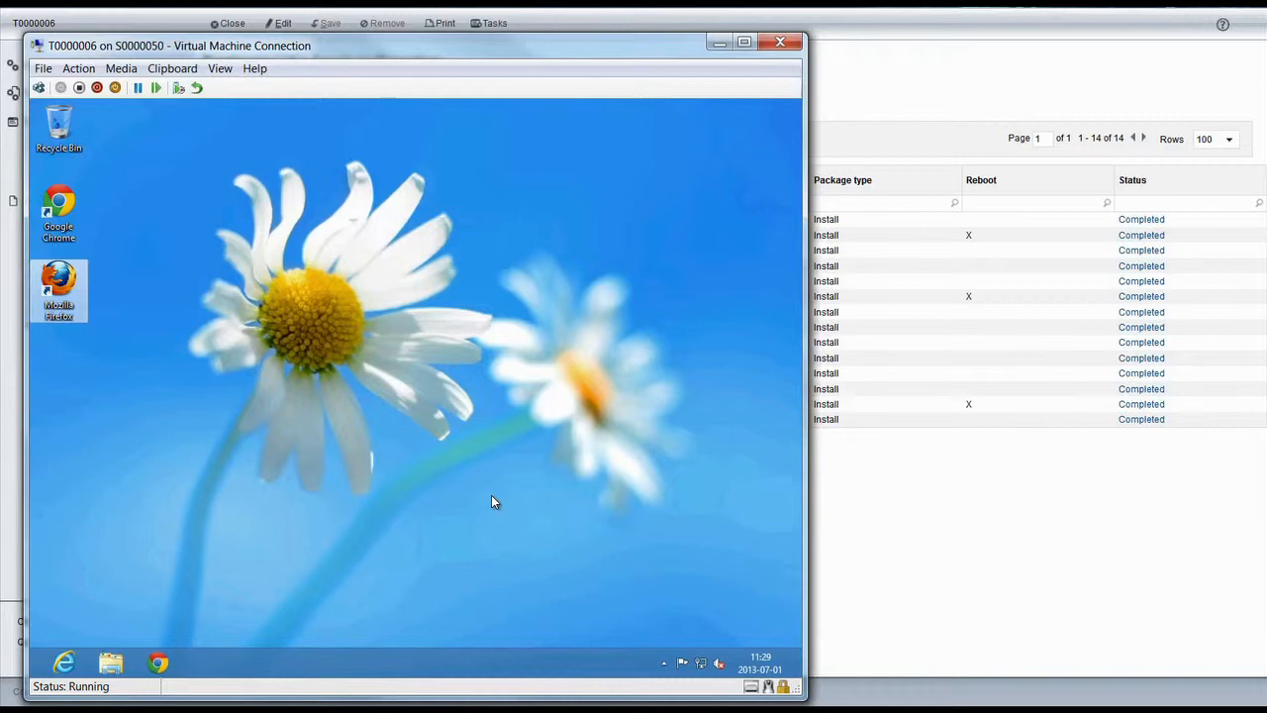
double_click(58, 287)
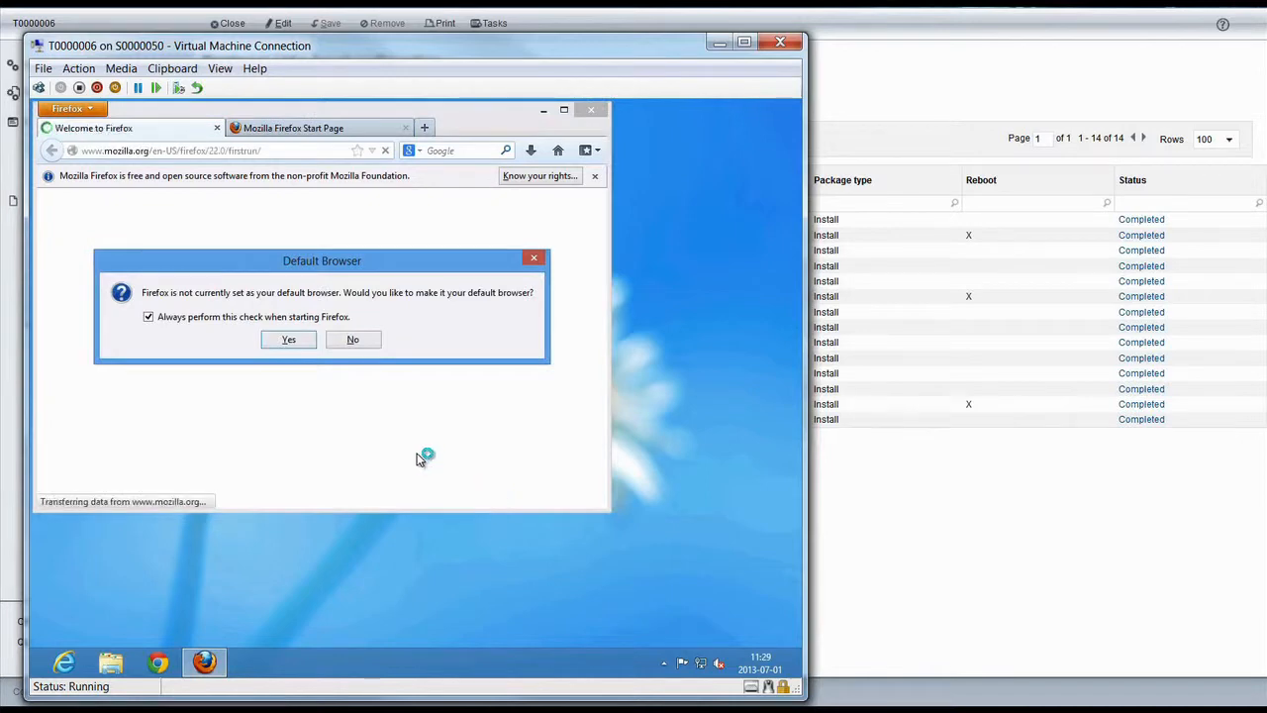
click(353, 339)
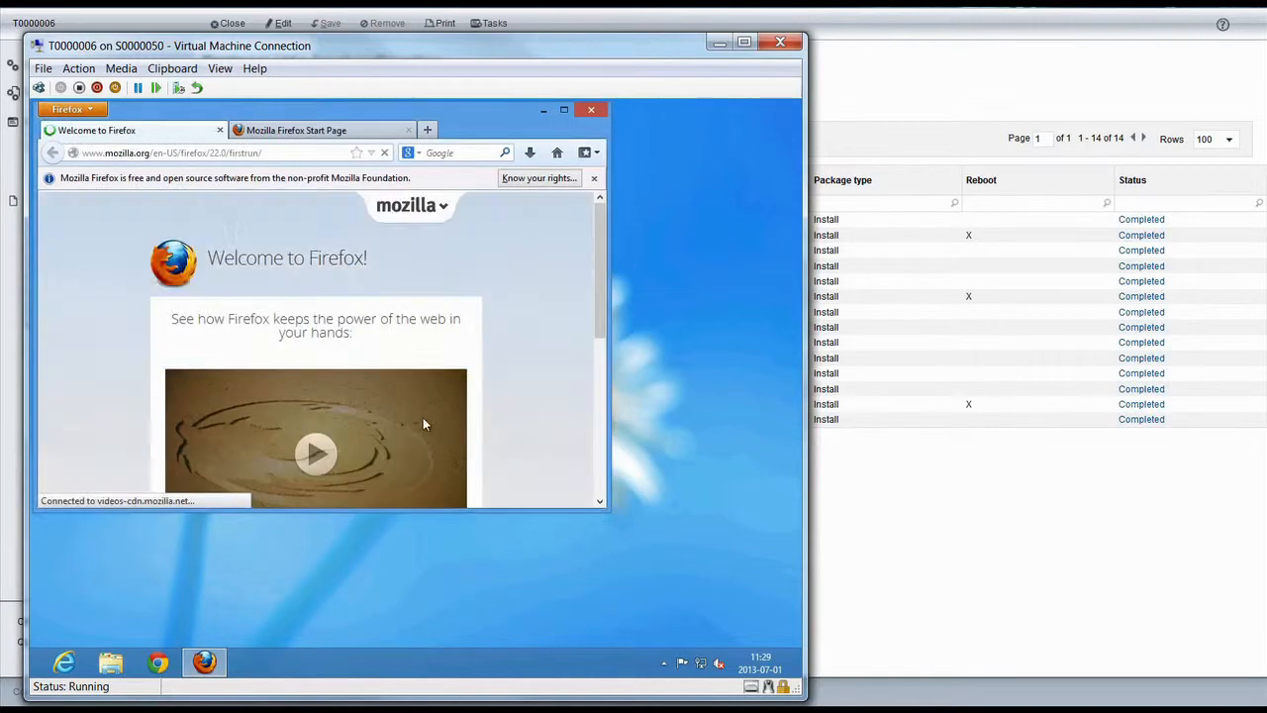
mouse_move(545, 414)
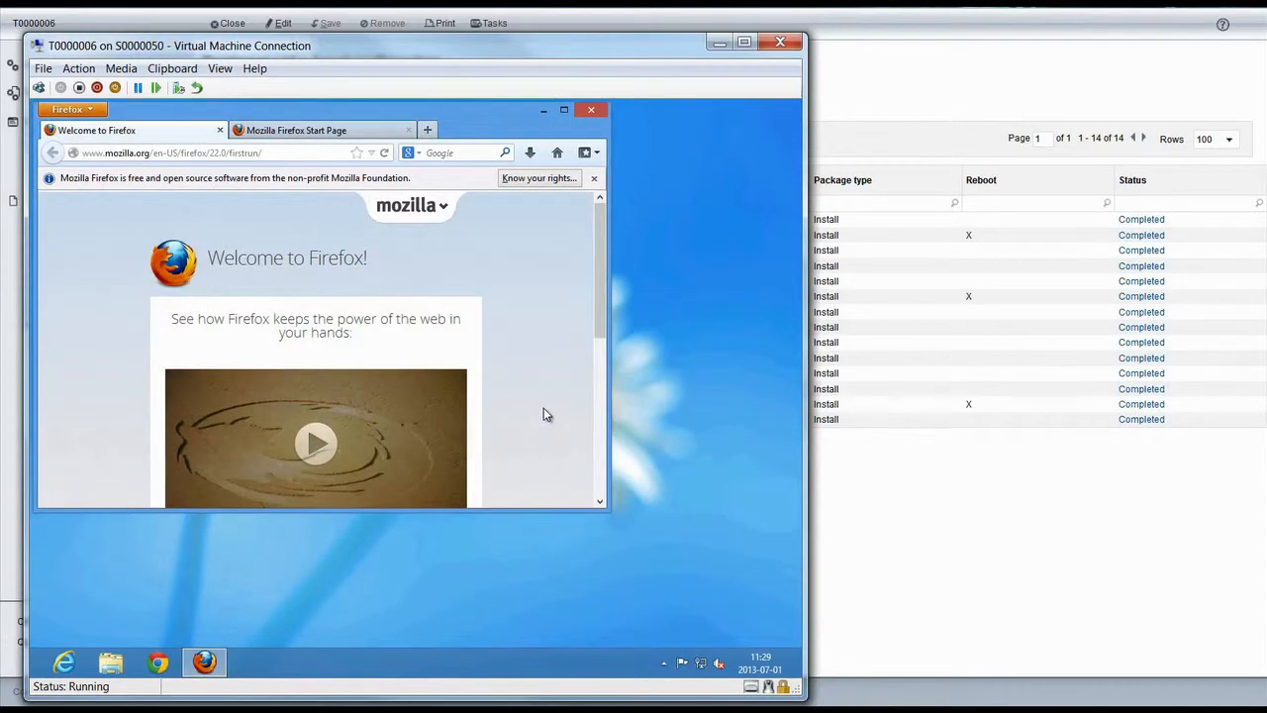